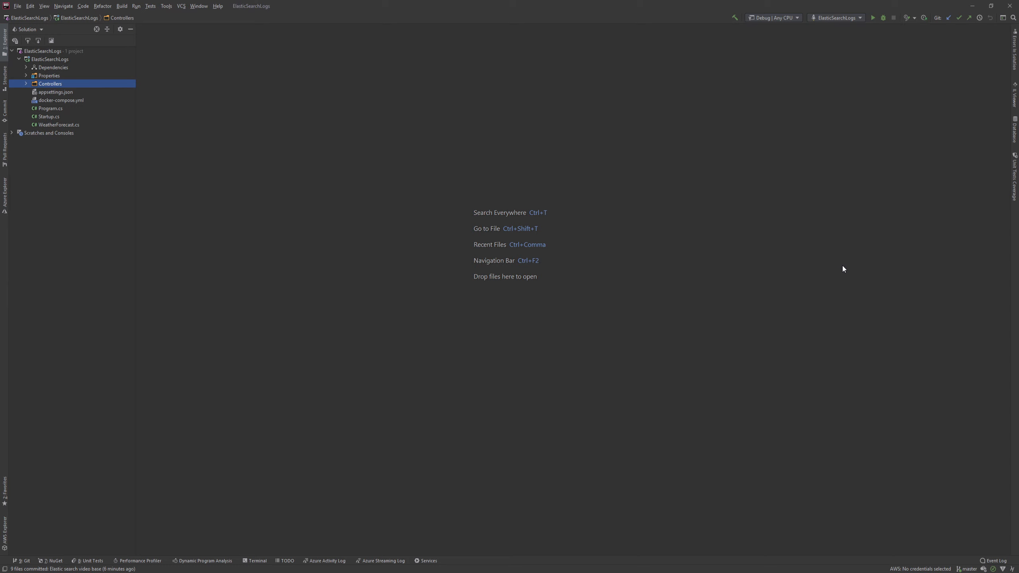
pyautogui.moveTo(30, 90)
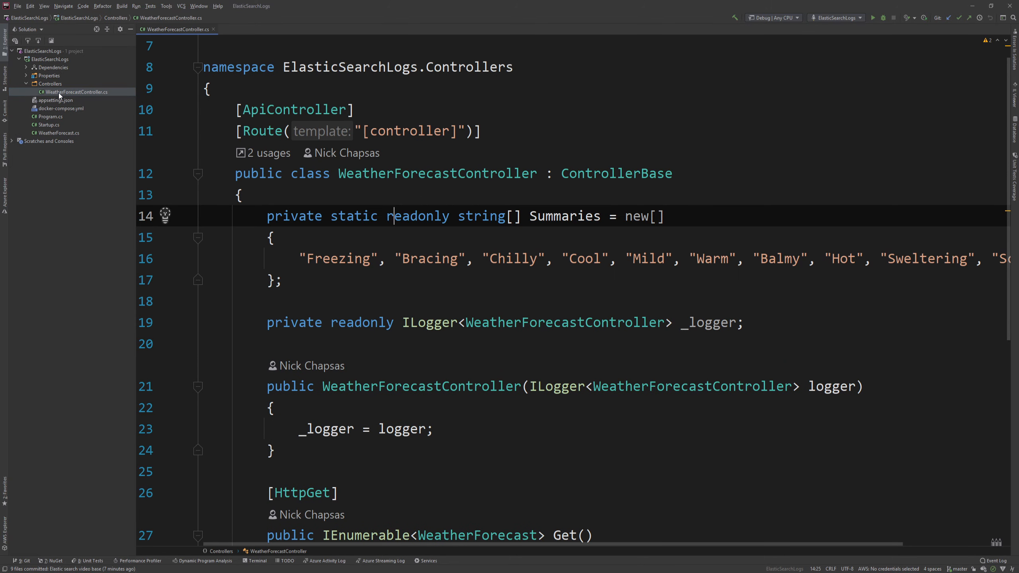
# Scroll through WeatherForecastController after the ElasticSearchLogs build succeeds
pyautogui.scroll(-3)
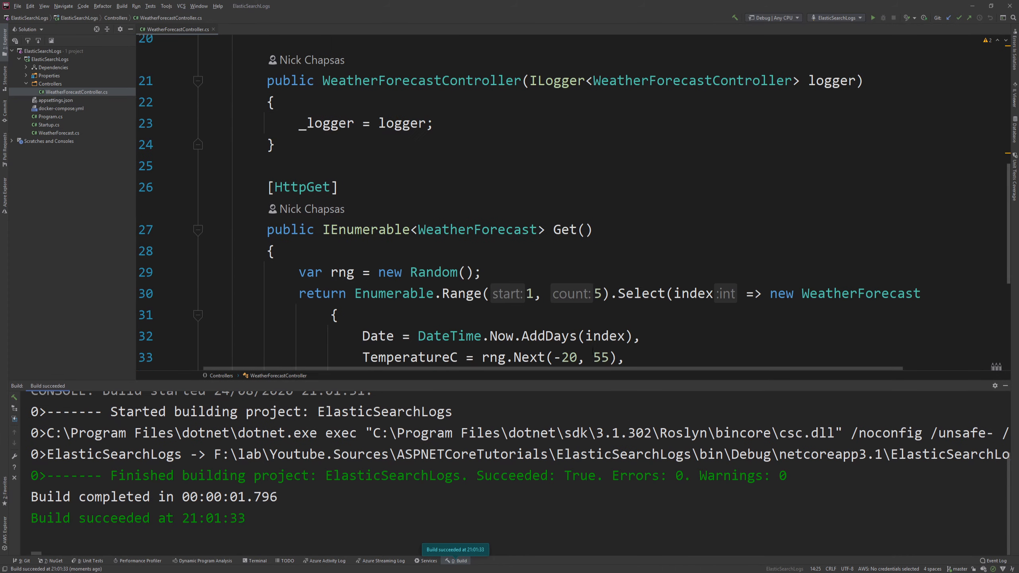
pyautogui.click(873, 18)
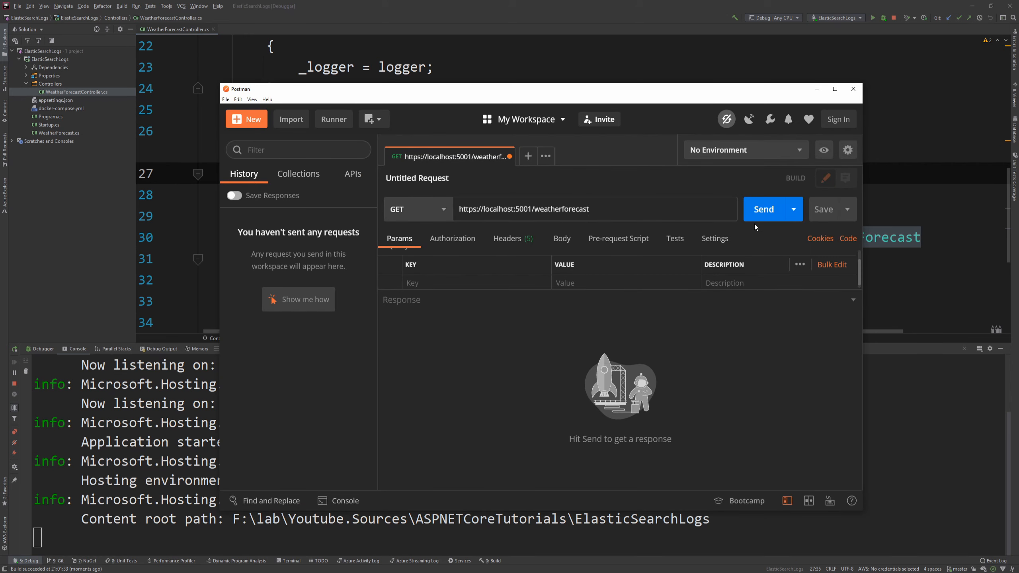
pyautogui.click(763, 209)
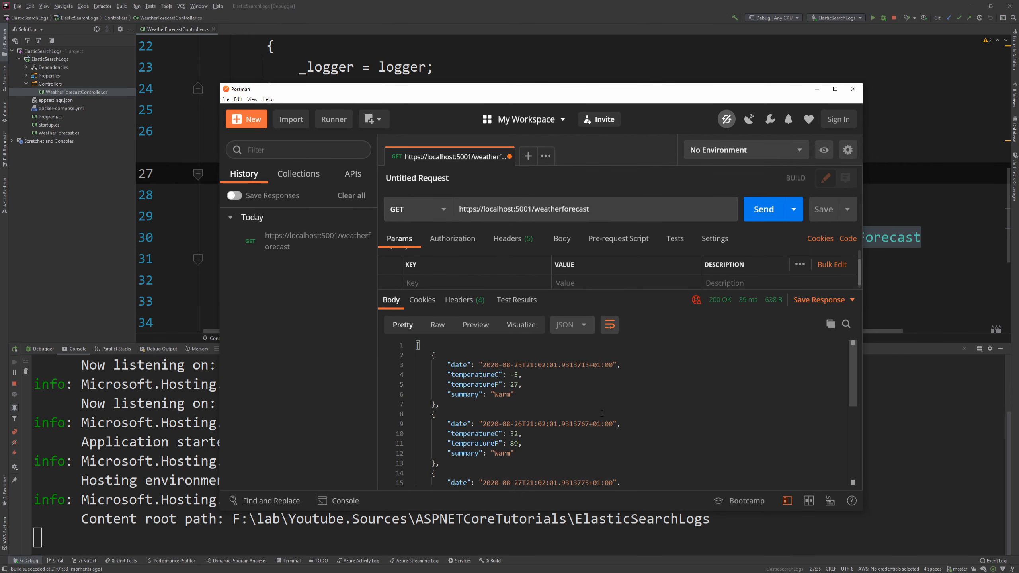
pyautogui.scroll(-3)
pyautogui.write(')')
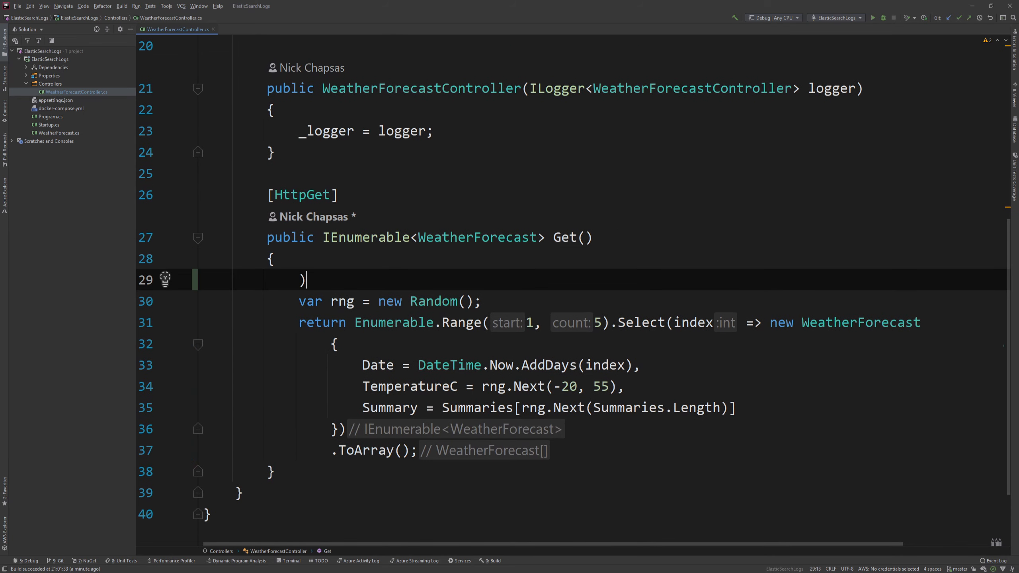
# Add _logger.LogInformation("hey this is a request!") at the top of Get() and watch it appear in the console
pyautogui.write('_logger.')
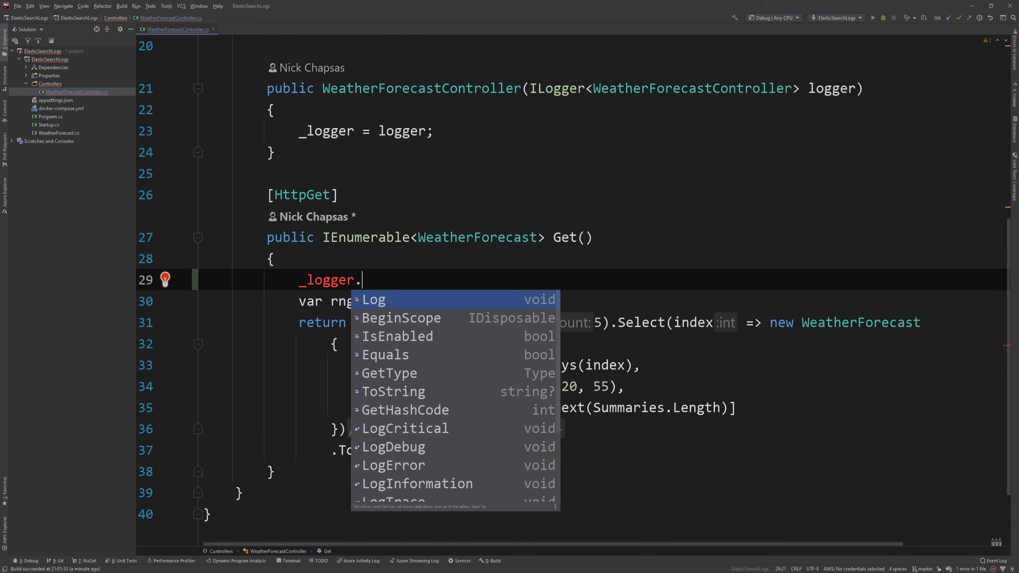
pyautogui.write('LogInformation("");')
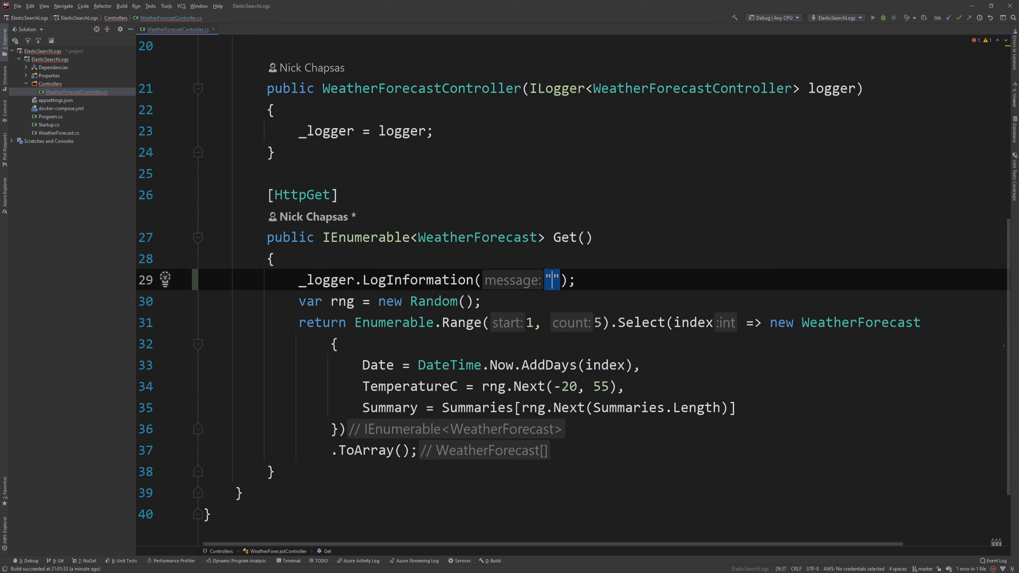
pyautogui.write('hey this')
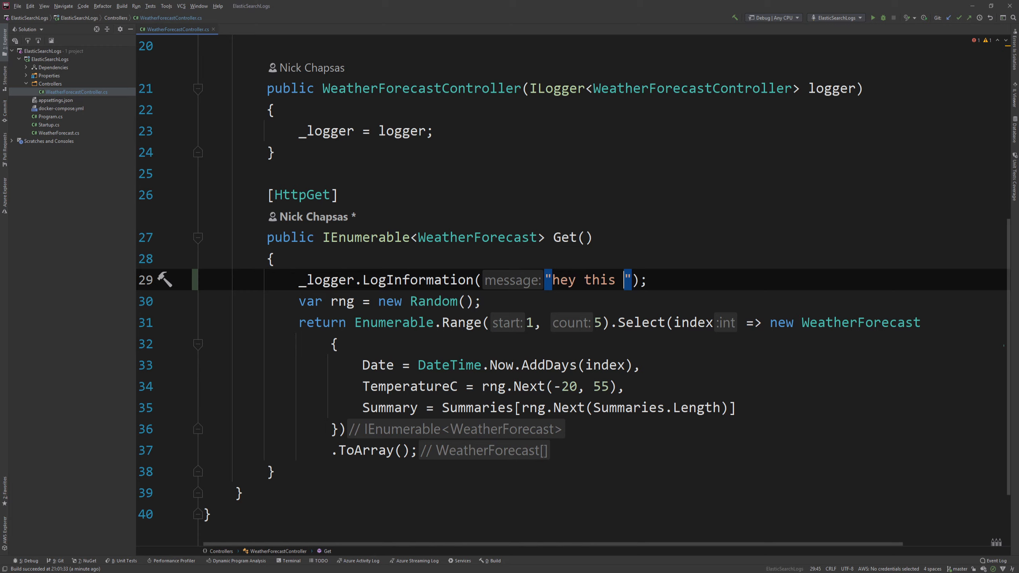
pyautogui.write('is a request!')
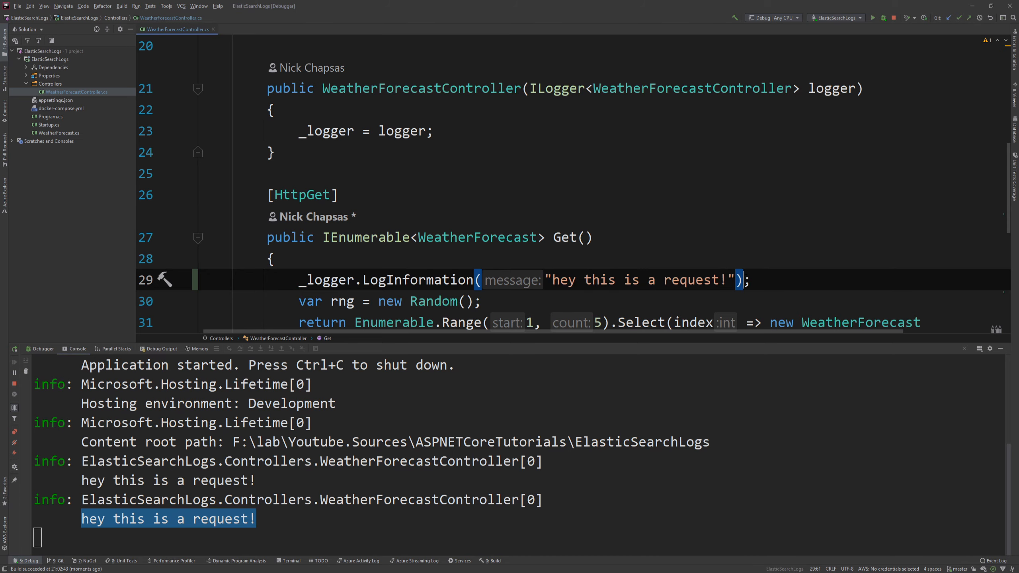
pyautogui.scroll(-3)
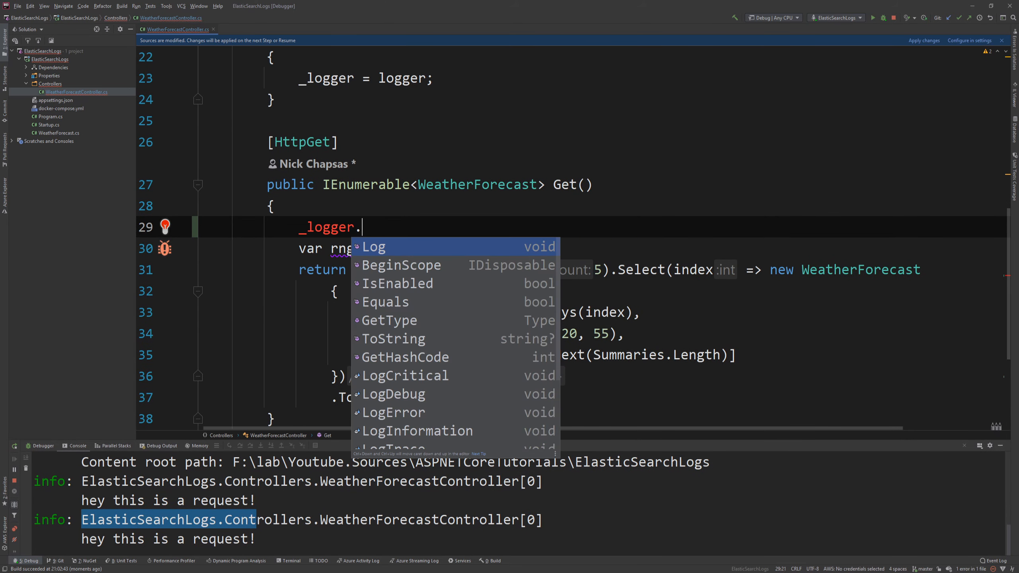
# Wrap the Get() body in try/catch (Exception ex)
pyautogui.write('log')
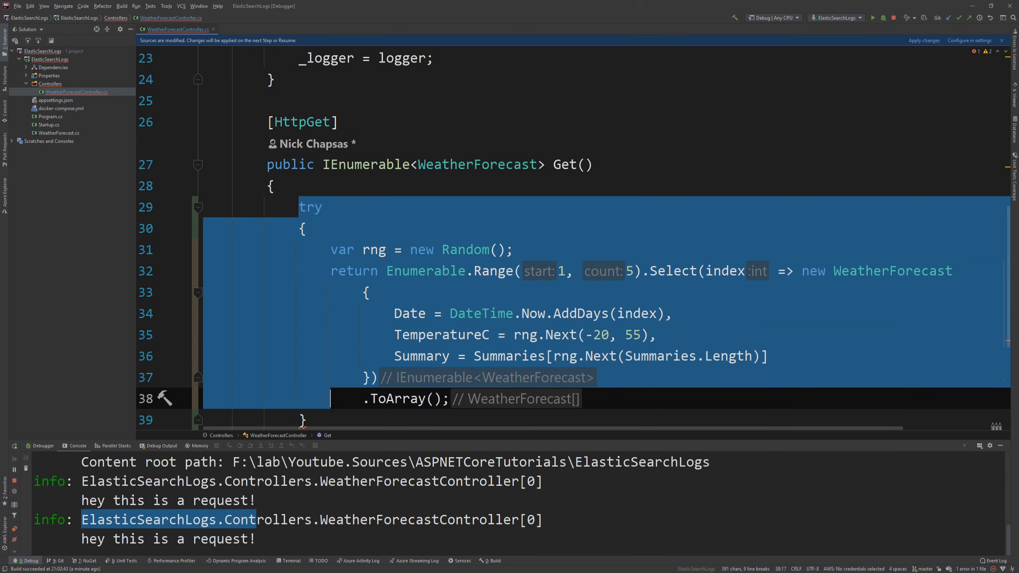
pyautogui.write('ca')
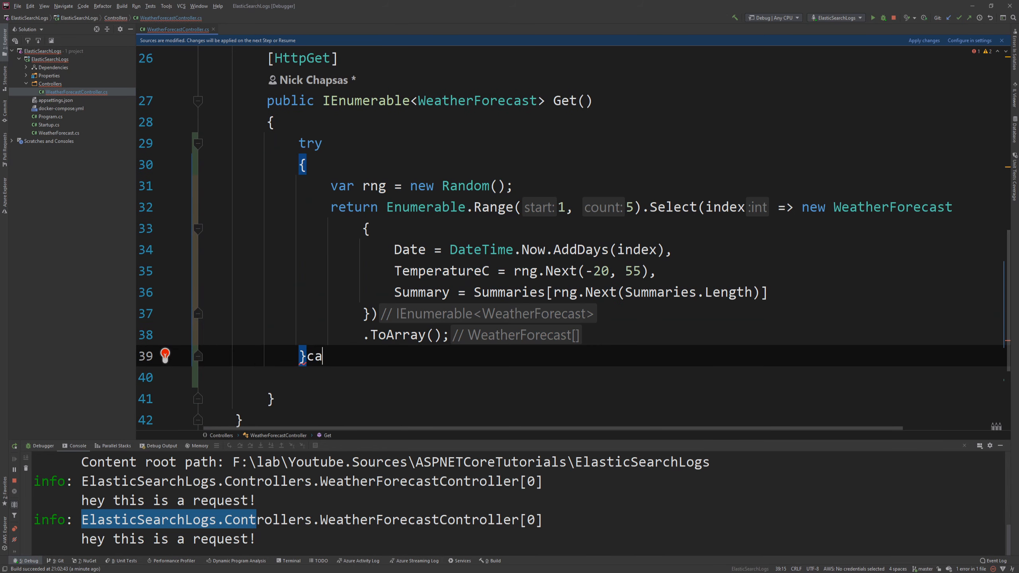
pyautogui.write('tch(')
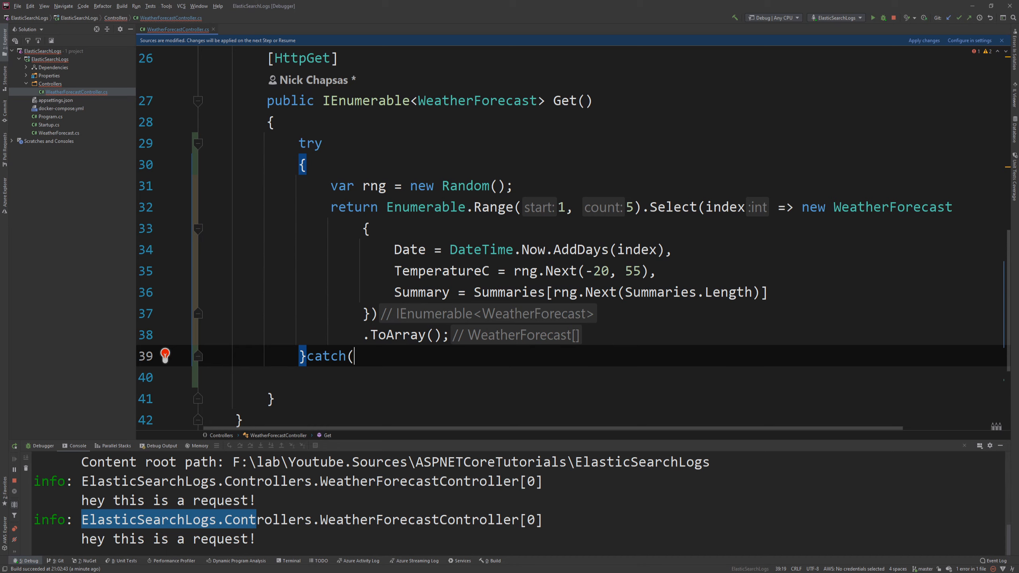
pyautogui.write('Exception ex')
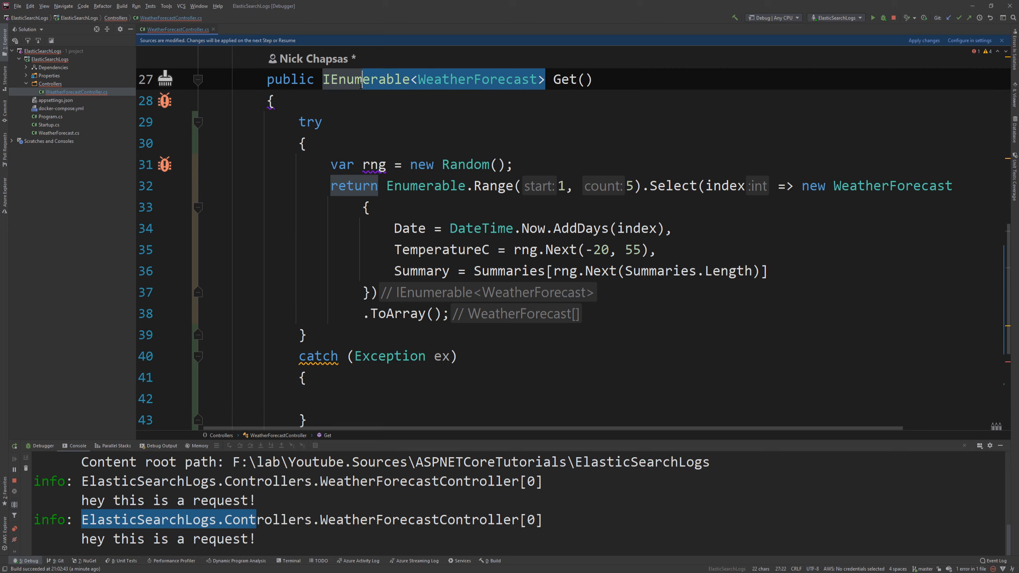
# Change Get() to return IActionResult with Ok(...) and return new StatusCodeResult(500) in the catch
pyautogui.write('IActionResult Get(')
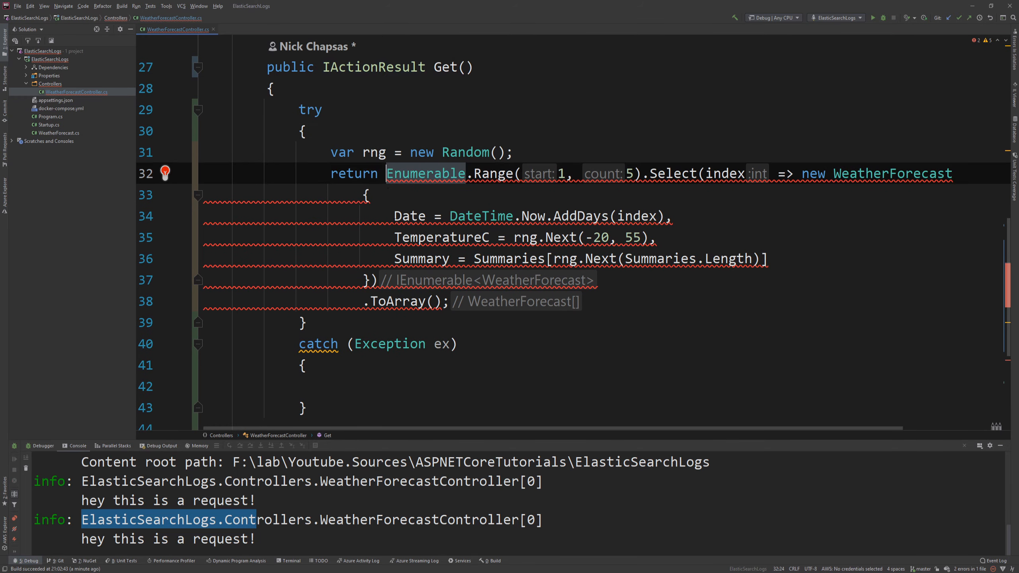
pyautogui.press('Delete')
pyautogui.write('Ok(')
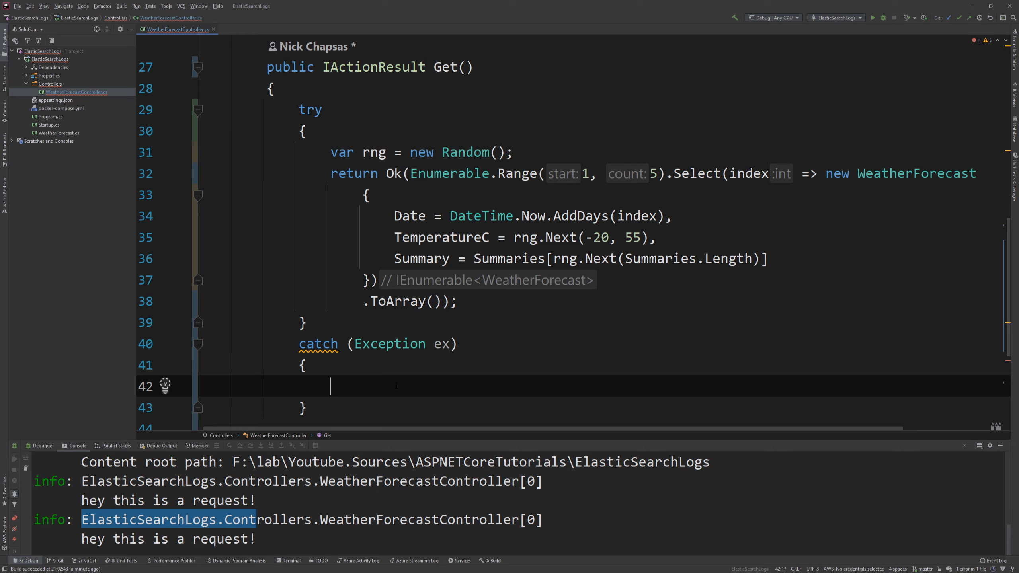
pyautogui.write('return new StatusCodeResult(500);')
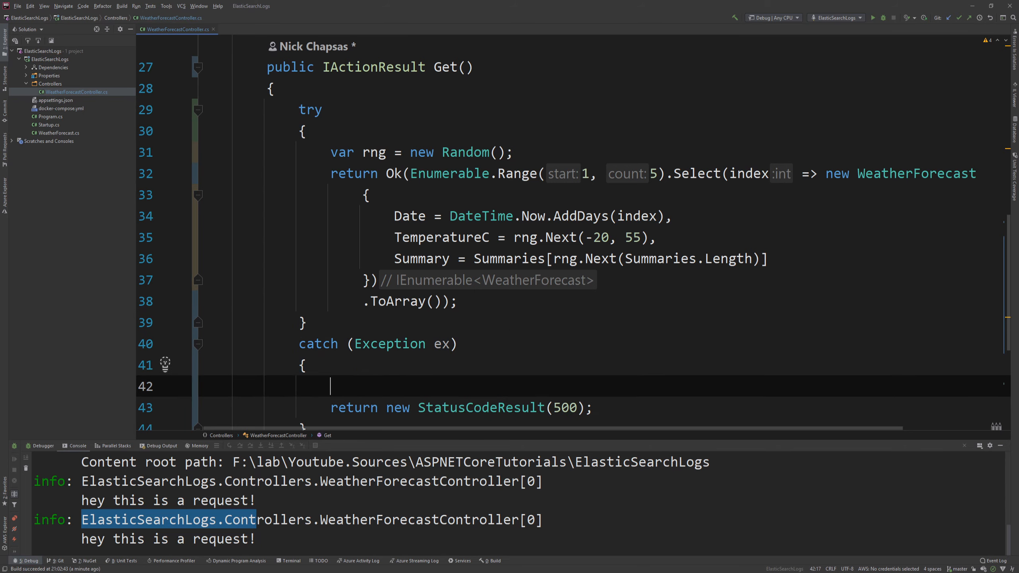
# Log the caught exception with _logger.LogError(ex, "Something bad happened")
pyautogui.write('_logger.')
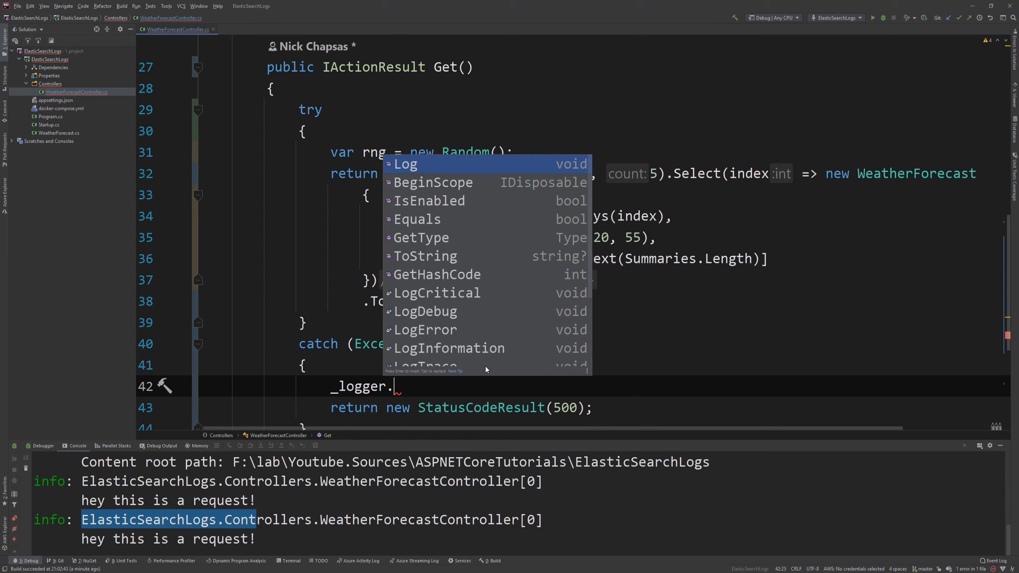
pyautogui.write('LogError();')
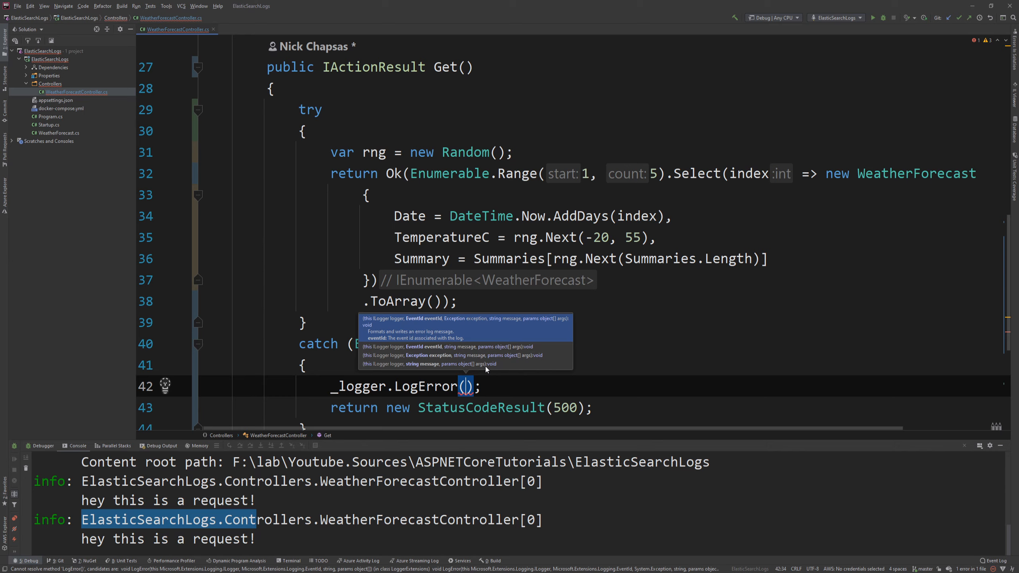
pyautogui.write('e')
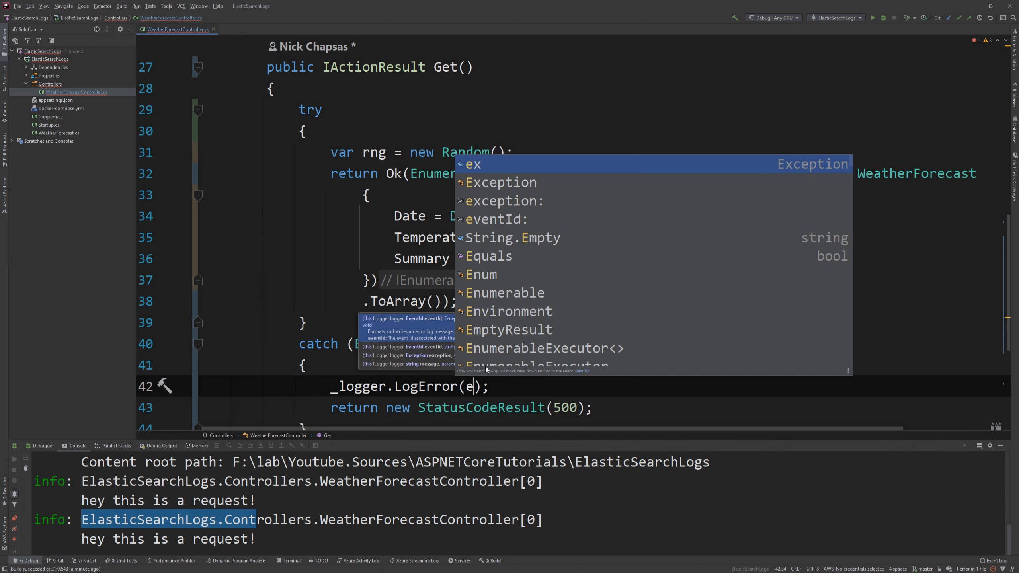
pyautogui.write('x')
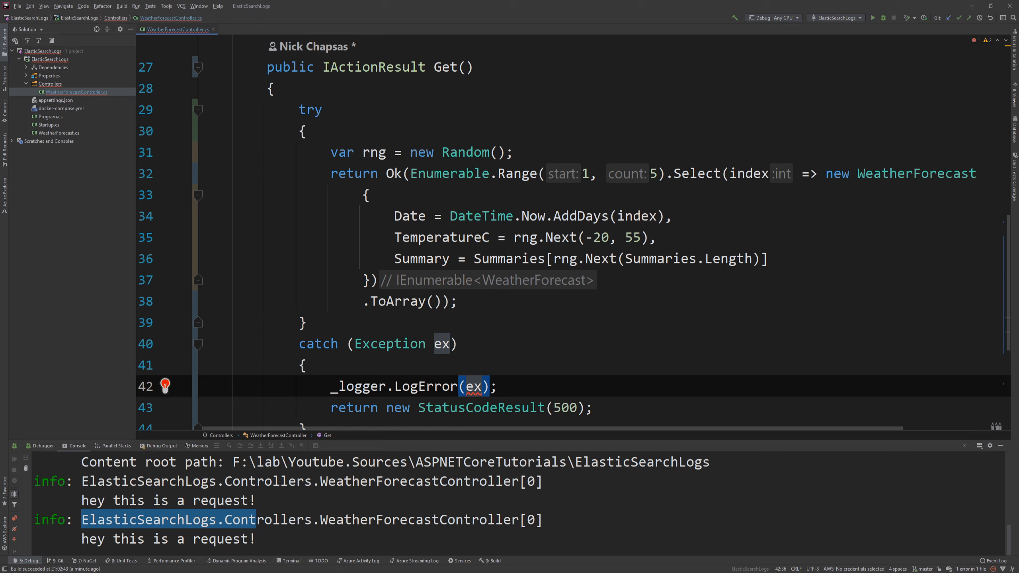
pyautogui.write(', "S')
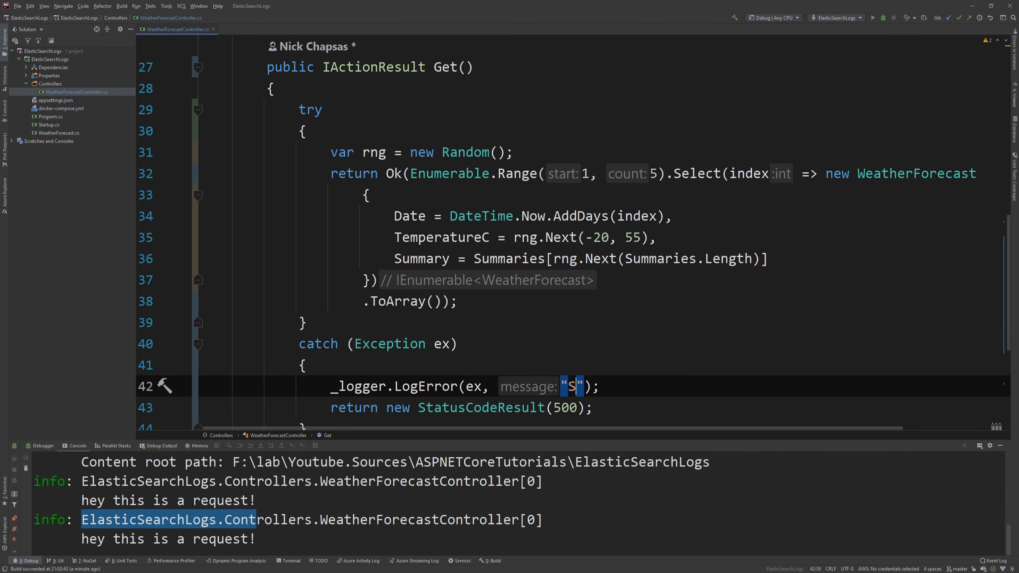
pyautogui.write('omething bad hal')
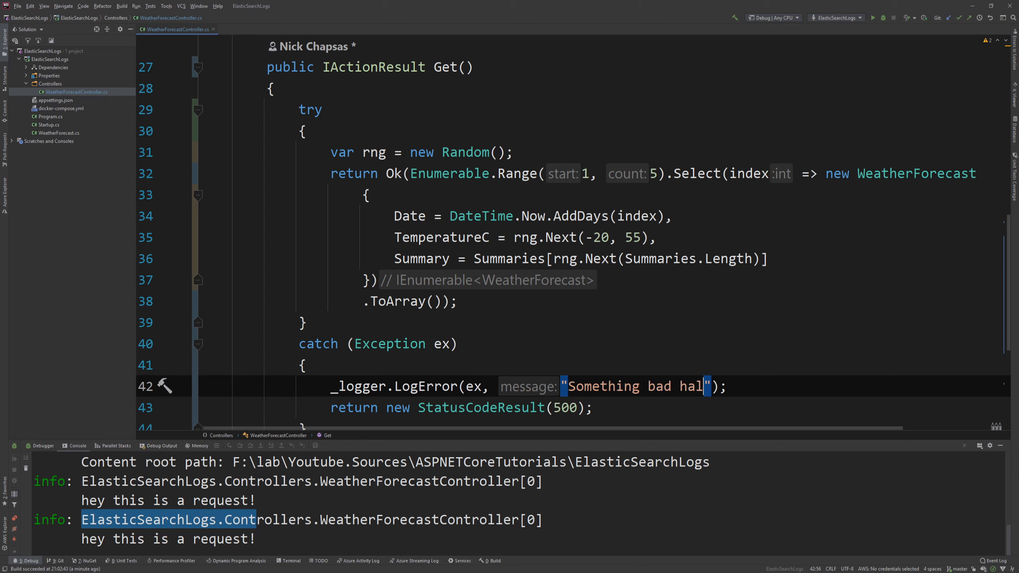
pyautogui.write('ppened')
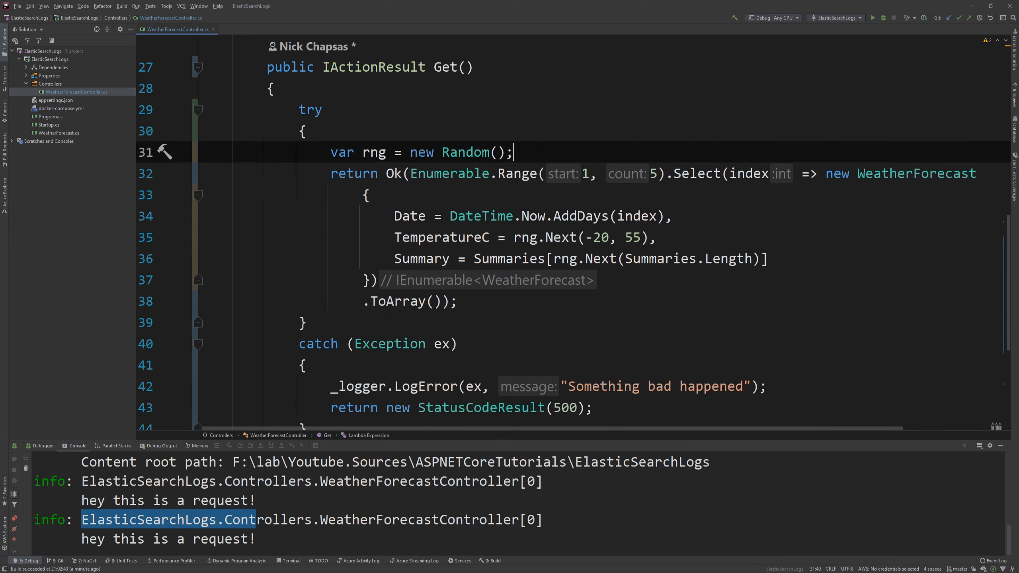
# Add if (rng.Next(0, 5) < 2) throw new Exception("Oops what happened?") after the rng line and rebuild
pyautogui.press('Enter')
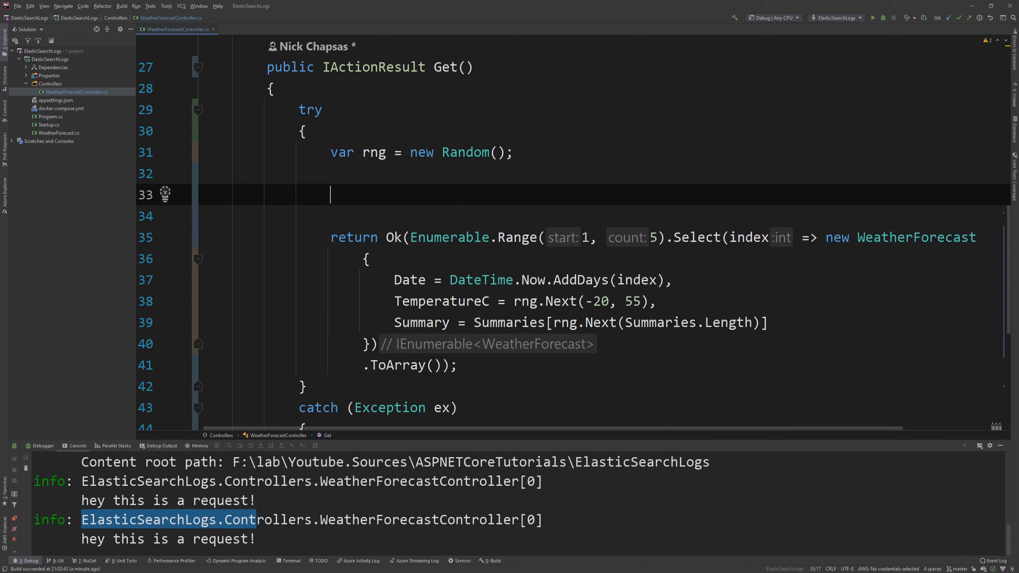
pyautogui.write('rng.Next(0, 5) < 2)')
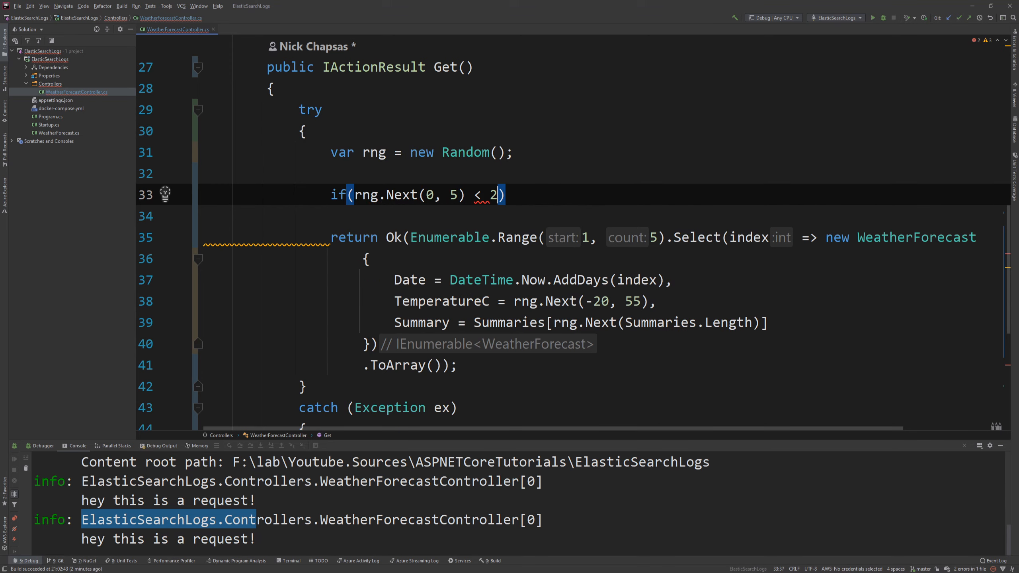
pyautogui.write('throw new Exception("");')
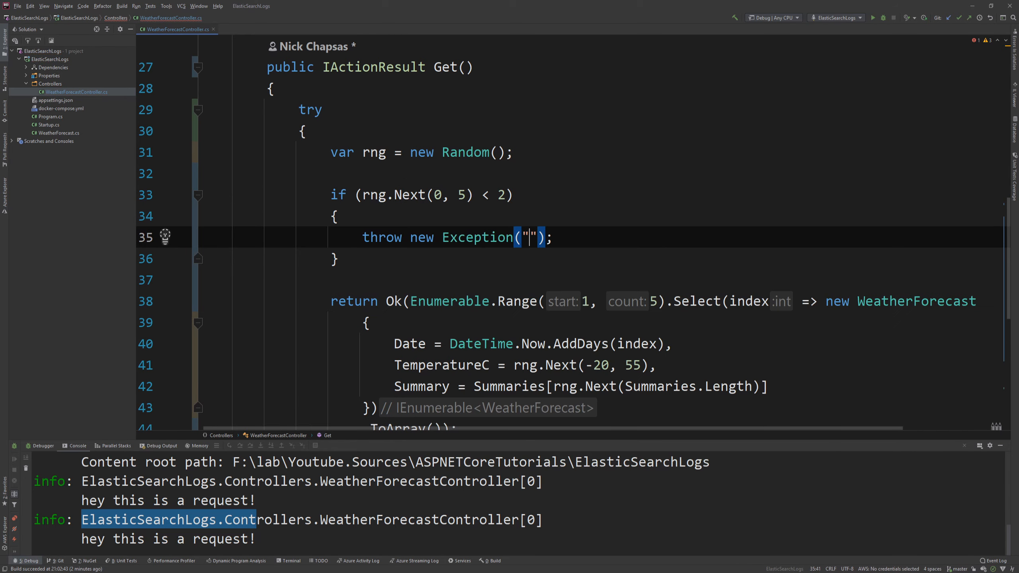
pyautogui.write('Oops w')
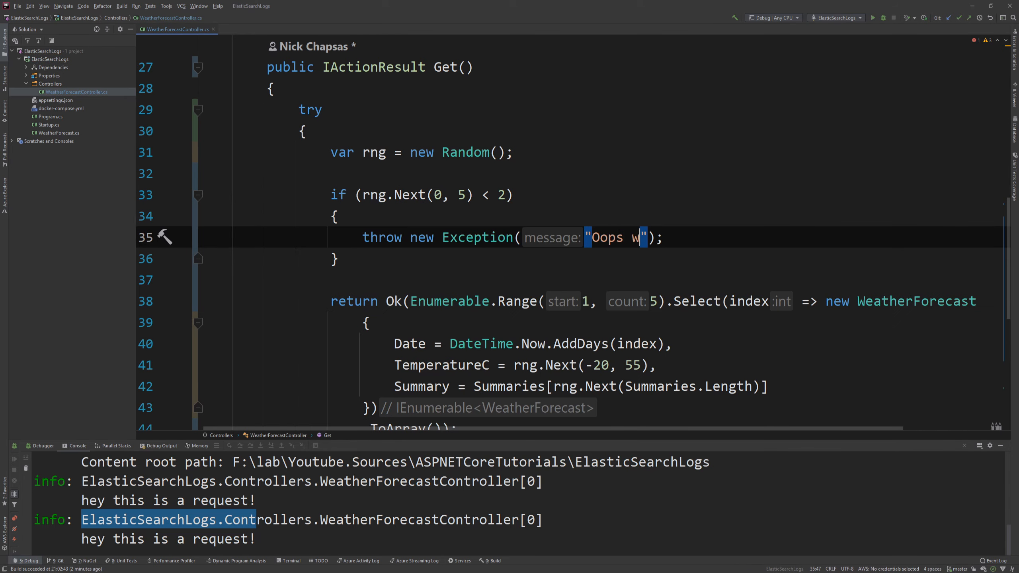
pyautogui.write('hat happened?')
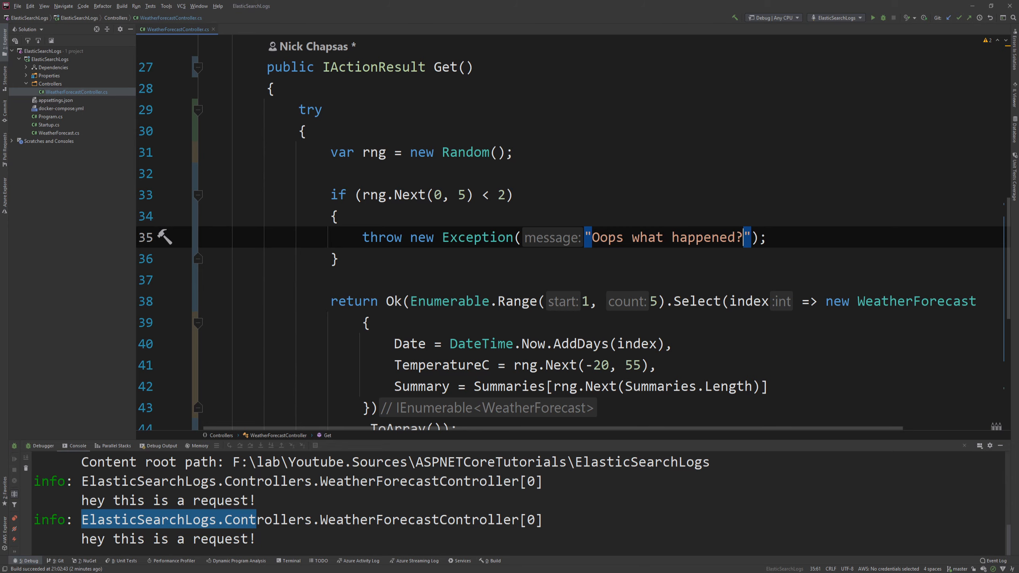
pyautogui.click(882, 18)
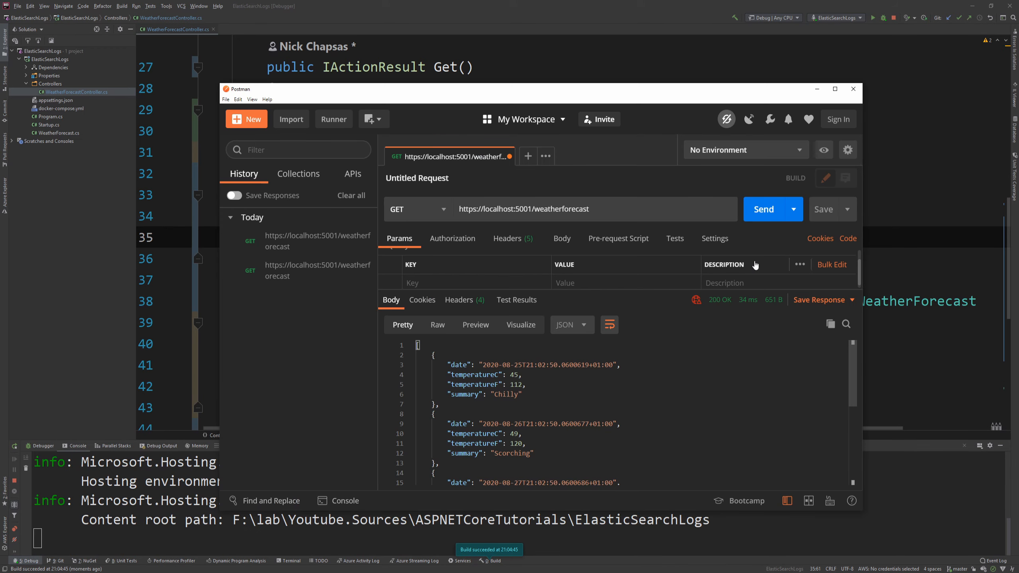
# Send the weatherforecast GET again and highlight the 500 Internal Server Error response
pyautogui.click(762, 209)
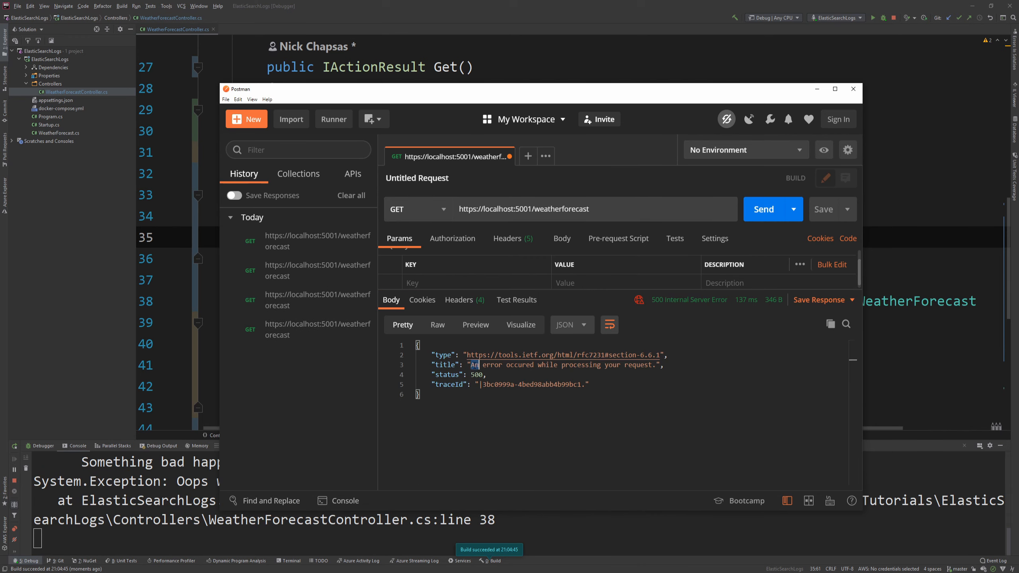
pyautogui.moveTo(472, 364); pyautogui.dragTo(651, 364)
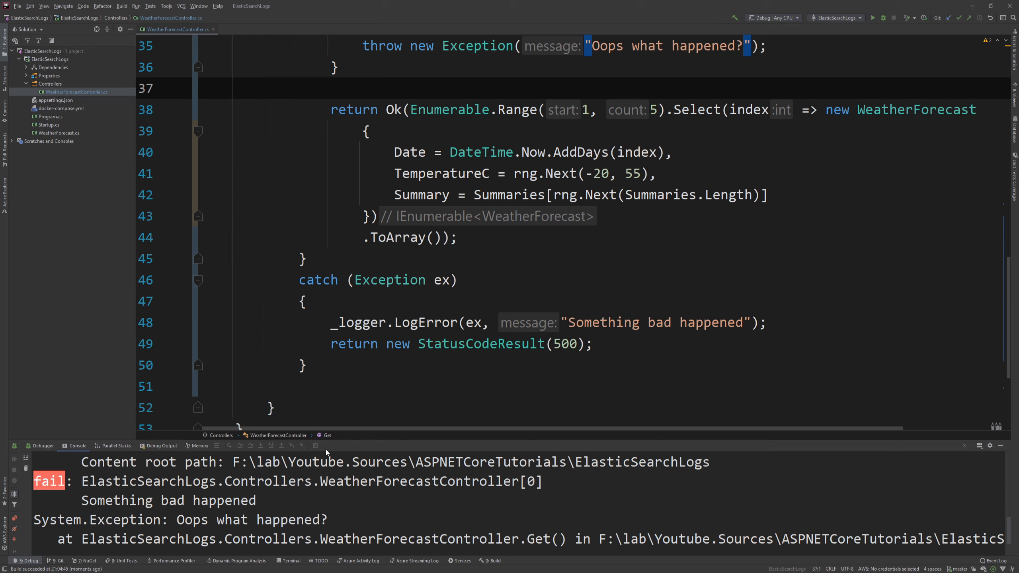
# Open docker-compose.yml and look over the es01 Elasticsearch and kib01 Kibana services
pyautogui.click(60, 108)
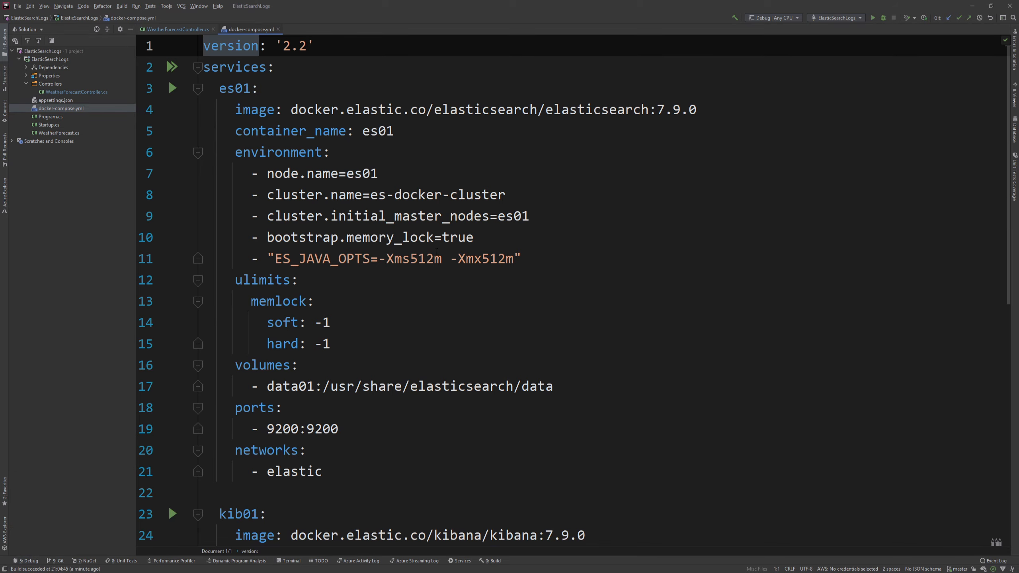
pyautogui.scroll(-3)
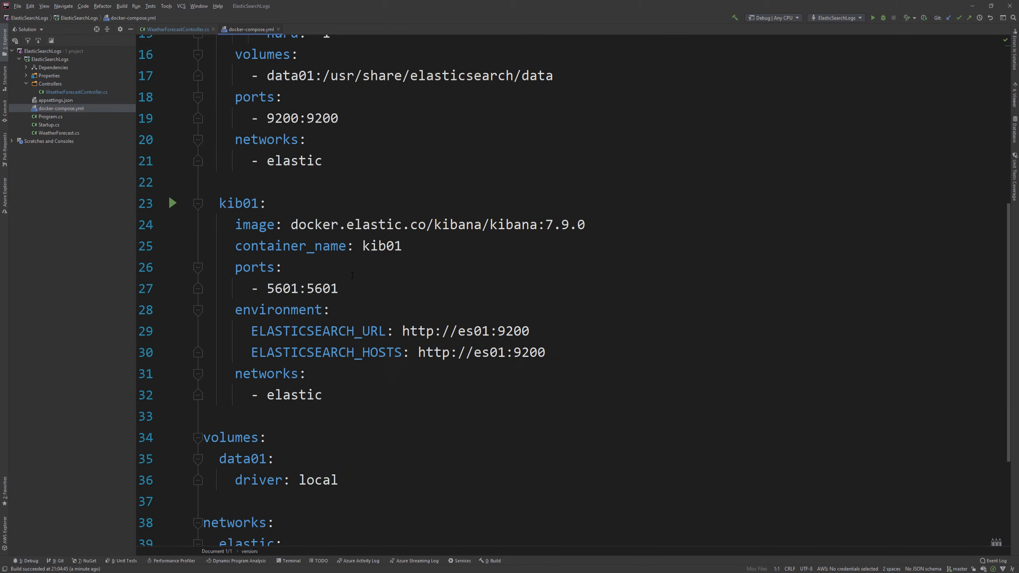
pyautogui.scroll(3)
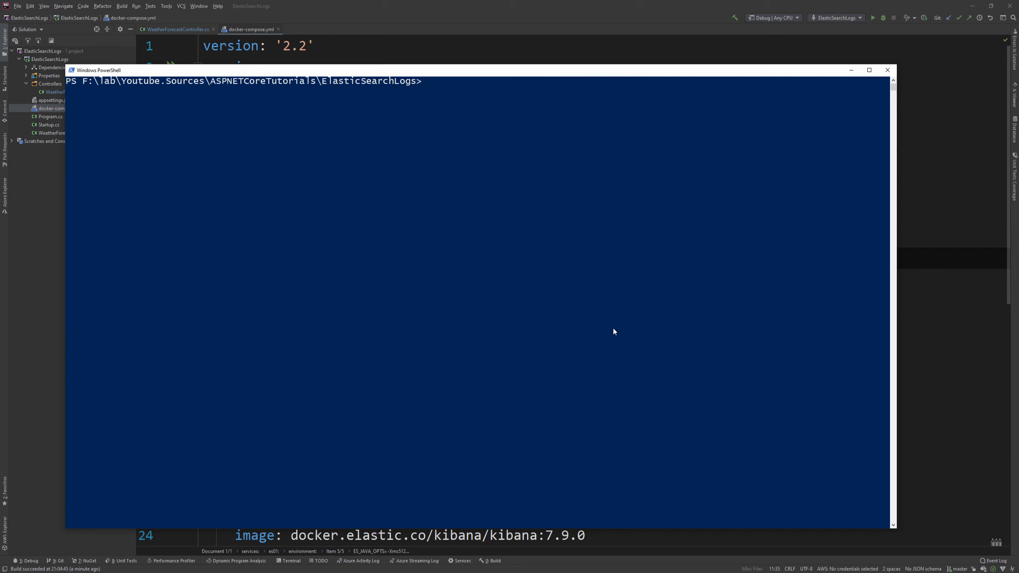
pyautogui.moveTo(272, 5)
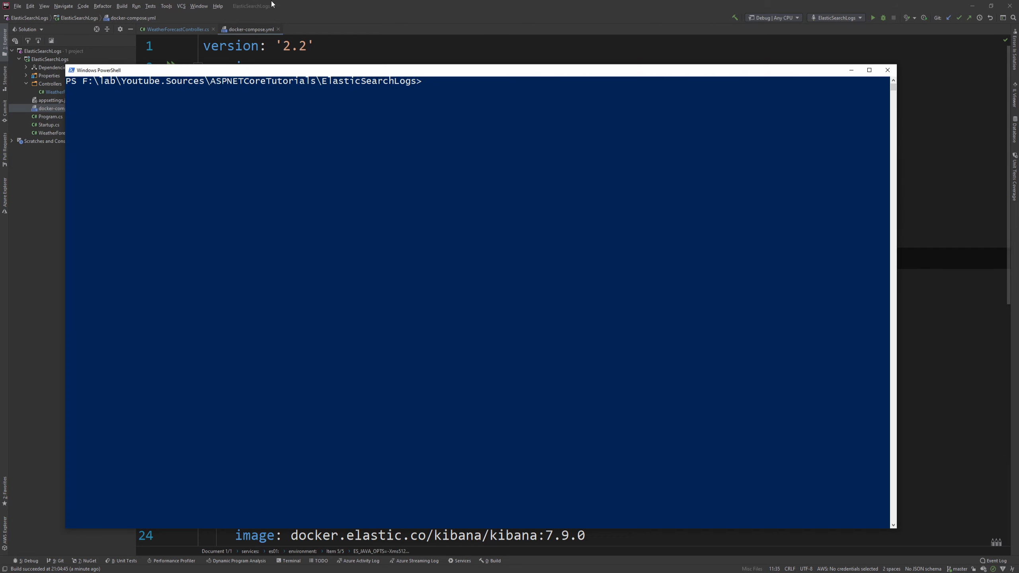
# Run ls then docker-compose up in PowerShell and follow the es01/kib01 startup logs
pyautogui.write('ls')
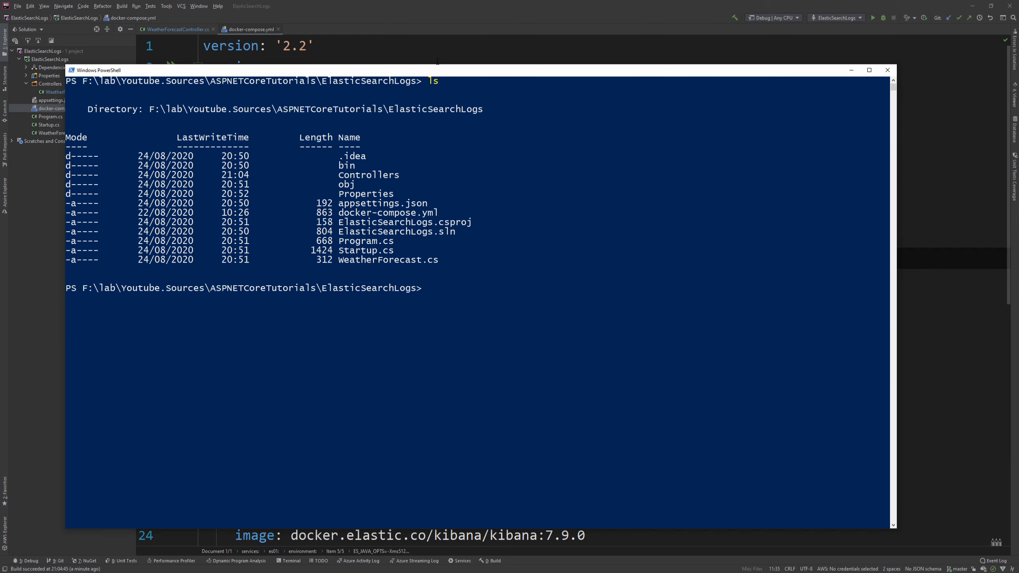
pyautogui.write('cles')
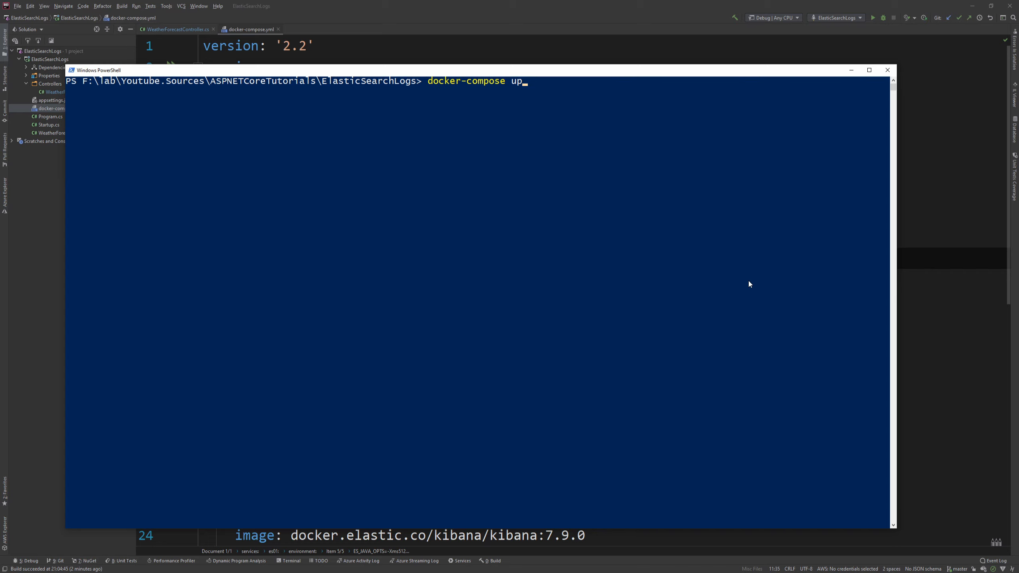
pyautogui.press('enter')
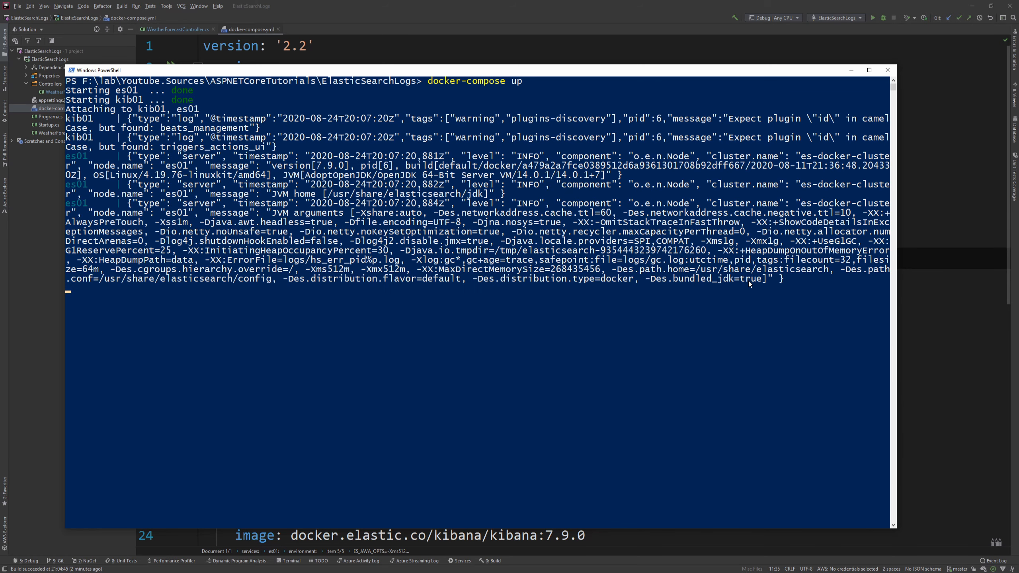
pyautogui.scroll(-3)
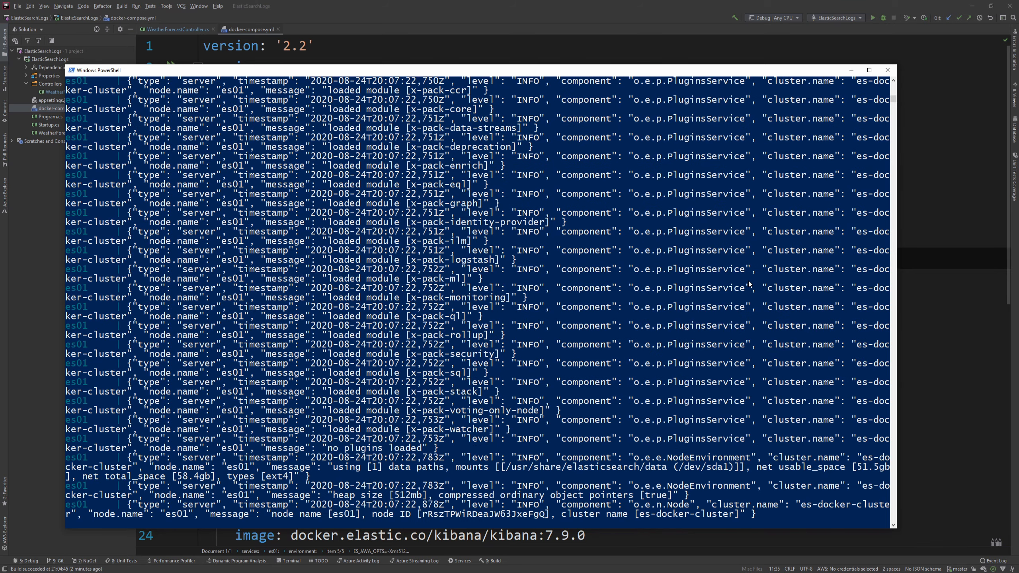
pyautogui.scroll(-3)
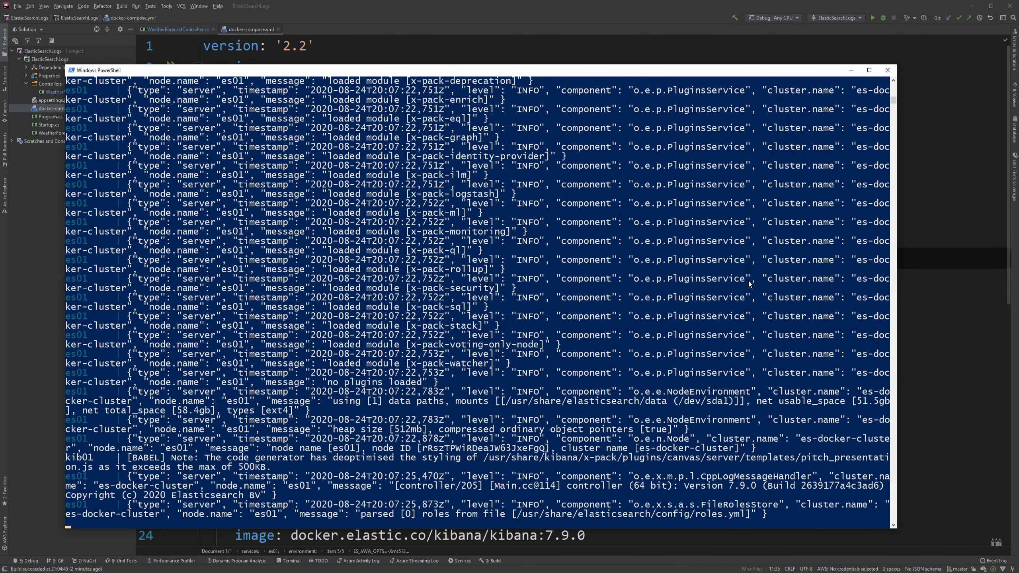
pyautogui.scroll(-3)
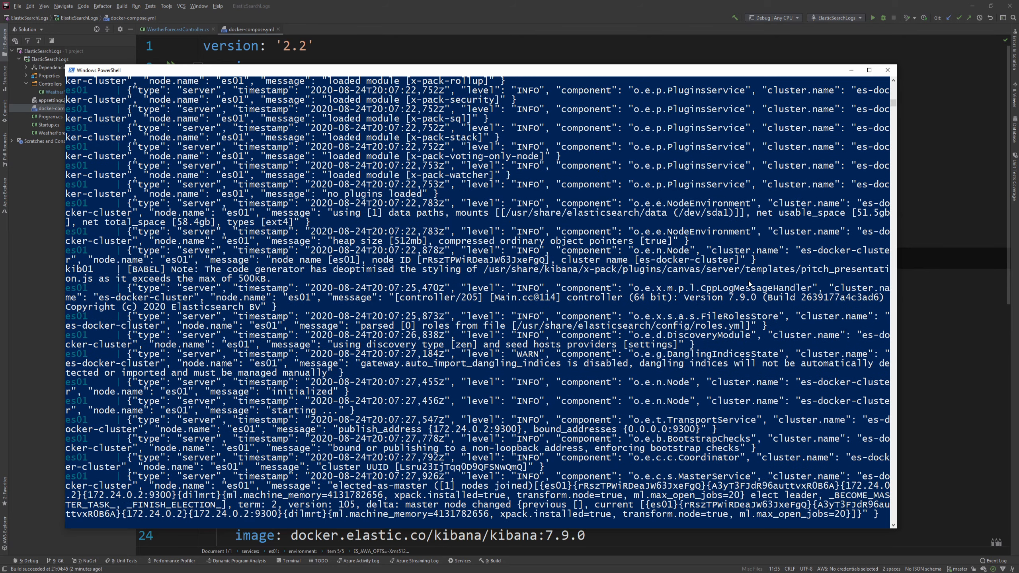
pyautogui.scroll(-3)
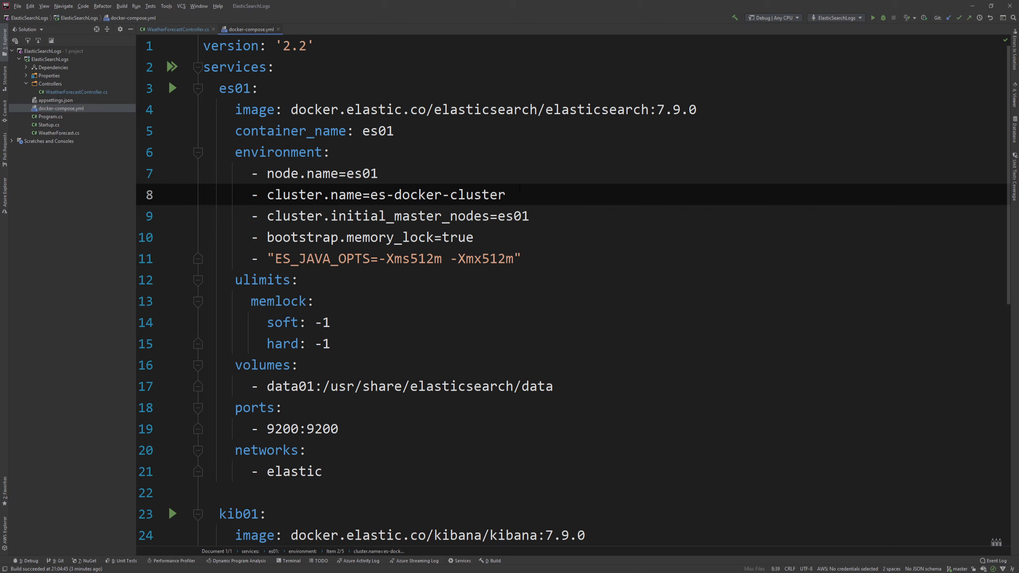
# Install Serilog.AspNetCore into ElasticSearchLogs via Manage NuGet Packages
pyautogui.rightClick(54, 67)
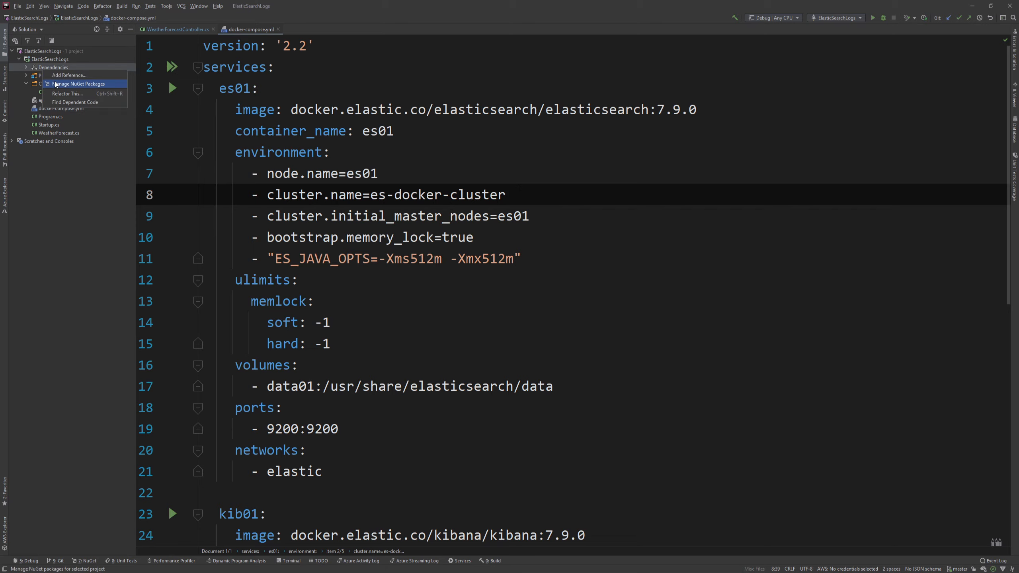
pyautogui.click(77, 84)
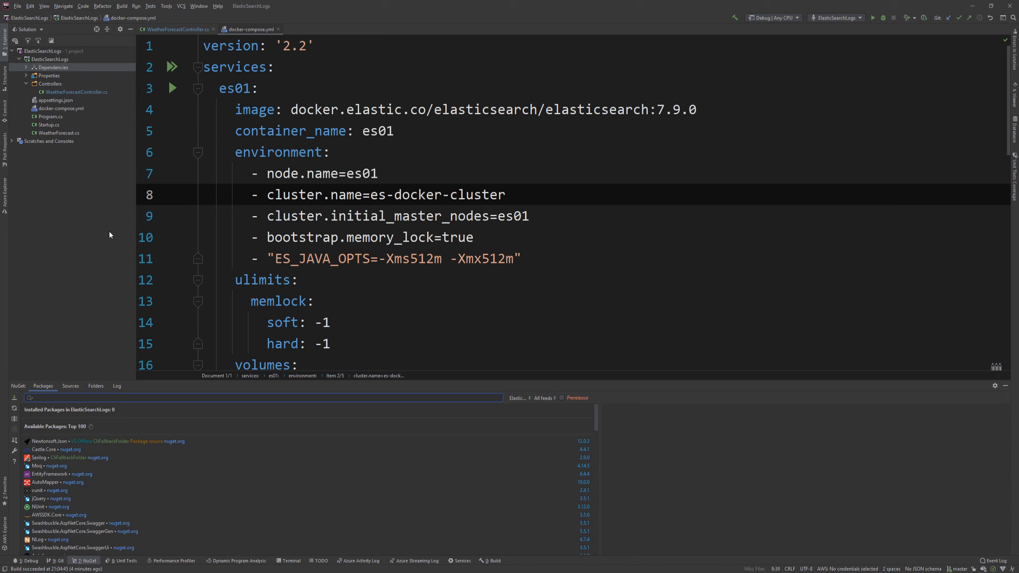
pyautogui.write('Serilog.Asp')
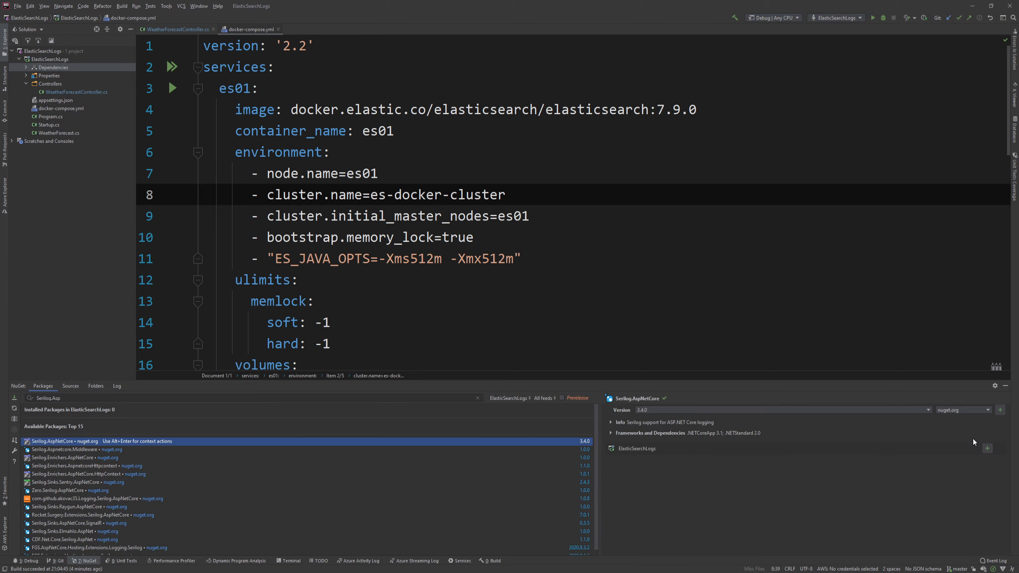
pyautogui.click(1000, 448)
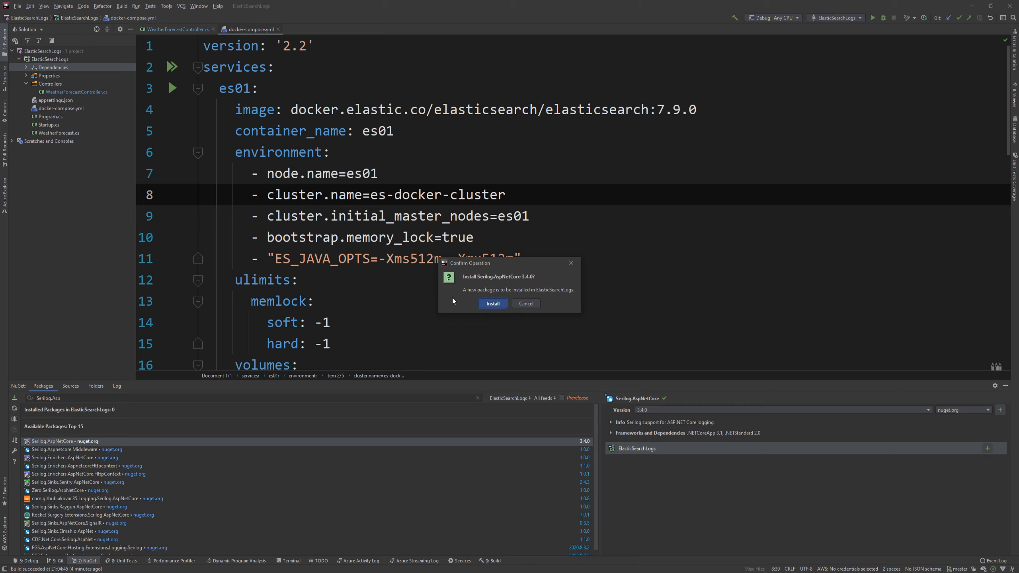
pyautogui.click(492, 303)
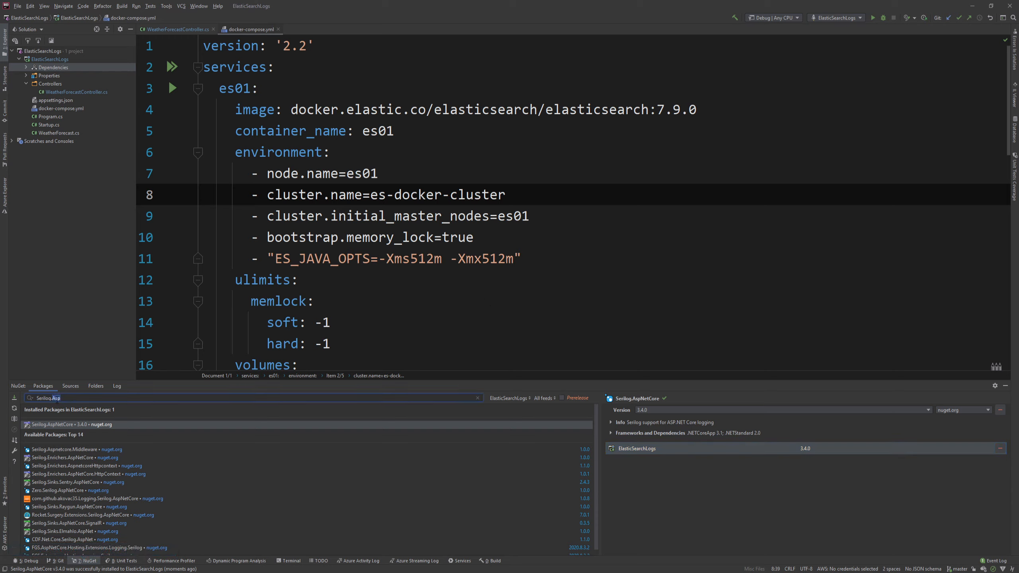
# Install Serilog.Sinks.Elasticsearch and Serilog.Enrichers.Environment into the project
pyautogui.write('Serilog.Sinks.Elast')
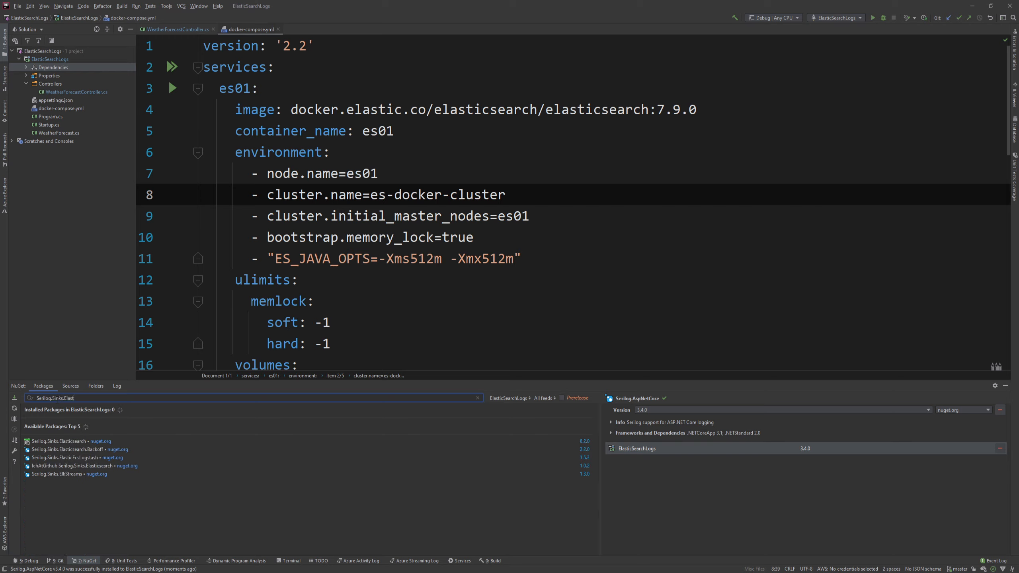
pyautogui.click(62, 441)
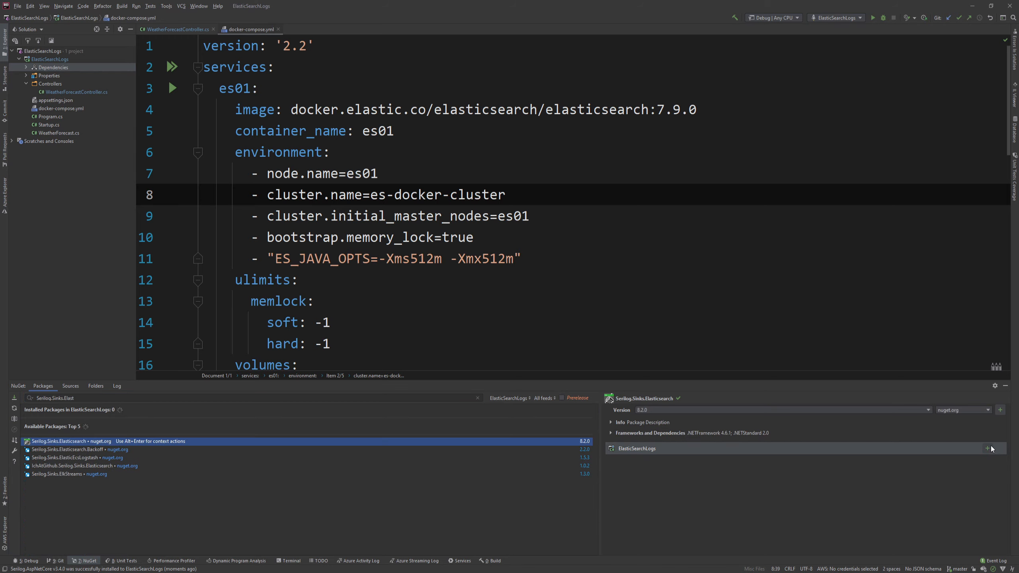
pyautogui.click(987, 448)
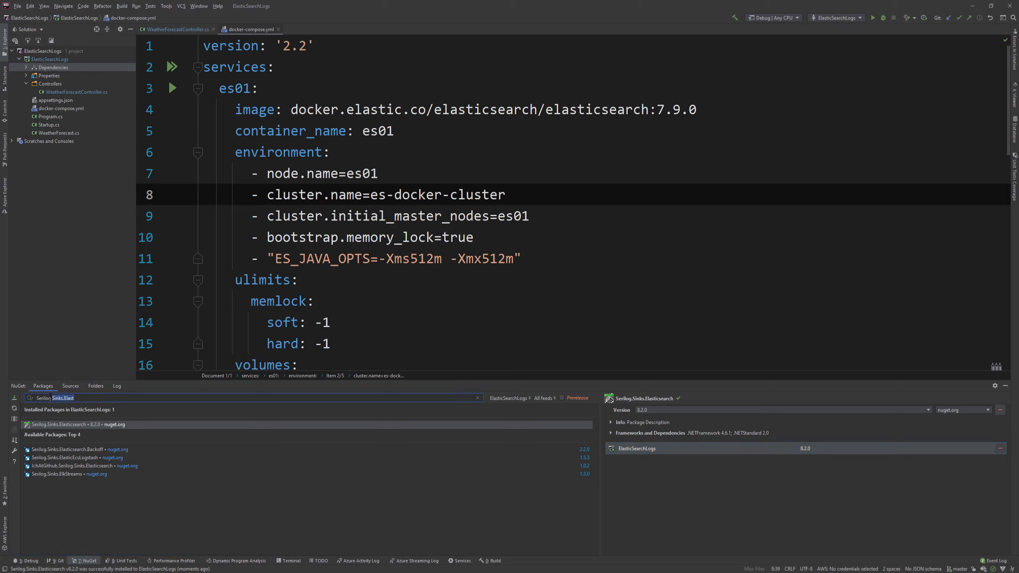
pyautogui.write('Serilog.Enricher')
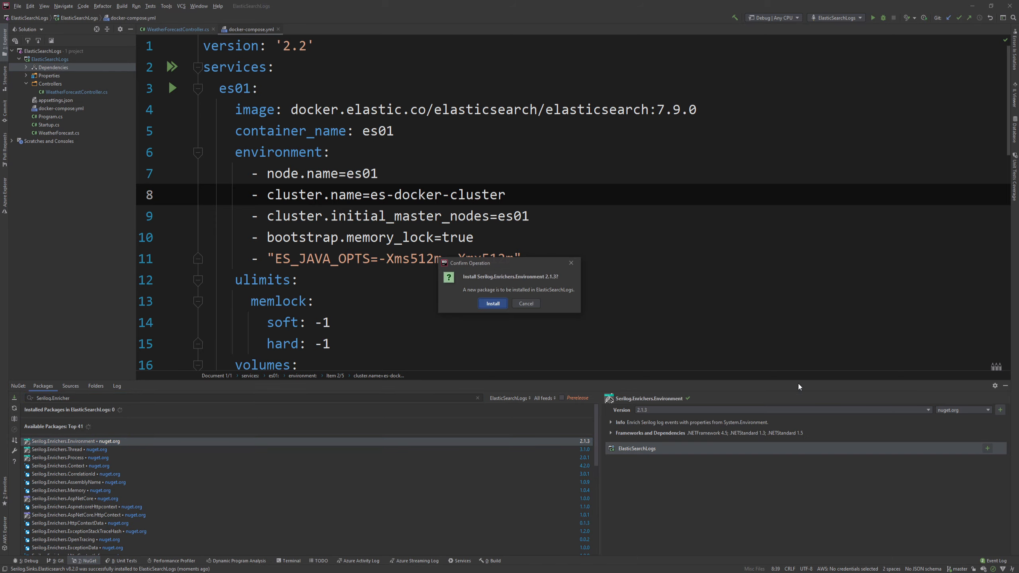
pyautogui.click(492, 303)
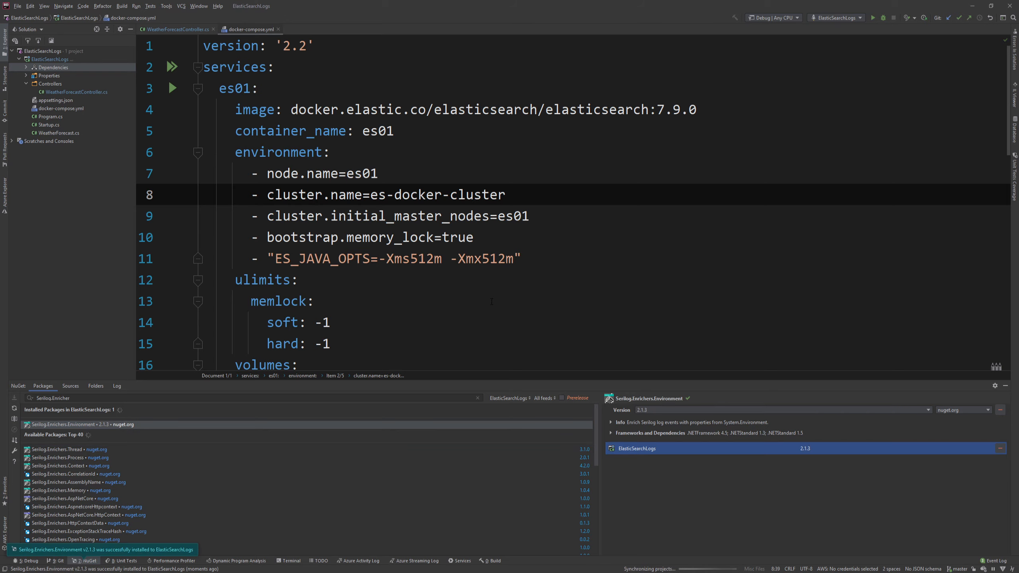
pyautogui.rightClick(54, 67)
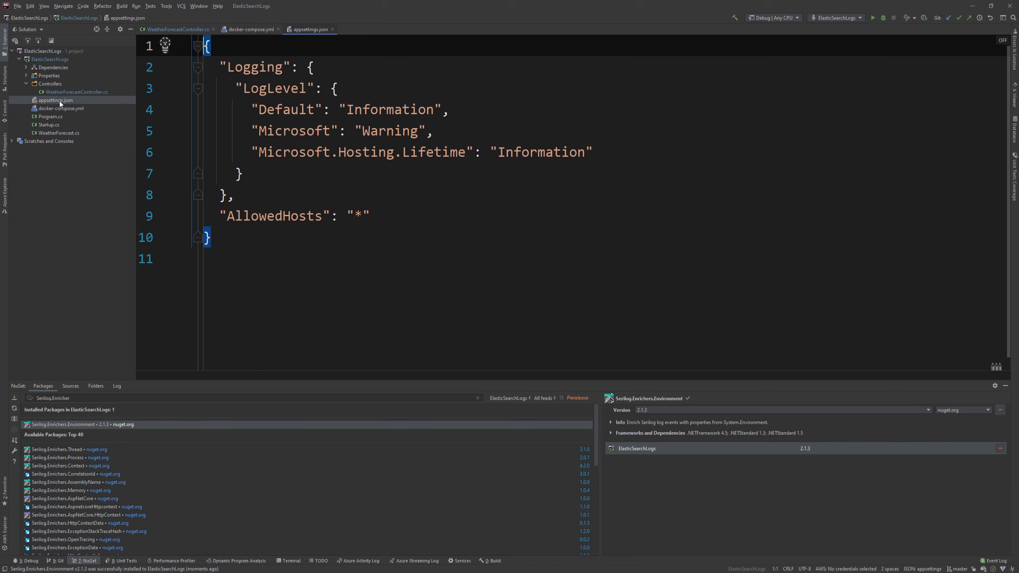
# Replace the Logging block with a Serilog MinimumLevel section: Default Information, Microsoft Information, System Warning
pyautogui.moveTo(207, 45); pyautogui.dragTo(234, 195)
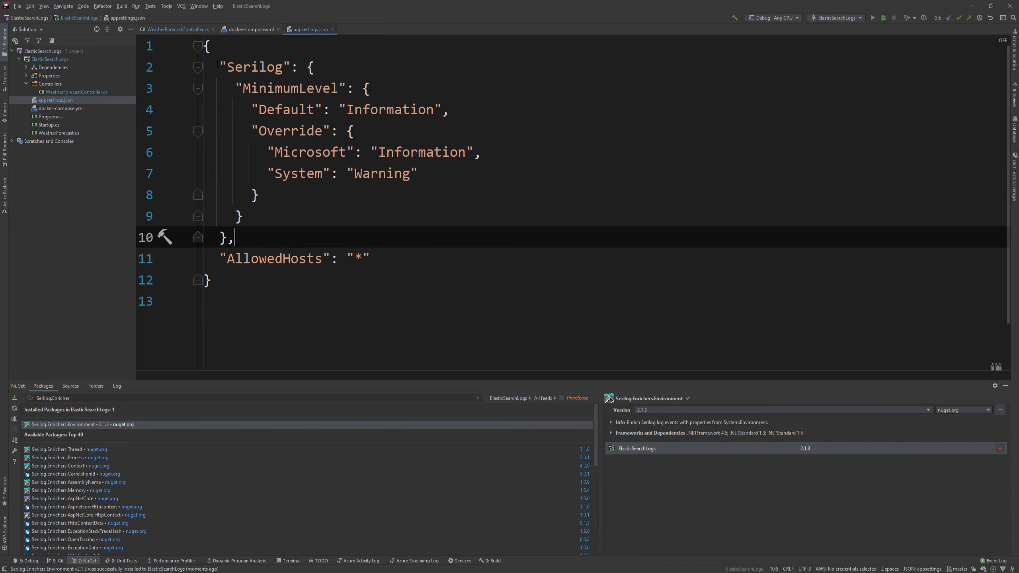
pyautogui.doubleClick(255, 66)
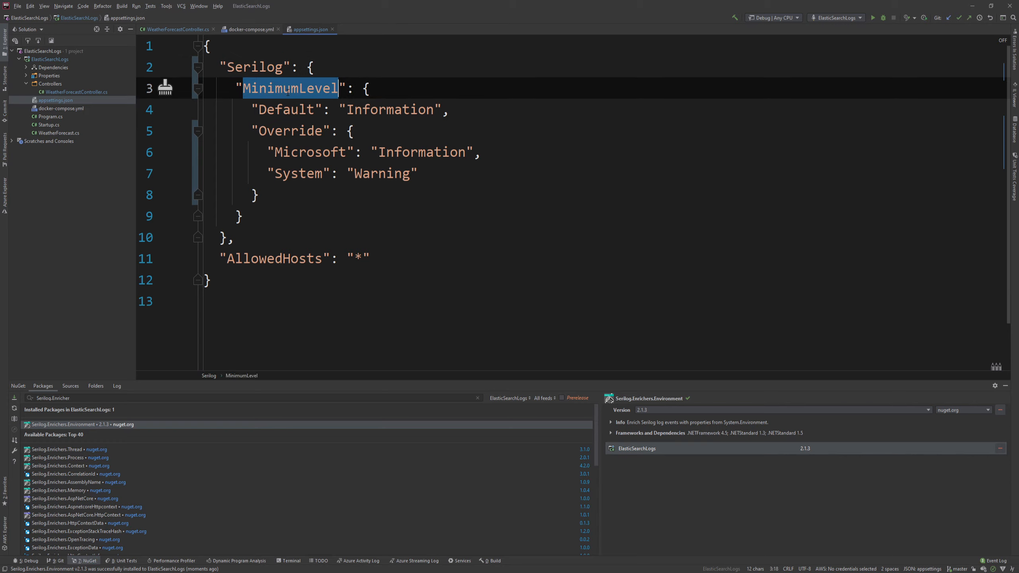
pyautogui.doubleClick(389, 109)
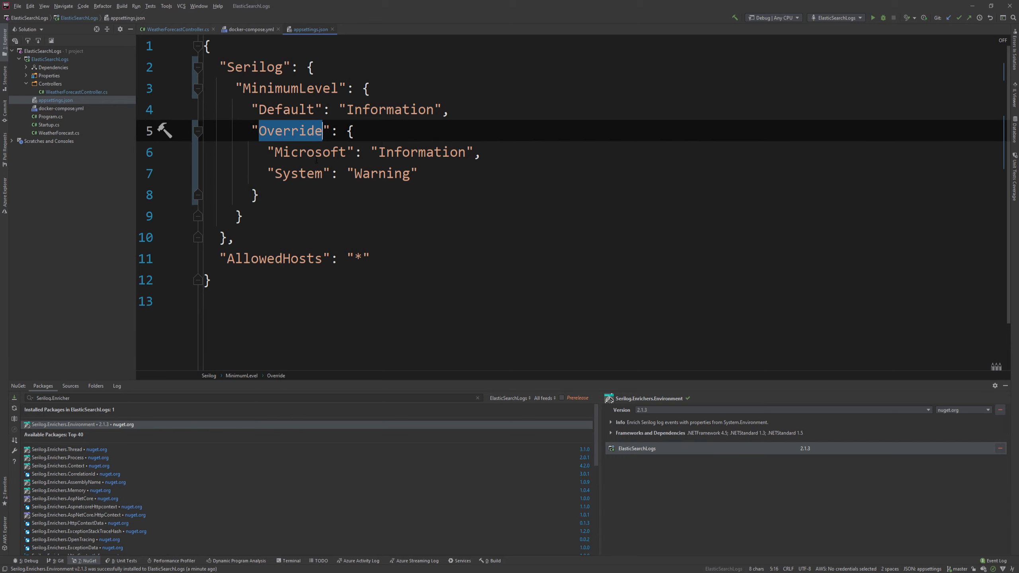
pyautogui.doubleClick(310, 152)
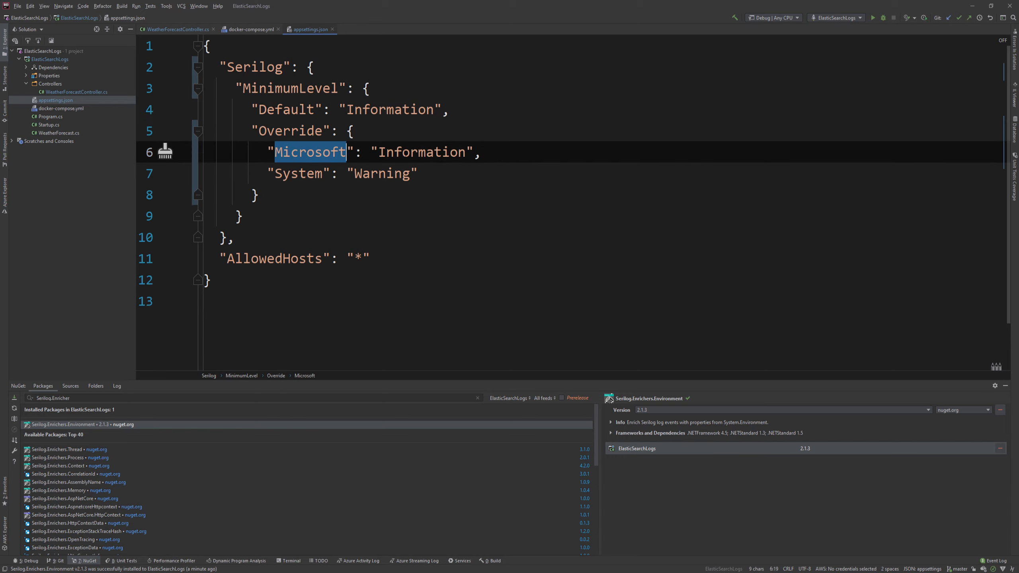
pyautogui.doubleClick(298, 173)
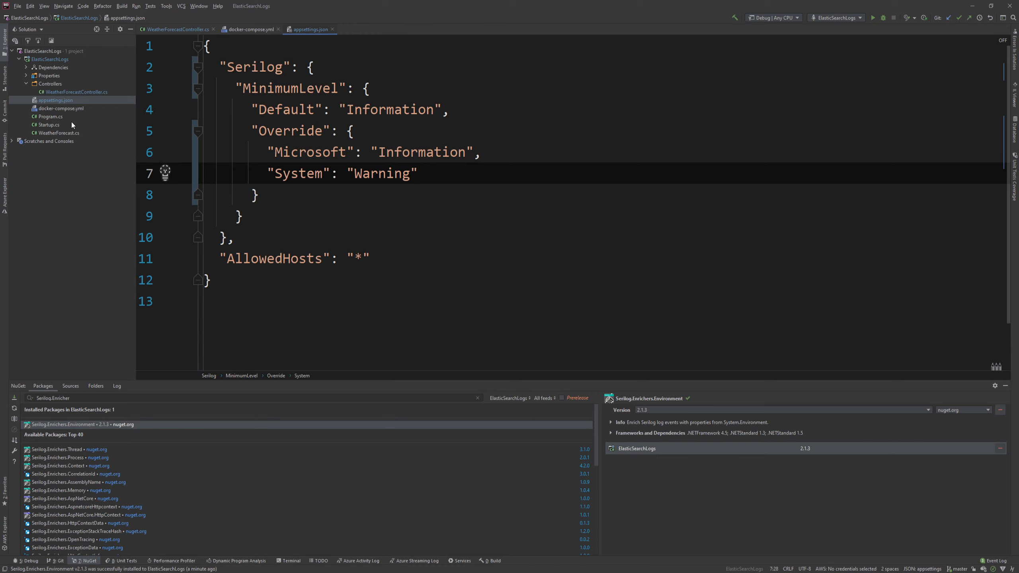
pyautogui.click(48, 116)
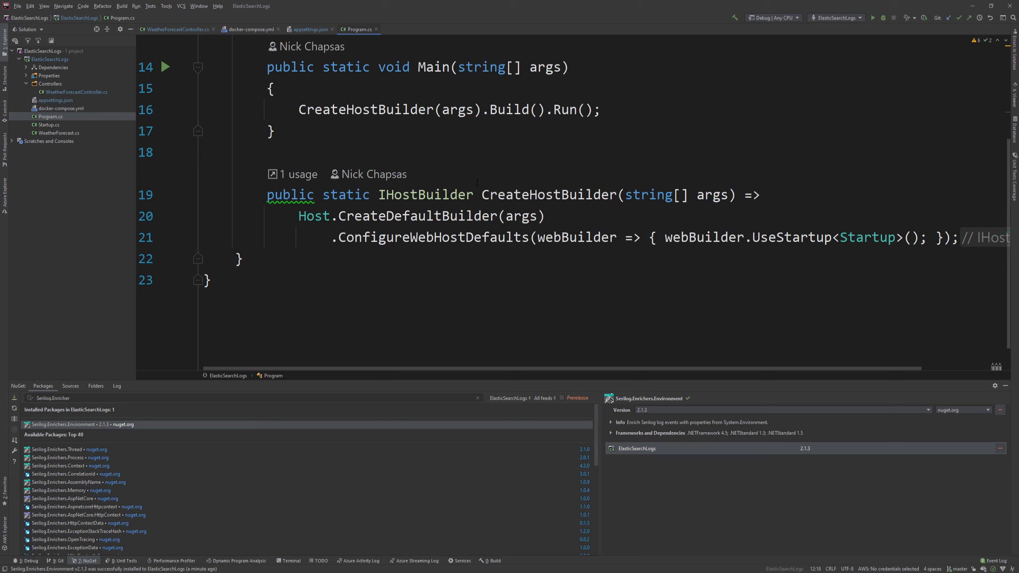
# Chain .UseSerilog((context, configuration) => ...) onto CreateDefaultBuilder with Enrich.FromLogContext and Enrich.WithMachineName
pyautogui.click(543, 216)
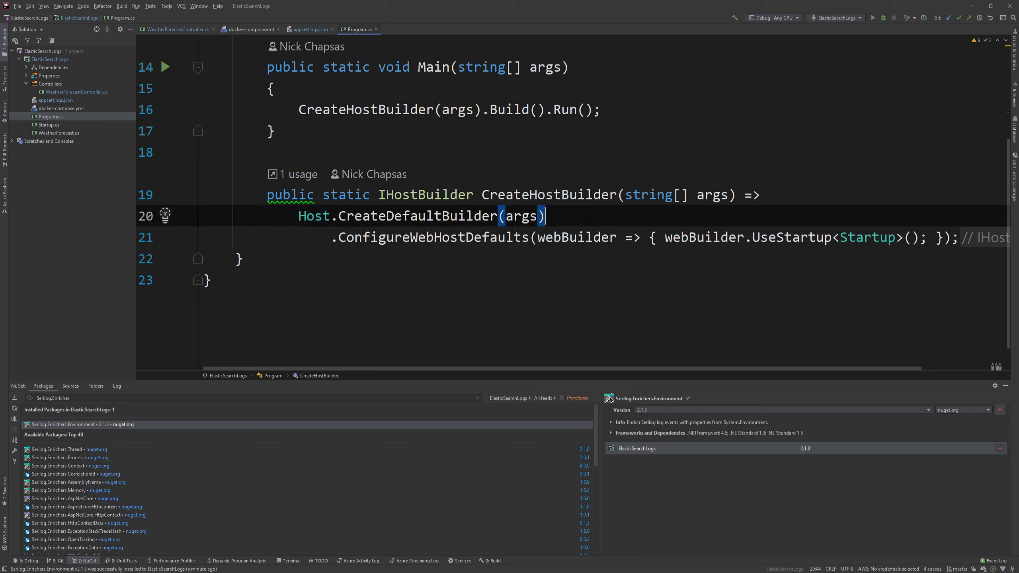
pyautogui.doubleClick(416, 216)
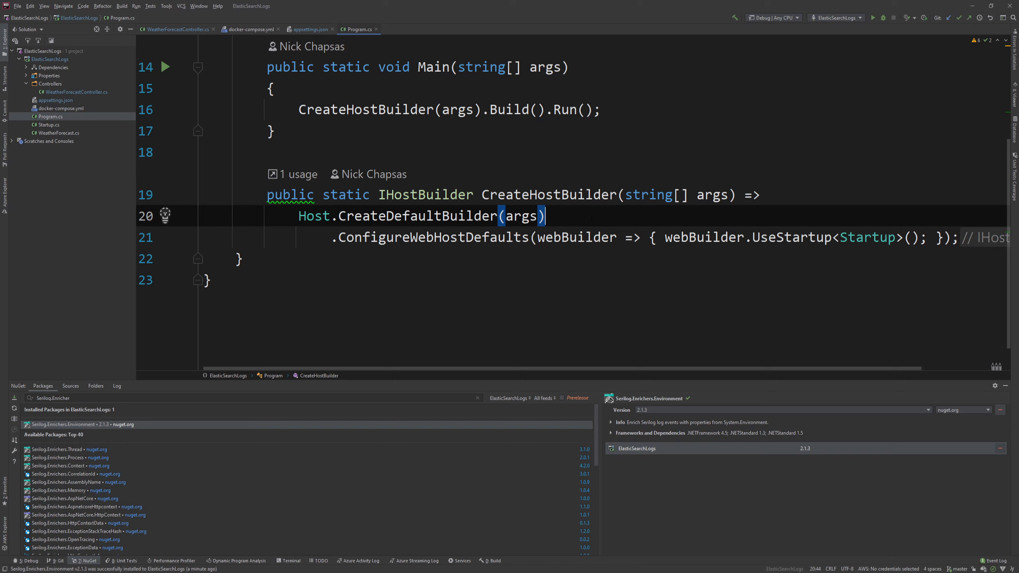
pyautogui.write('.')
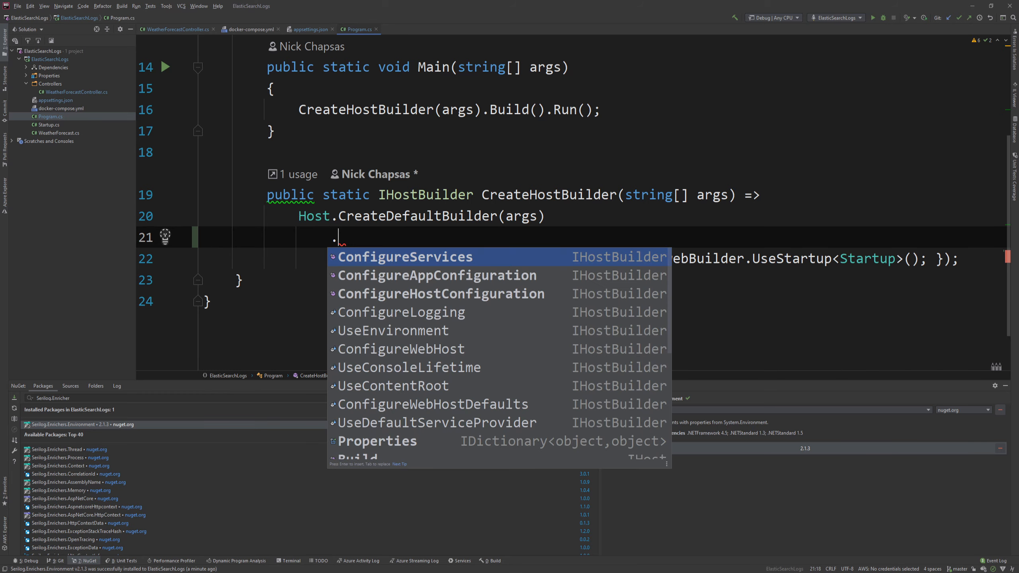
pyautogui.write('.UseSerilog((context, configuration) =>')
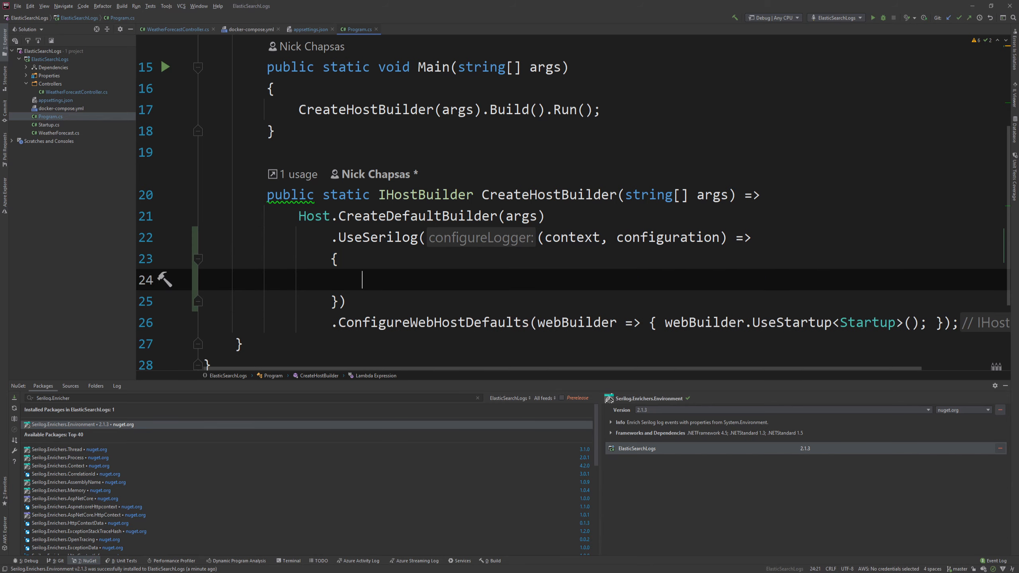
pyautogui.moveTo(569, 238)
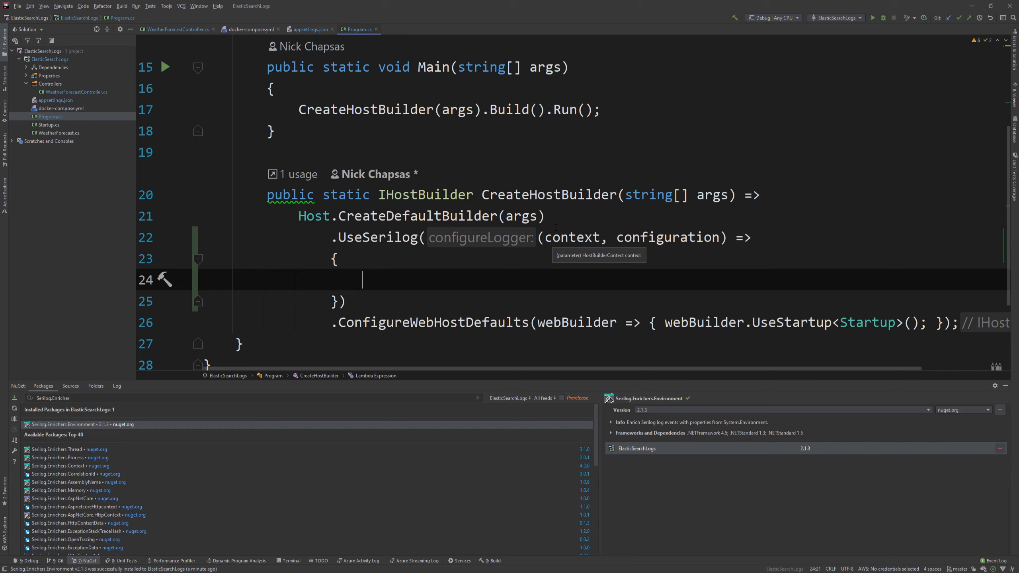
pyautogui.write('configuration.Enrich')
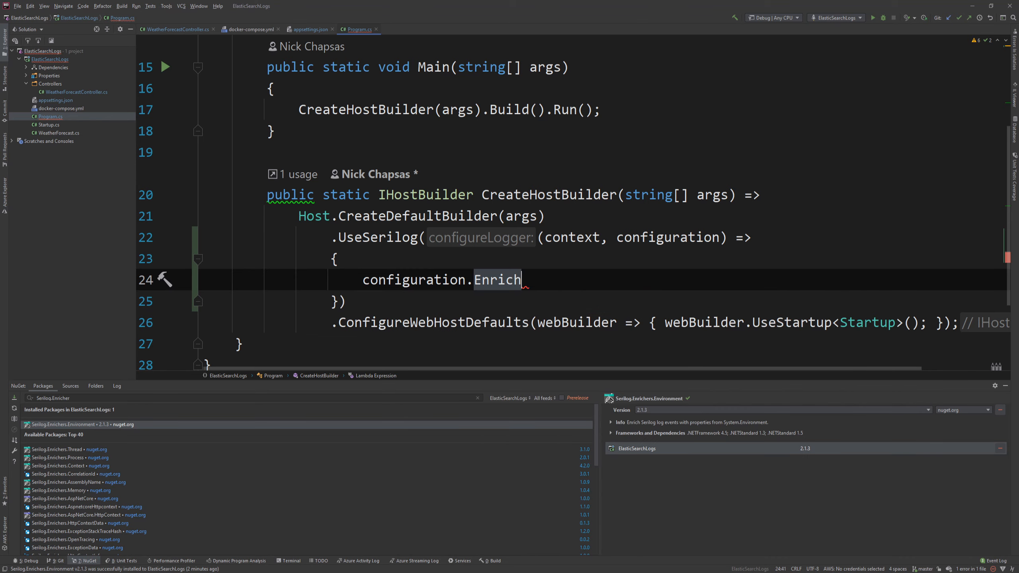
pyautogui.write('.FromLogContext(')
pyautogui.write('.Enrich.')
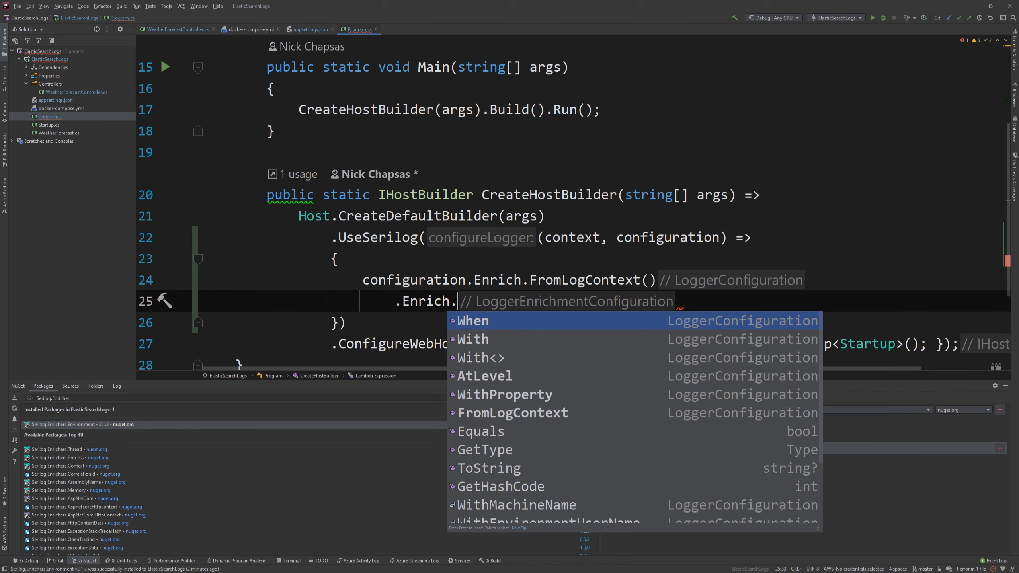
pyautogui.write('WithMachineName(')
pyautogui.write('.')
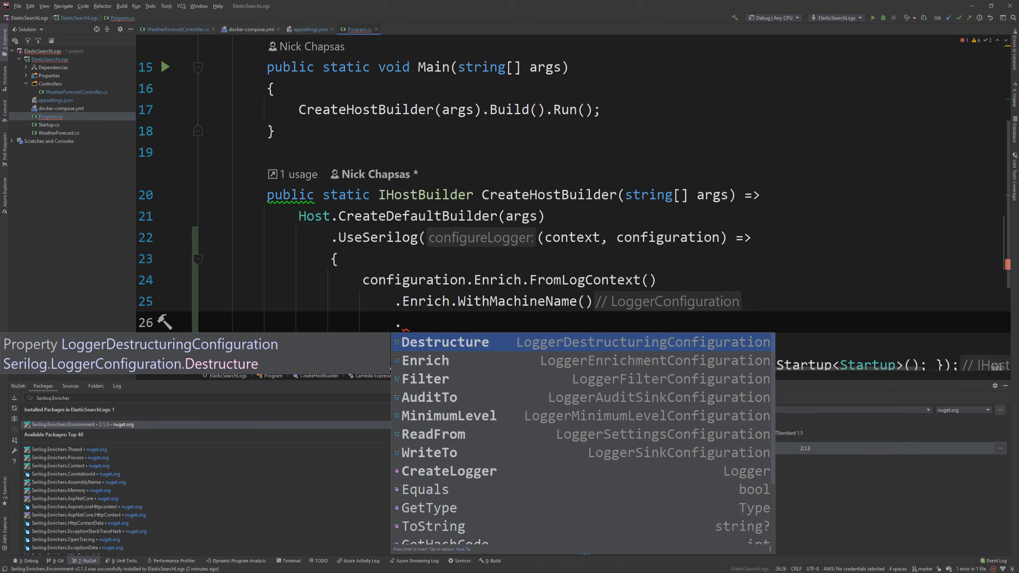
# Add WriteTo.Console and WriteTo.Elasticsearch(new ElasticsearchSinkOptions()) sinks to the Serilog configuration
pyautogui.write('W')
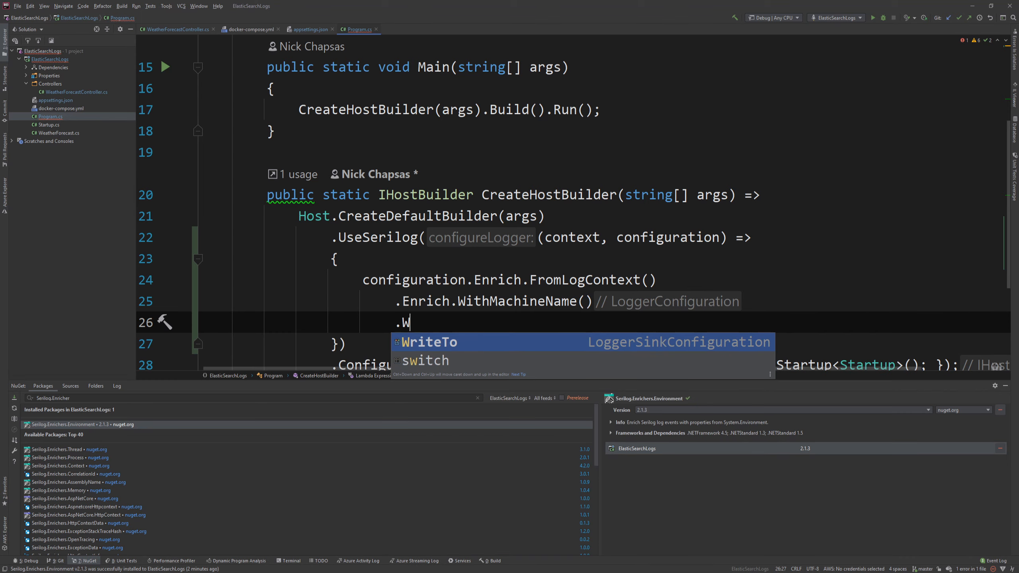
pyautogui.write('riteTo.Console(')
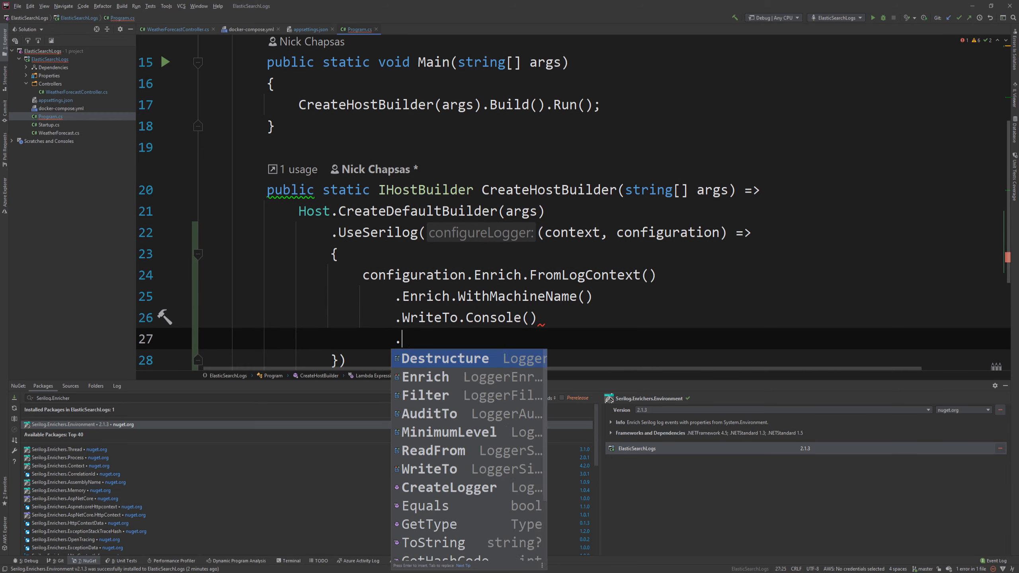
pyautogui.write('W')
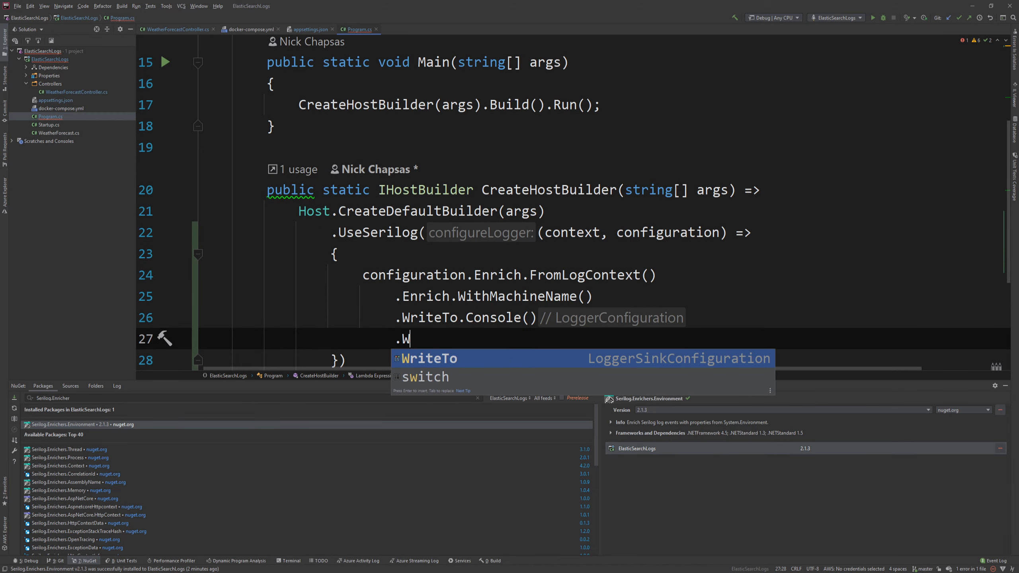
pyautogui.write('riteTo.El')
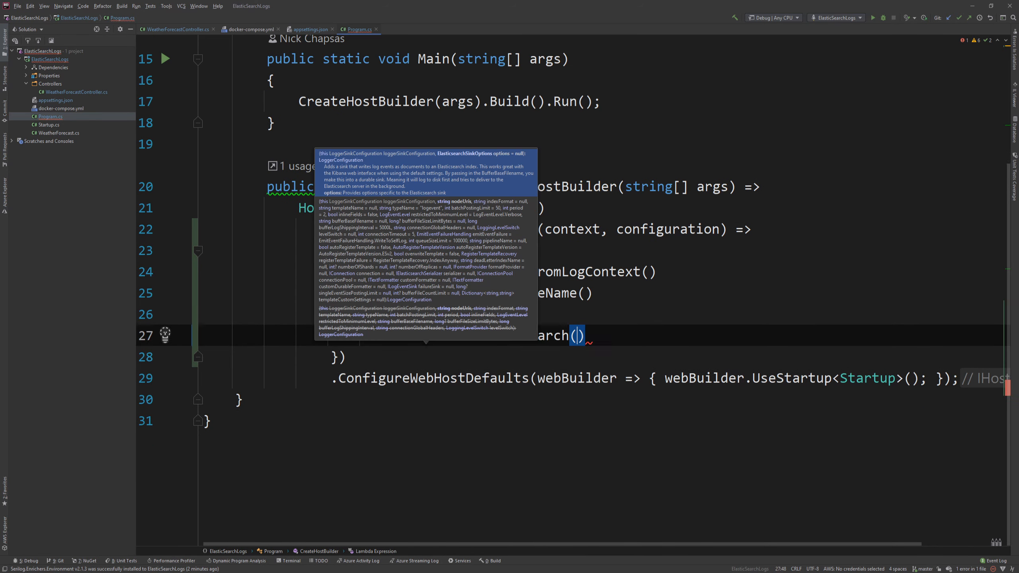
pyautogui.write('new ElasticsearchSinkOptions()')
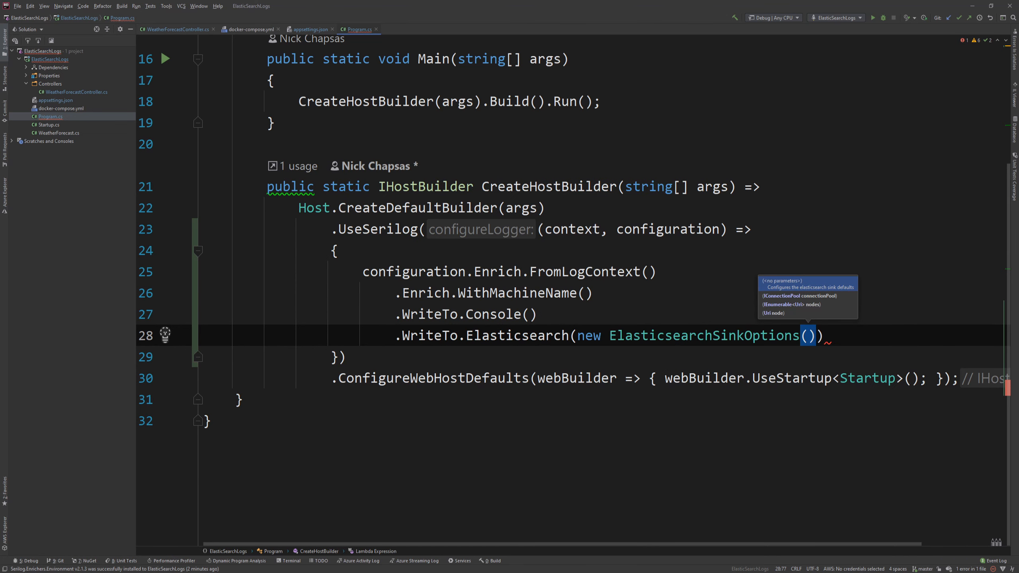
pyautogui.hscroll(3)
pyautogui.write('"Elasti')
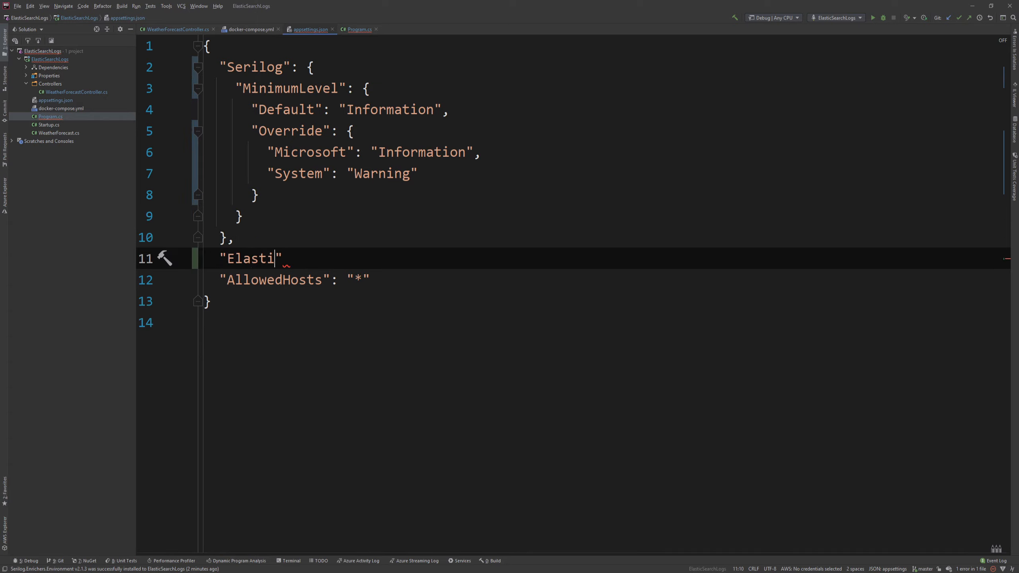
# Add an "ElasticConfiguration" section with a "Uri" key to appsettings.json
pyautogui.write('cConfiguration')
pyautogui.write('"U')
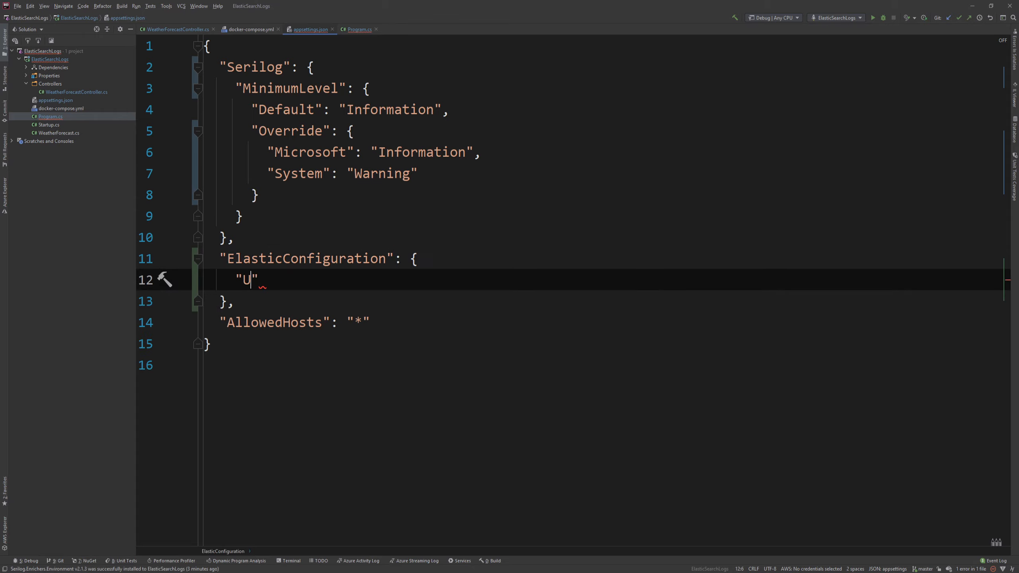
pyautogui.write('ri": "')
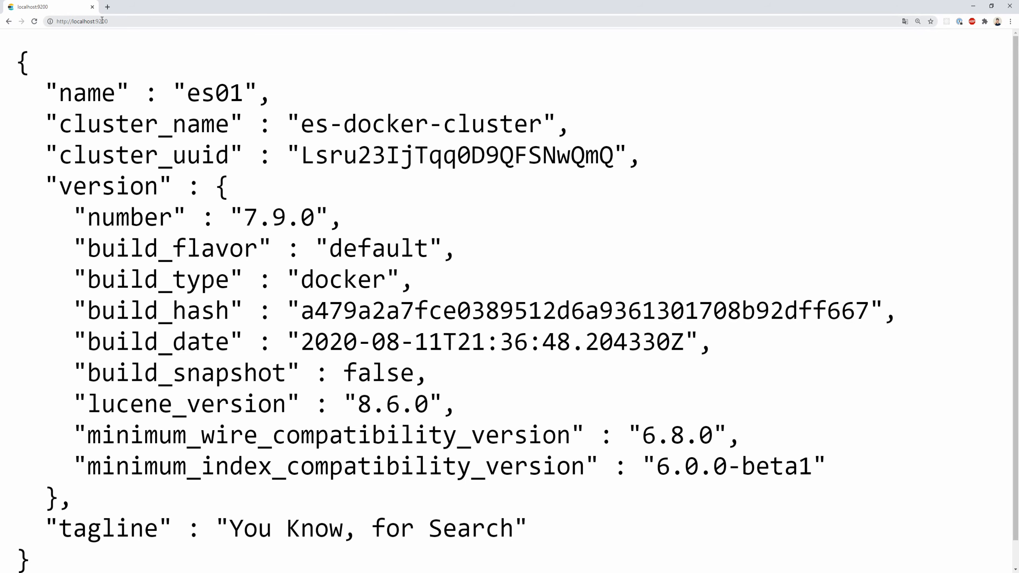
# Check Elasticsearch responds at localhost:9200 and view Kibana's home page at localhost:5601 in Chrome
pyautogui.scroll(-3)
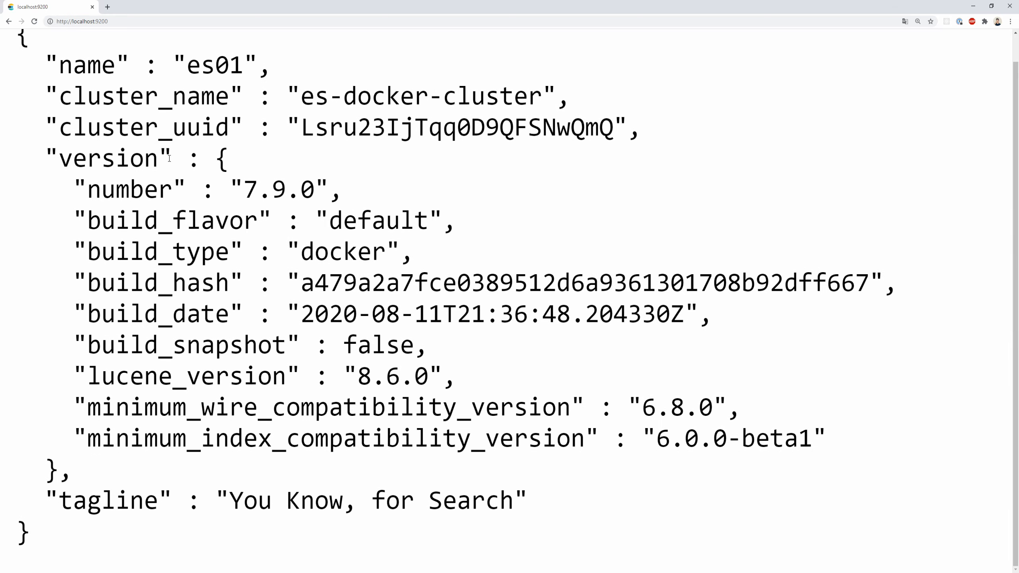
pyautogui.doubleClick(342, 251)
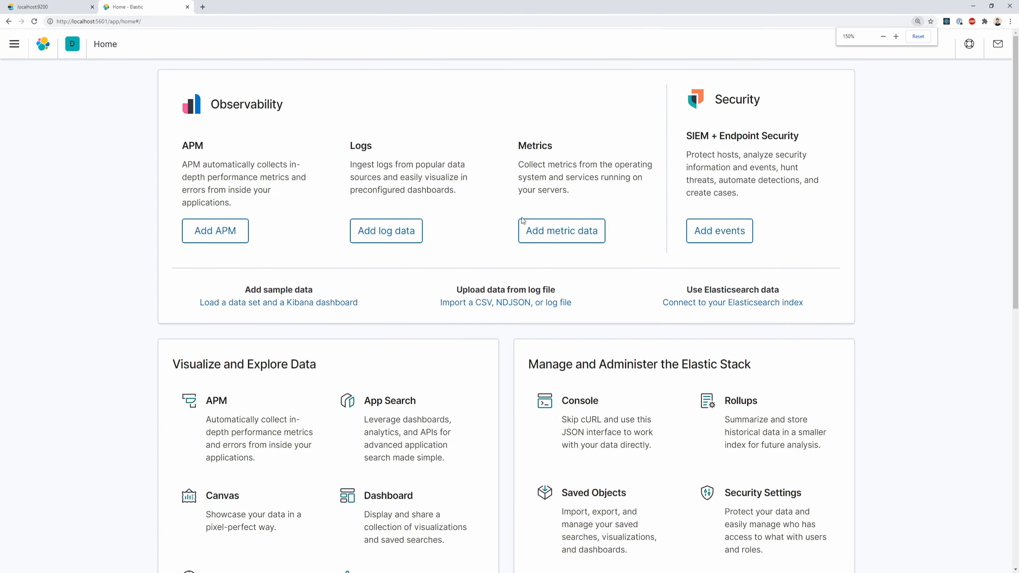
pyautogui.scroll(-3)
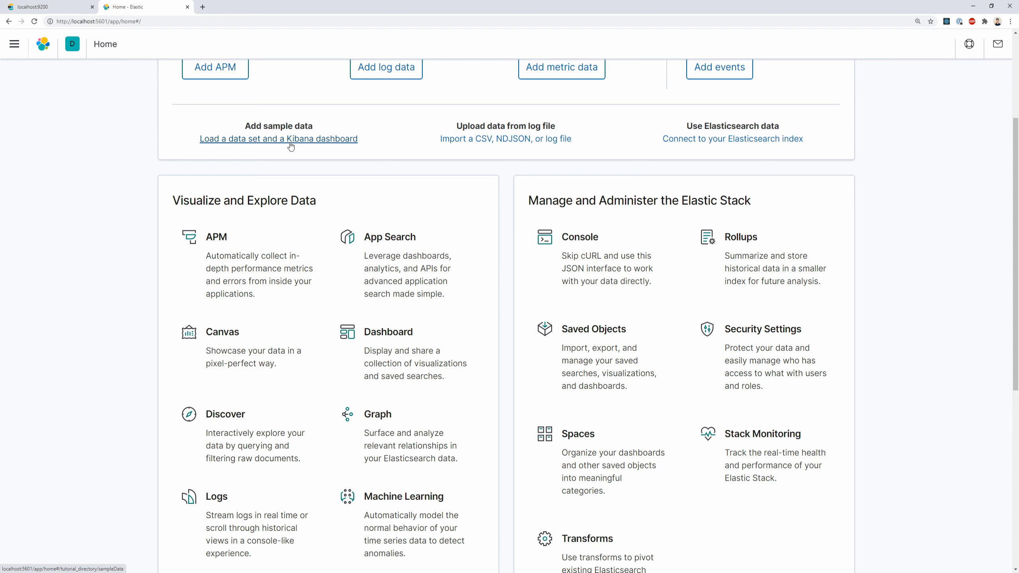
pyautogui.click(49, 6)
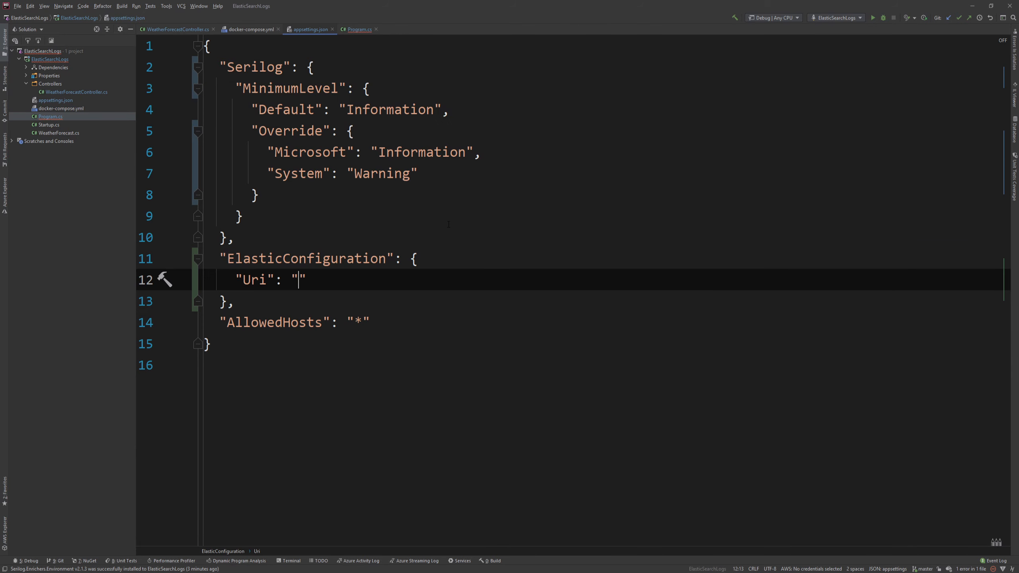
pyautogui.write('htt')
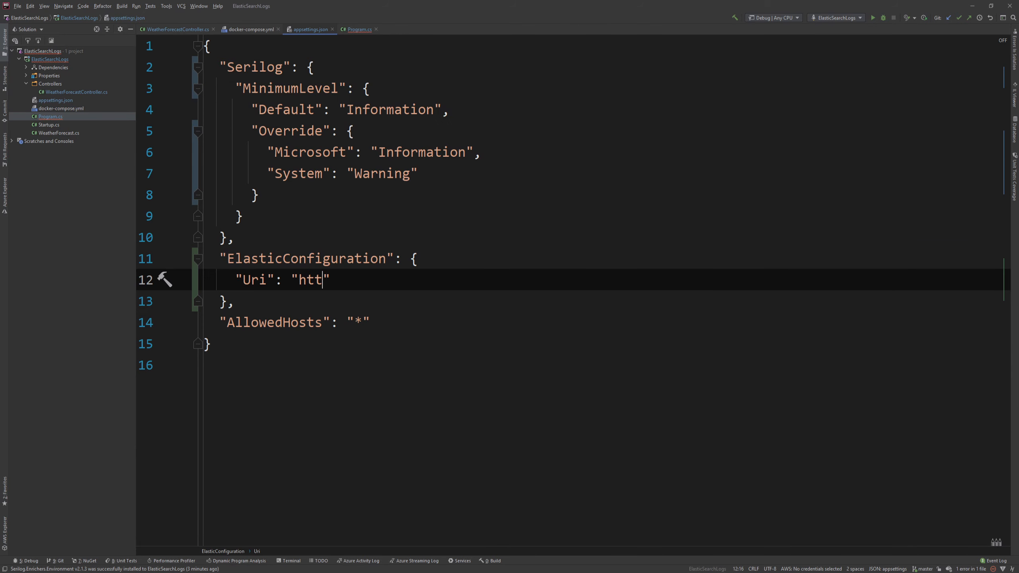
pyautogui.write('p:')
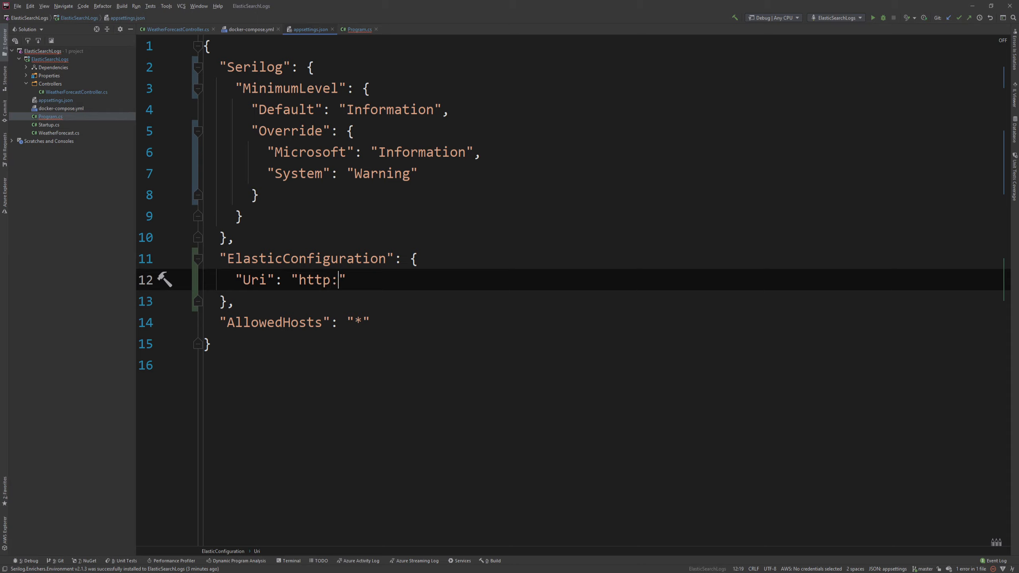
pyautogui.write('//localhost:')
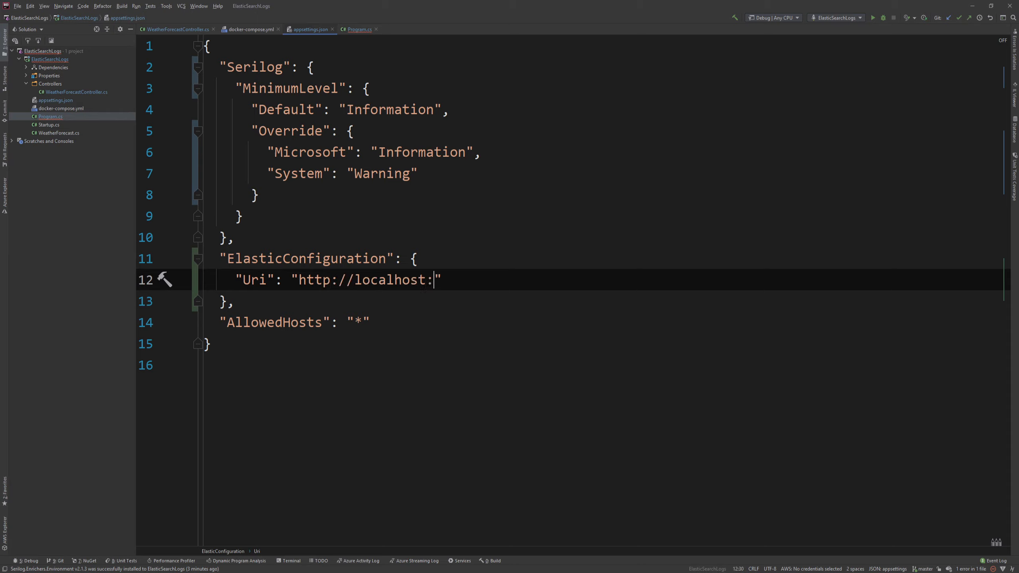
pyautogui.write('9200')
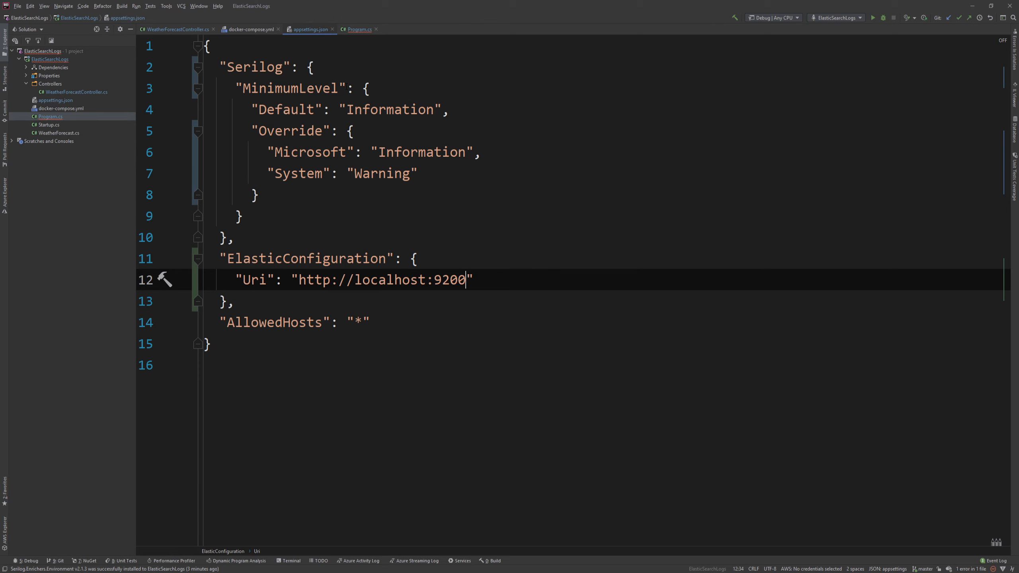
pyautogui.click(357, 30)
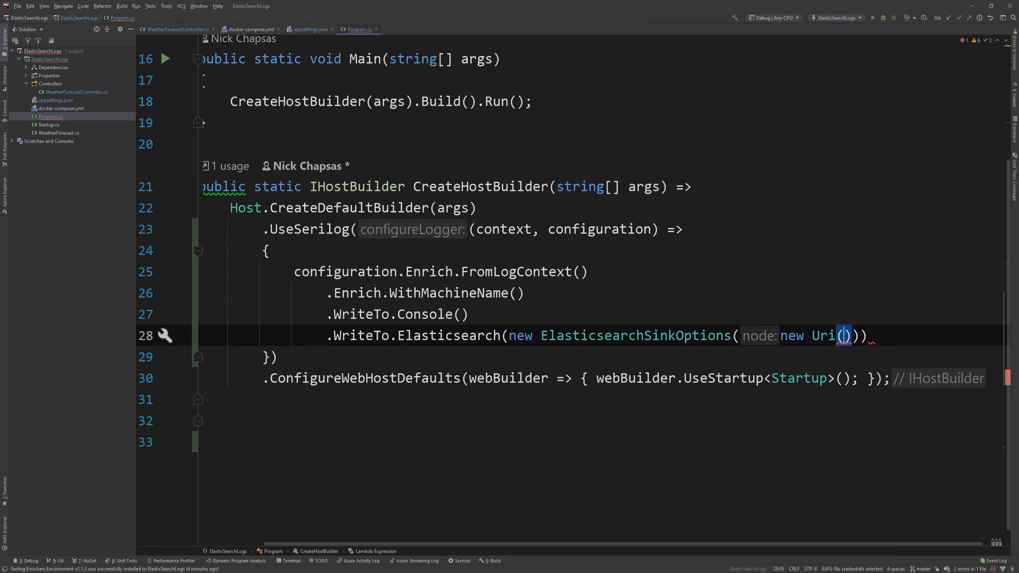
# Pass new Uri(context.Configuration["ElasticConfiguration:Uri"]) to the ElasticsearchSinkOptions
pyautogui.write('context.Configuration')
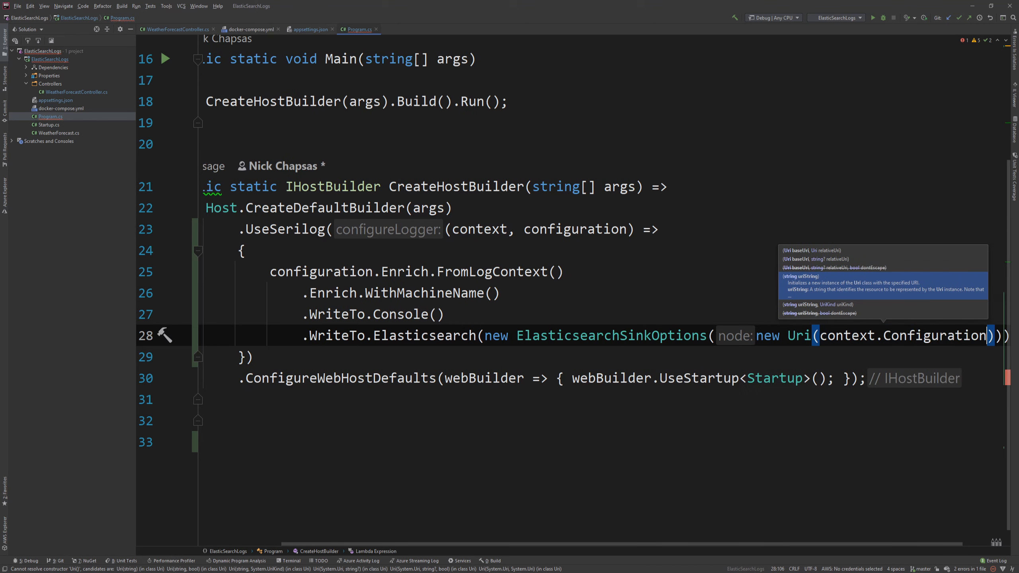
pyautogui.write('["')
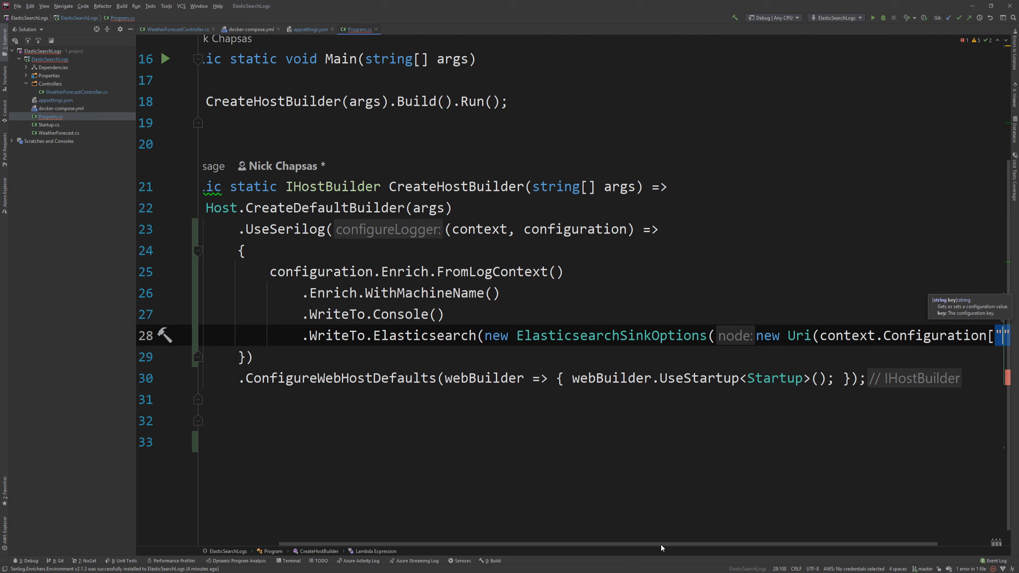
pyautogui.click(310, 30)
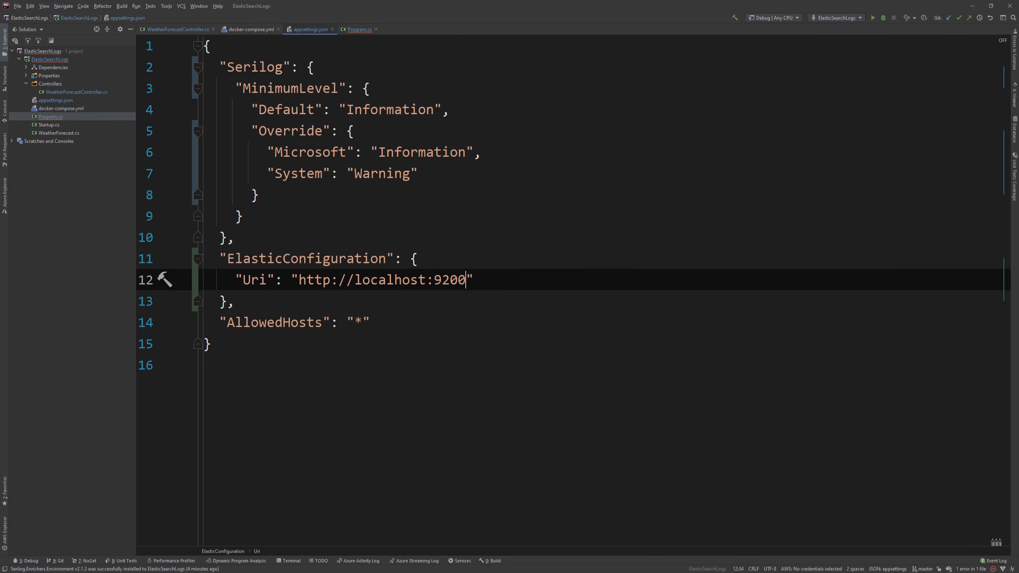
pyautogui.click(358, 29)
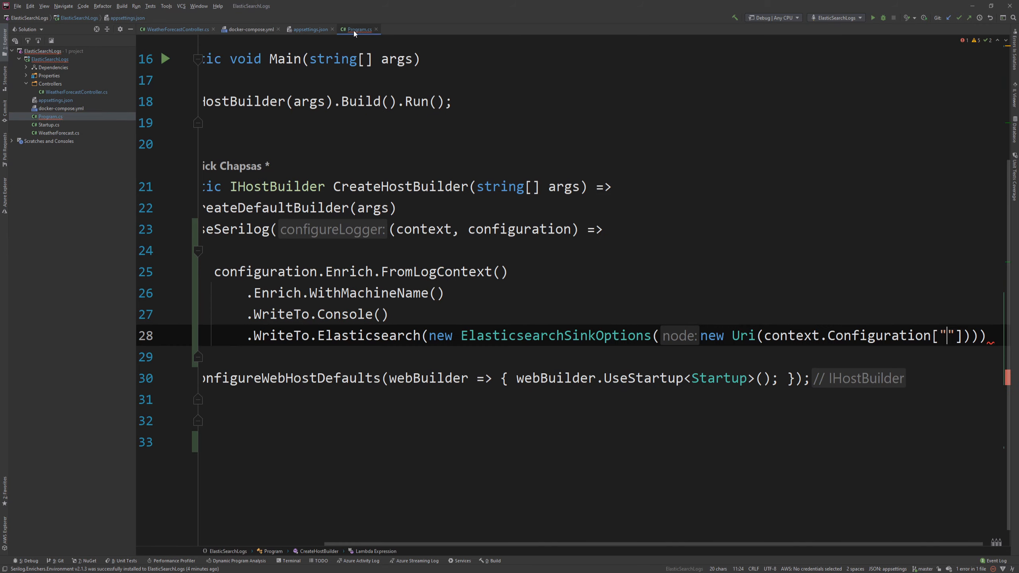
pyautogui.write('ElasticConfiguration:Uri')
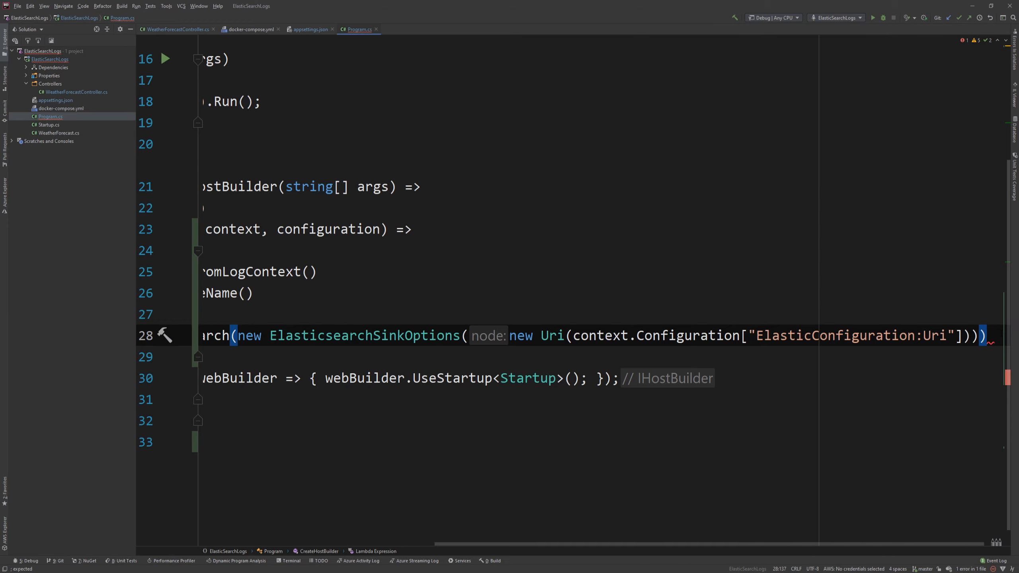
# Add an object initializer setting IndexFormat from ApplicationName, -logs- and the hosting environment name
pyautogui.write('{}')
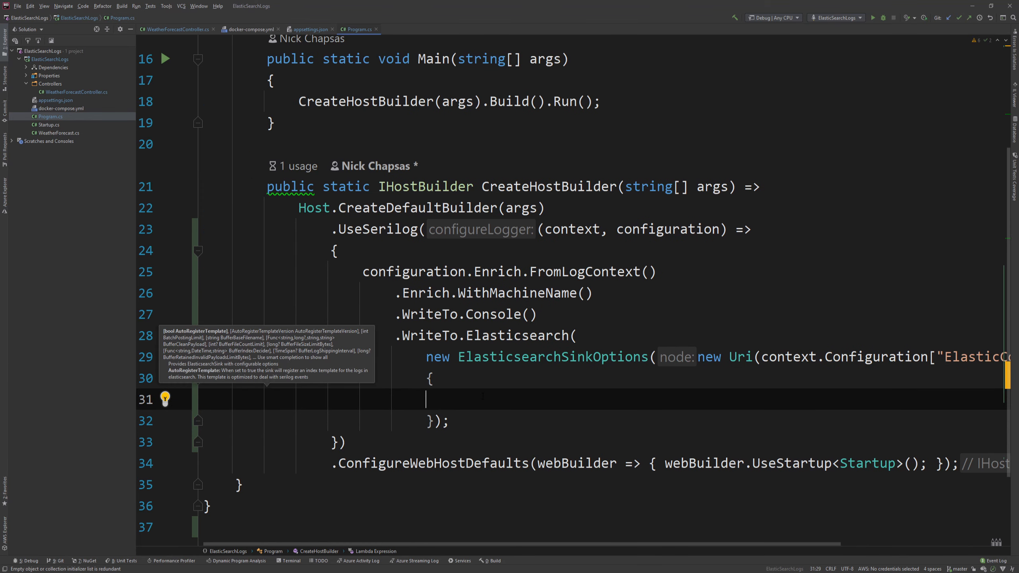
pyautogui.write('I')
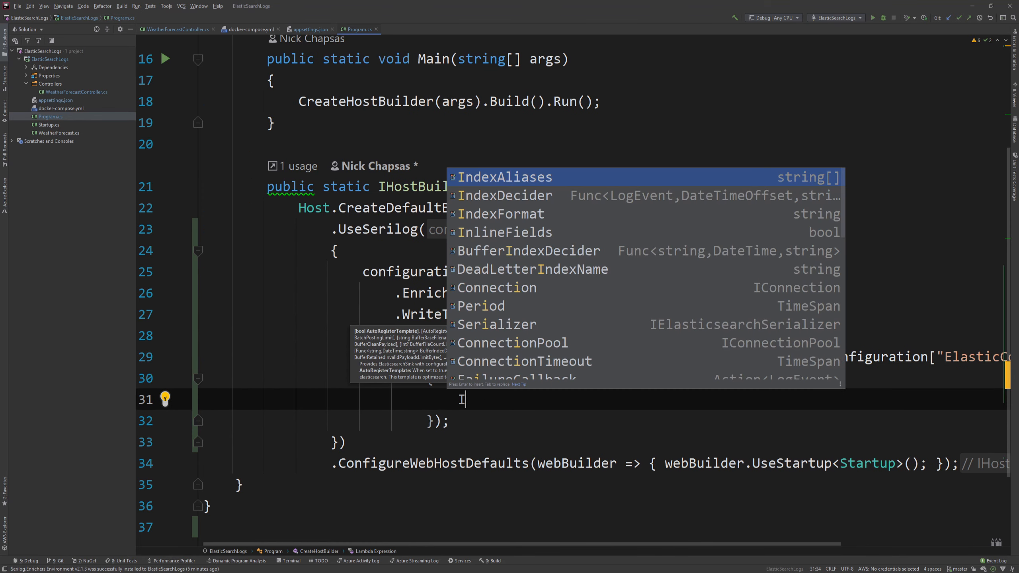
pyautogui.write('ndex')
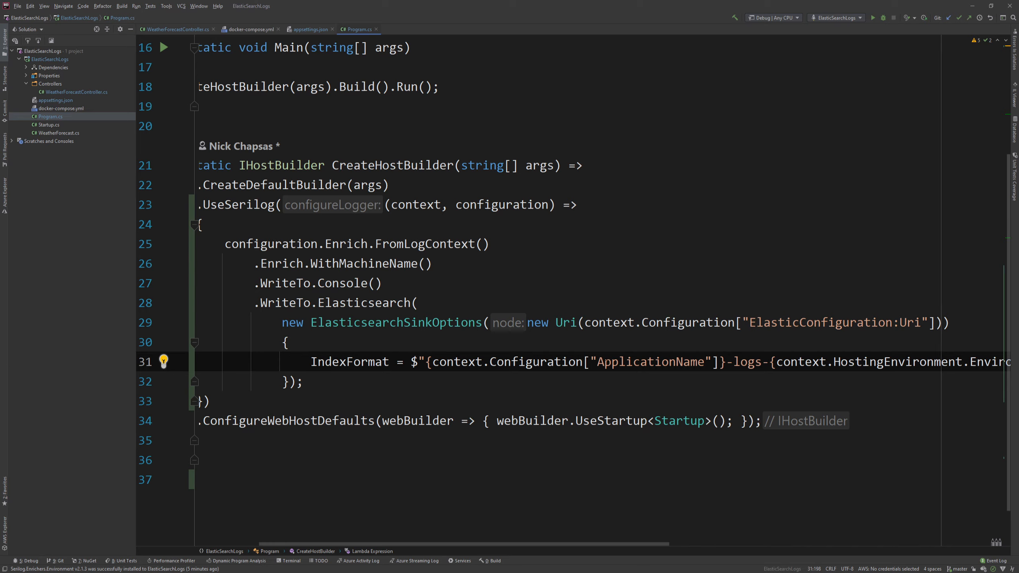
pyautogui.doubleClick(649, 362)
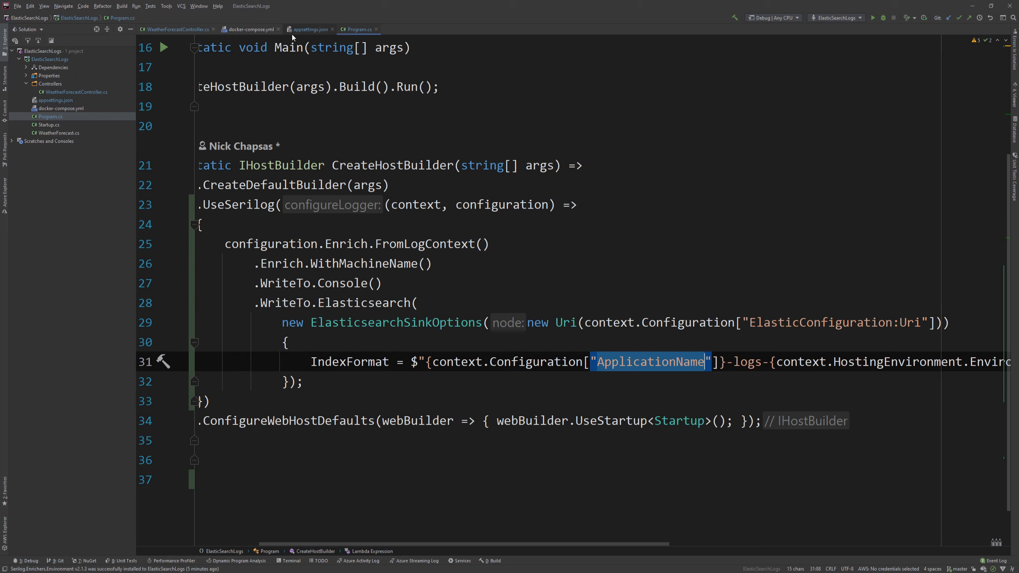
# Define "ApplicationName": "elastic-search-app" at the top of appsettings.json
pyautogui.click(311, 30)
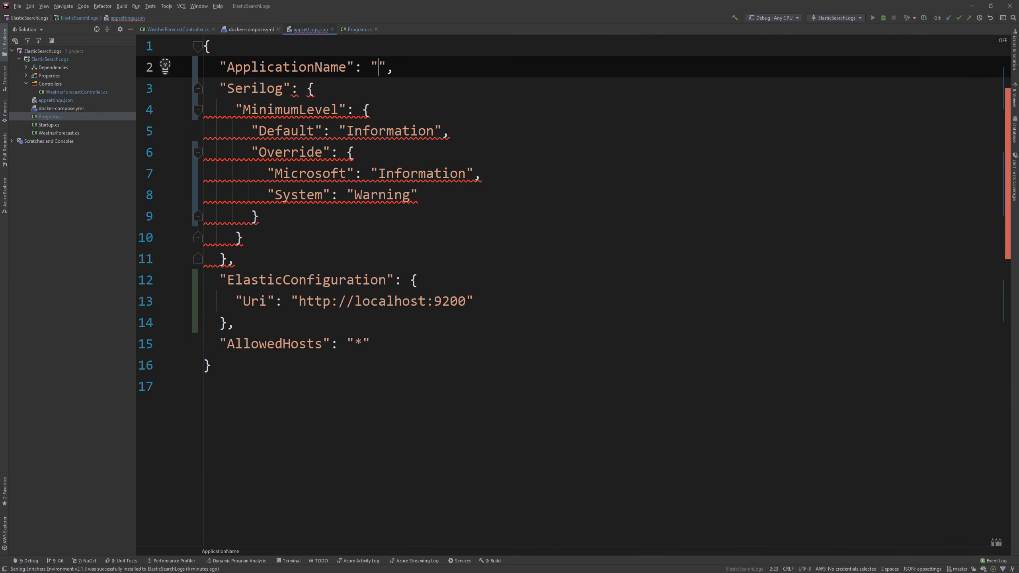
pyautogui.write('elastic')
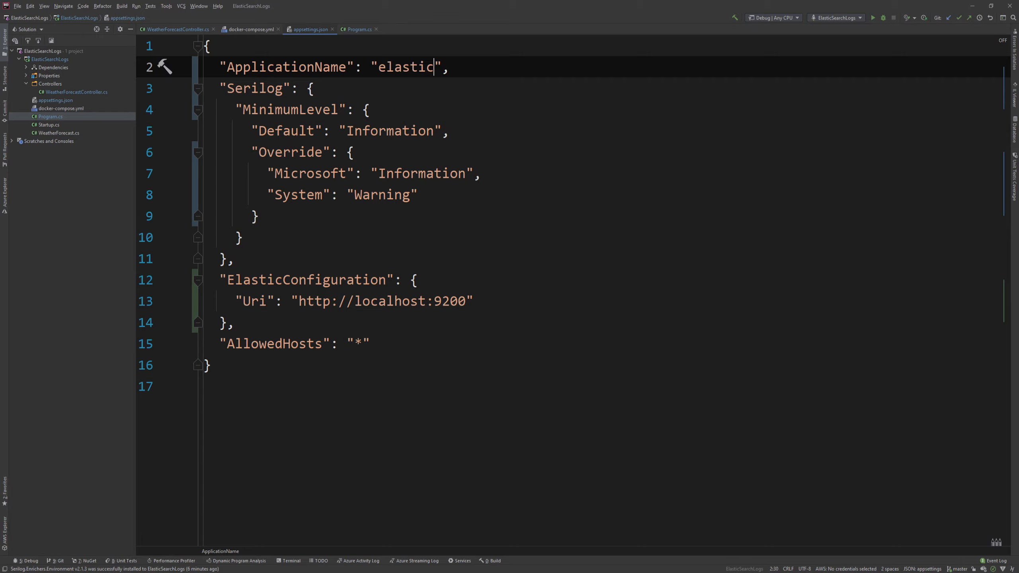
pyautogui.write('-search-')
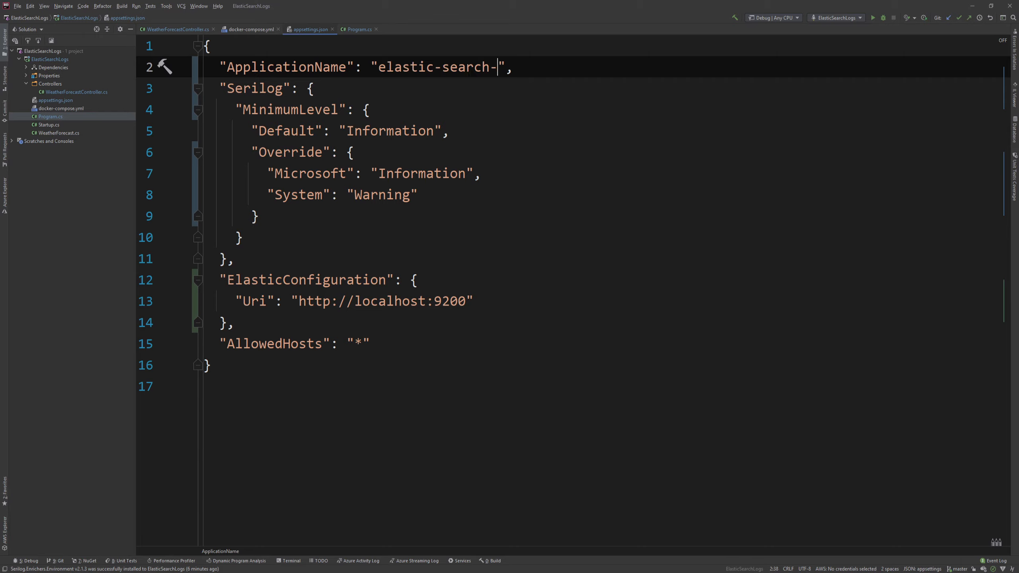
pyautogui.write('app')
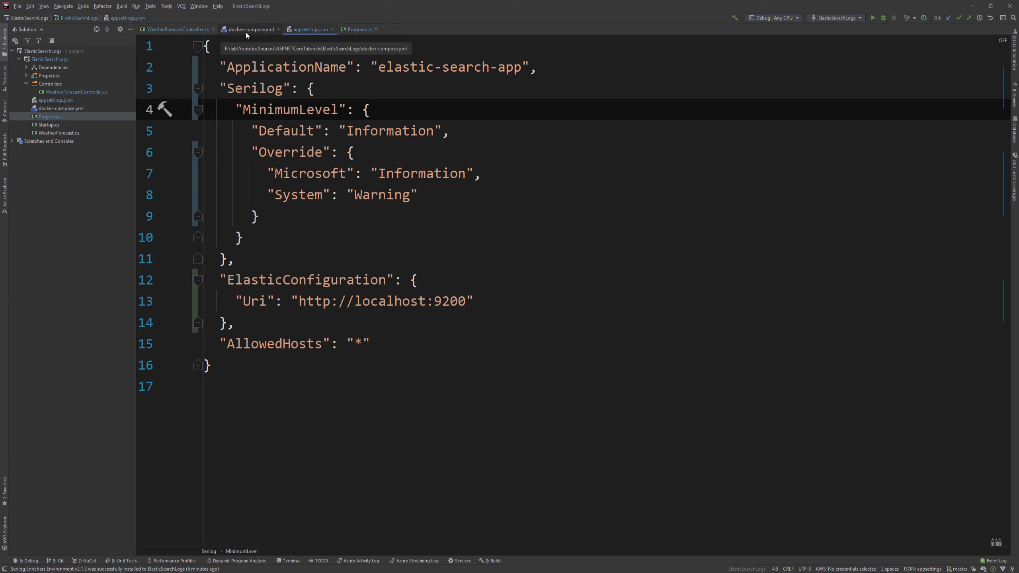
pyautogui.click(358, 30)
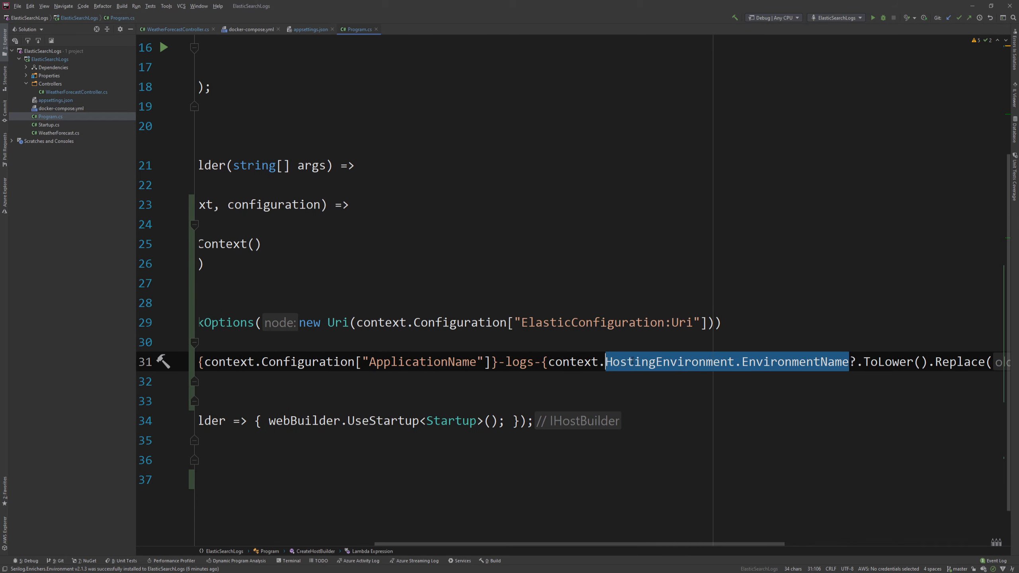
# Set AutoRegisterTemplate = true, NumberOfShards = 2 and NumberOfReplicas = 1 in the sink options
pyautogui.hscroll(3)
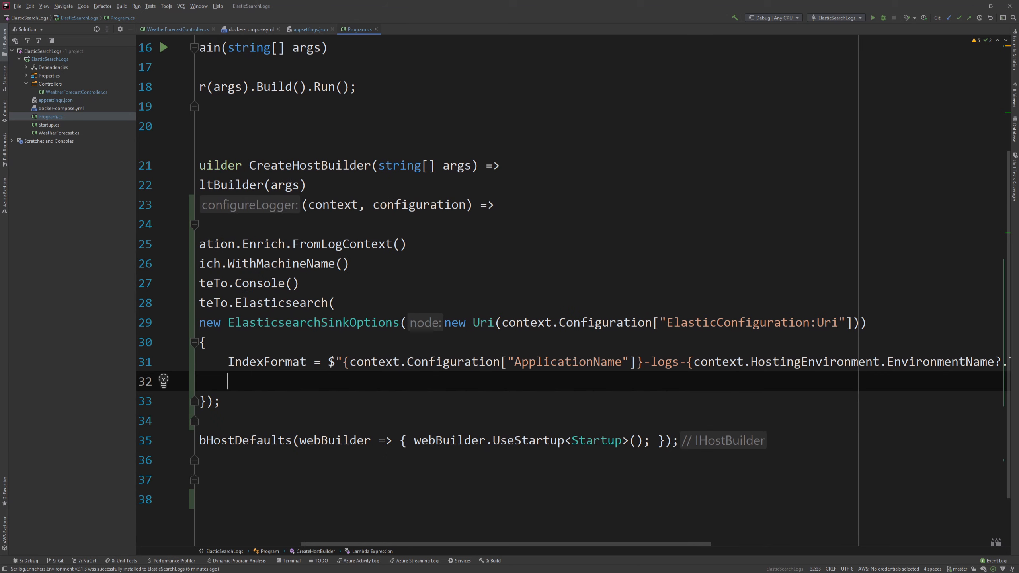
pyautogui.write('AutoRegisterTemplate = true,')
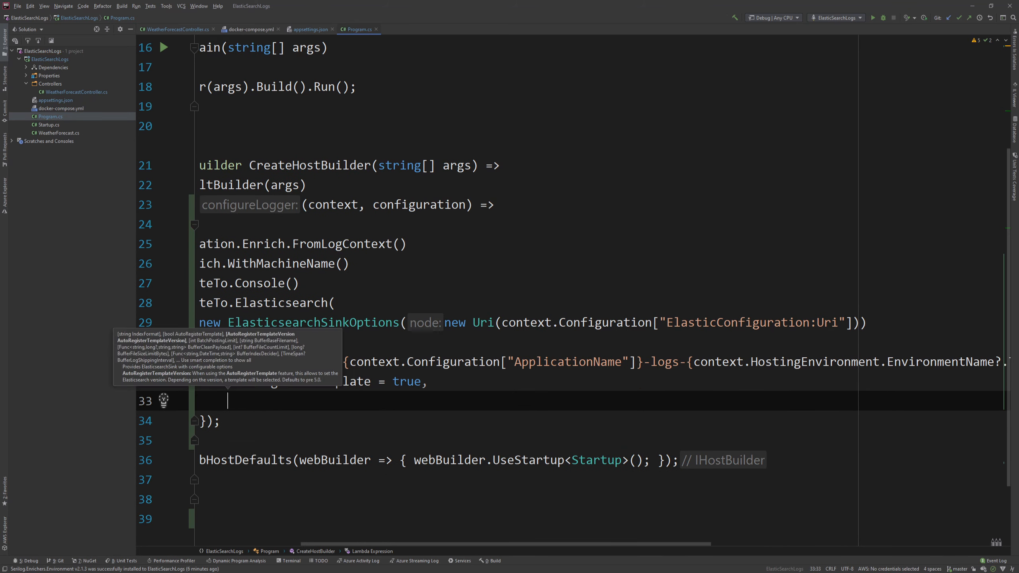
pyautogui.write('NumberOfShards = 2,')
pyautogui.write('NumberOfReplicas = 1')
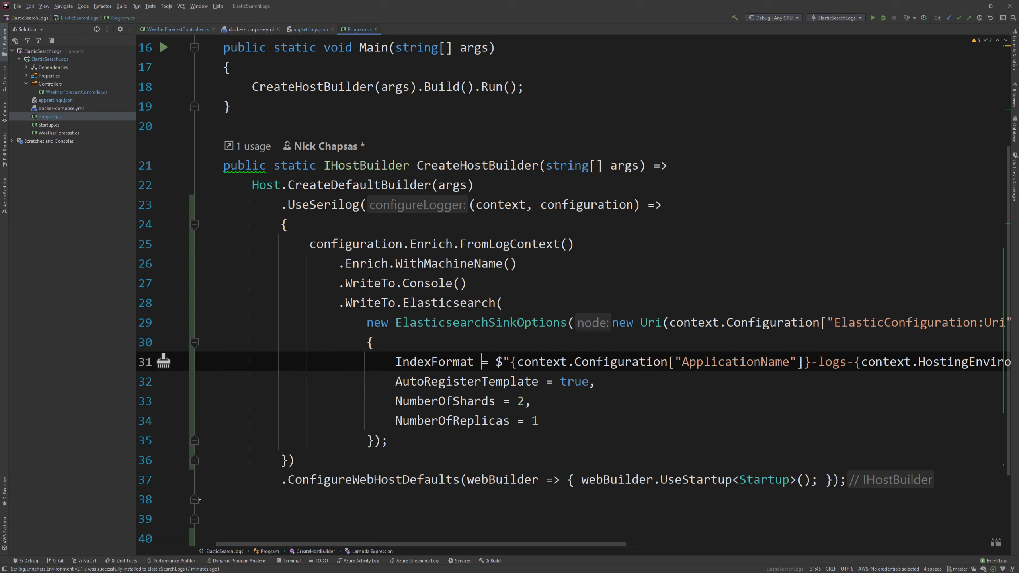
pyautogui.click(387, 440)
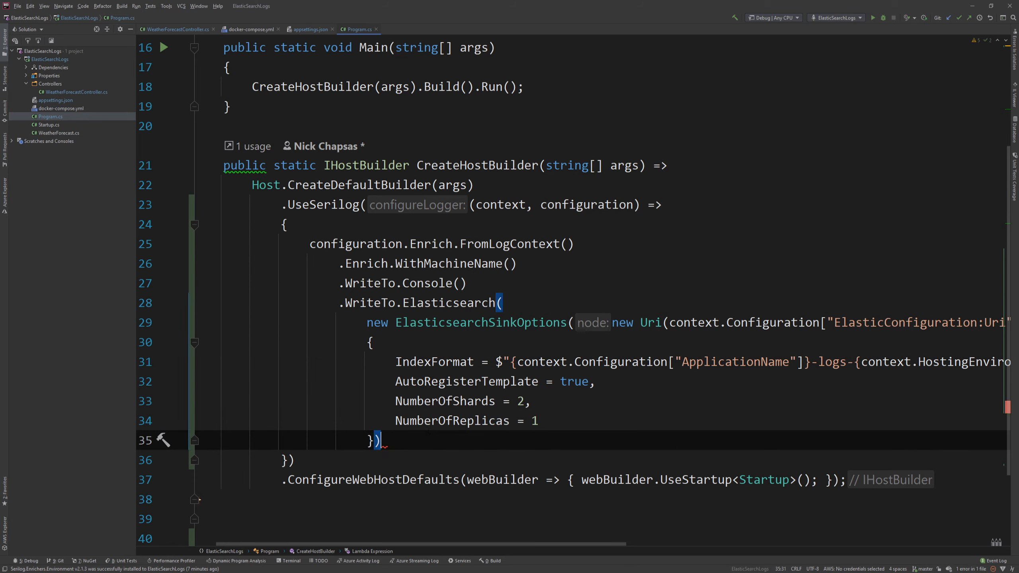
# Add .Enrich.WithProperty("Environment", context.HostingEnvironment.EnvironmentName) after the sink options
pyautogui.write('.En')
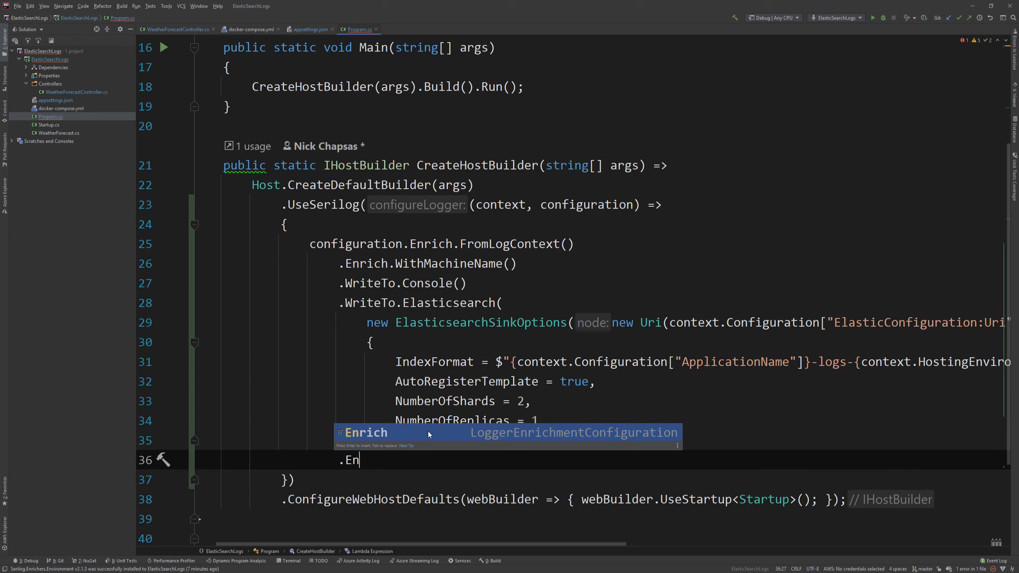
pyautogui.write('rich.WithProperty( "Environment", context.')
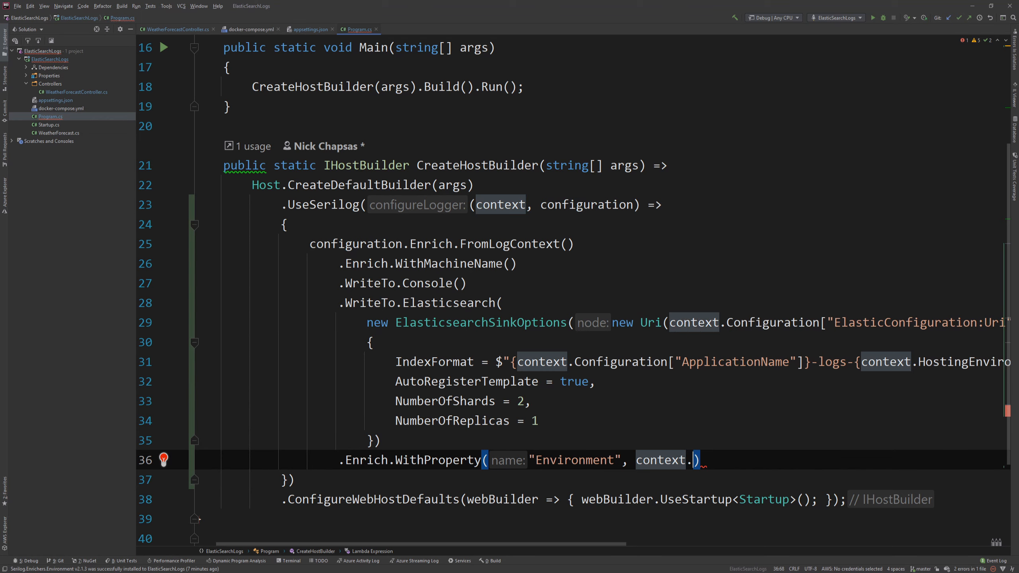
pyautogui.write('HostingEnvironment')
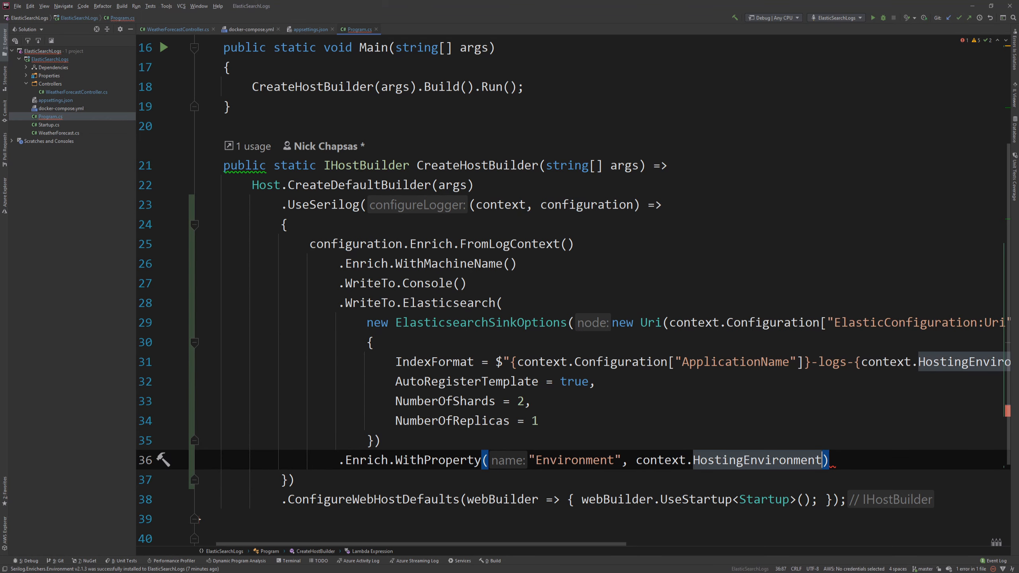
pyautogui.write('.EnvironmentName')
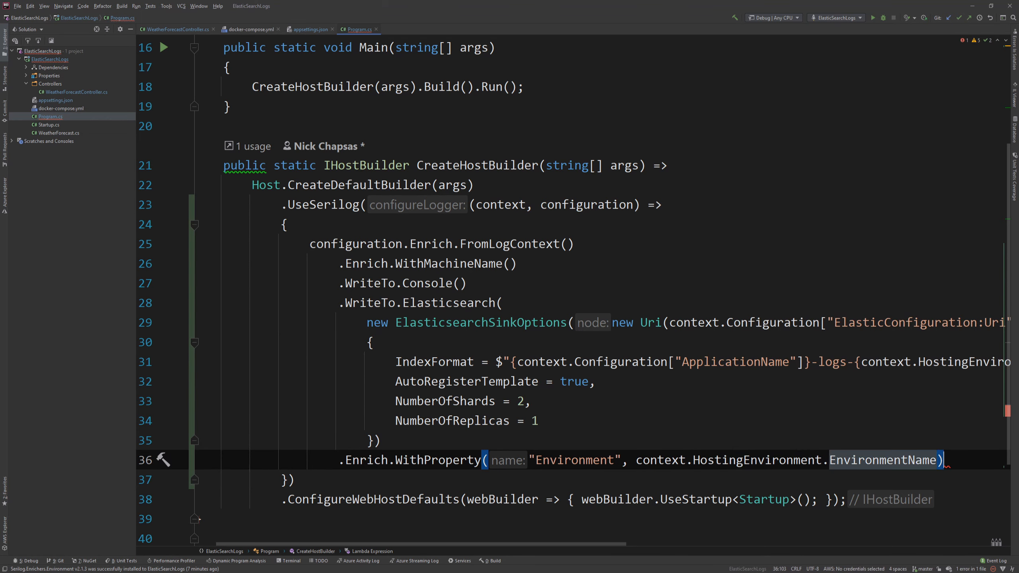
# Add .ReadFrom.Configuration(context.Configuration) to the Serilog setup
pyautogui.write('ReadFrom.Confi')
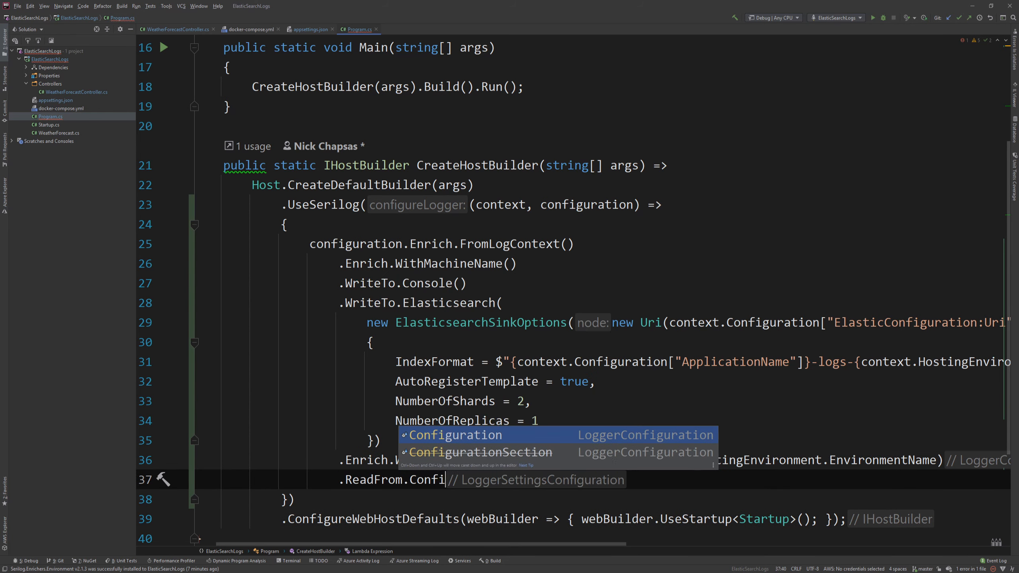
pyautogui.write('guration(c')
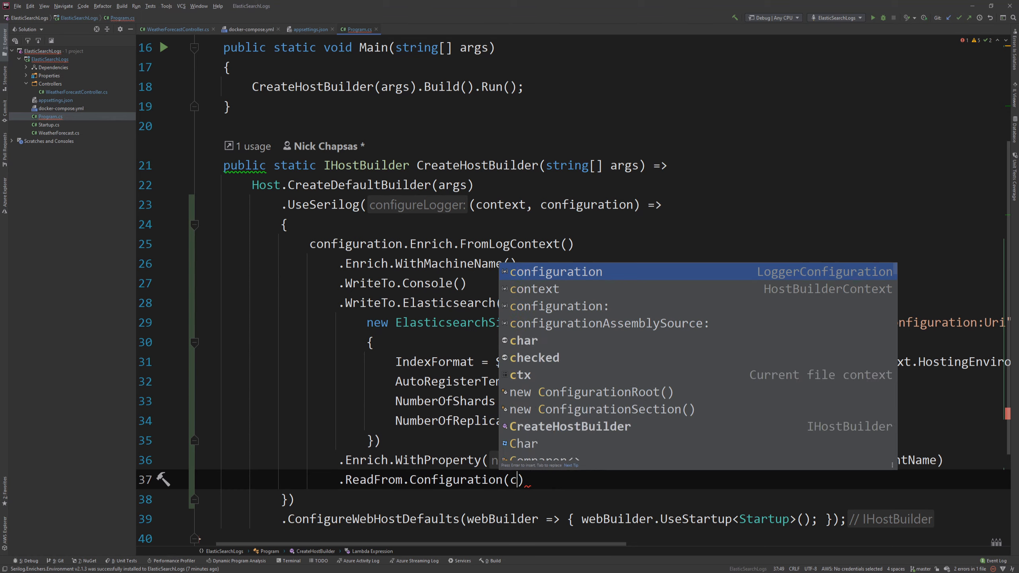
pyautogui.write('ontext.COn')
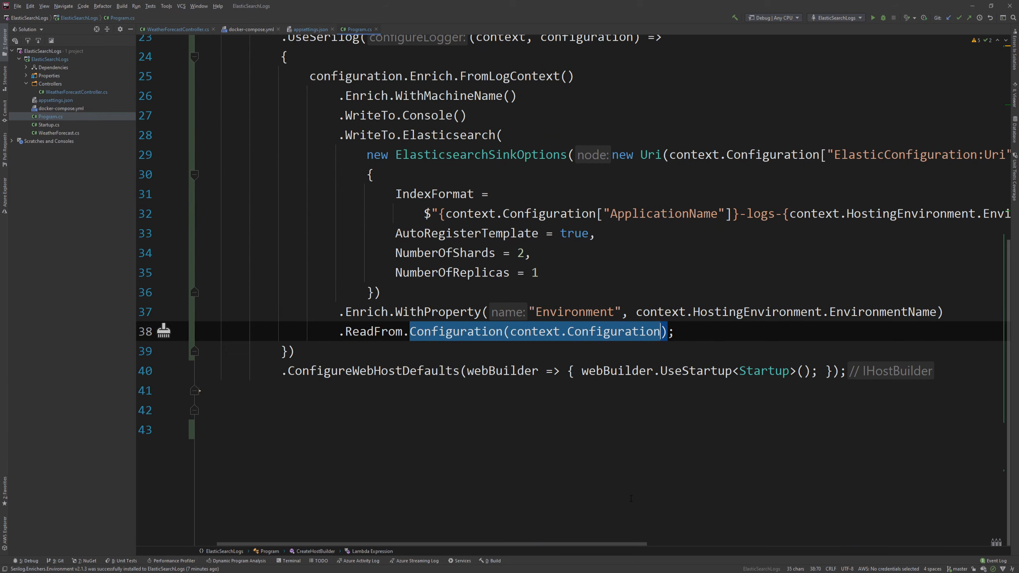
pyautogui.click(311, 30)
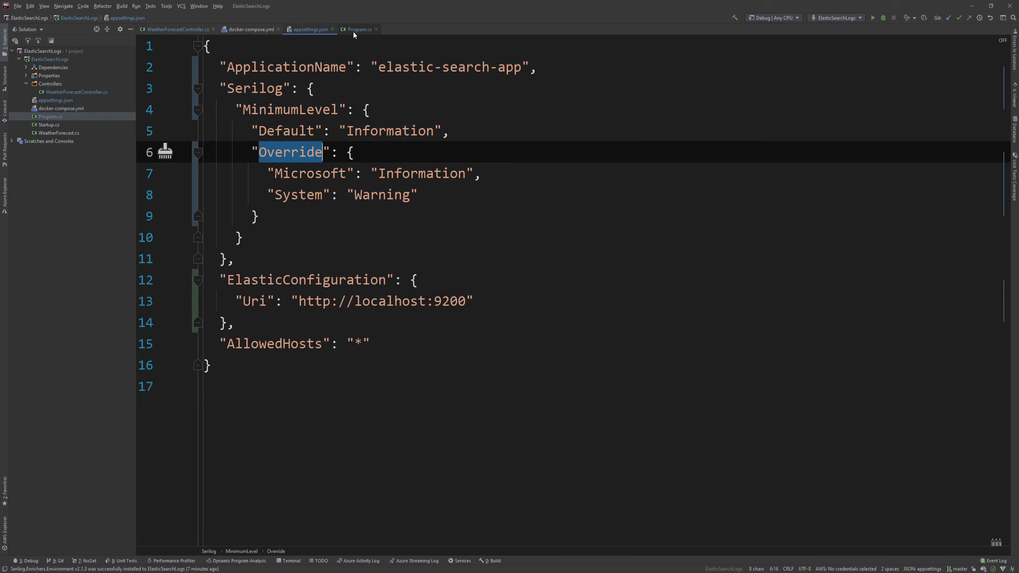
# Return to Program.cs after reviewing the Serilog Override section in appsettings.json
pyautogui.click(359, 29)
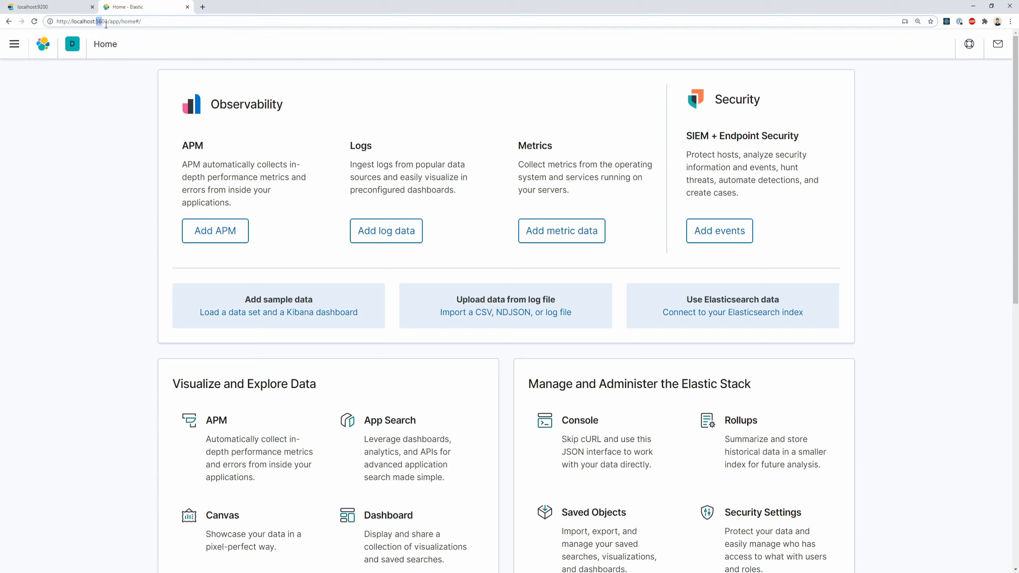
# Navigate via Manage spaces to Kibana's Index patterns page, dismiss the flyout and start creating a pattern
pyautogui.click(43, 45)
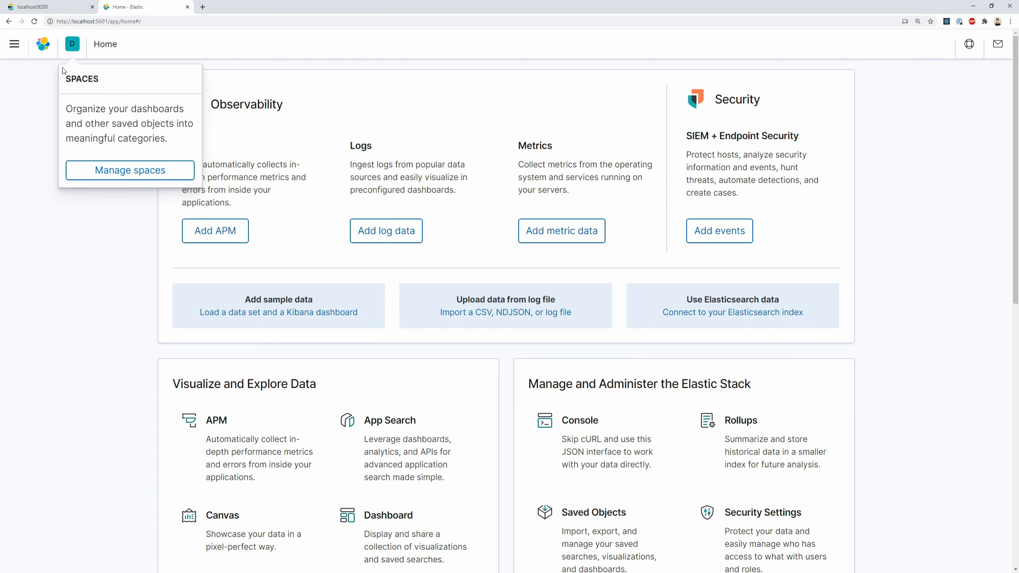
pyautogui.moveTo(129, 171)
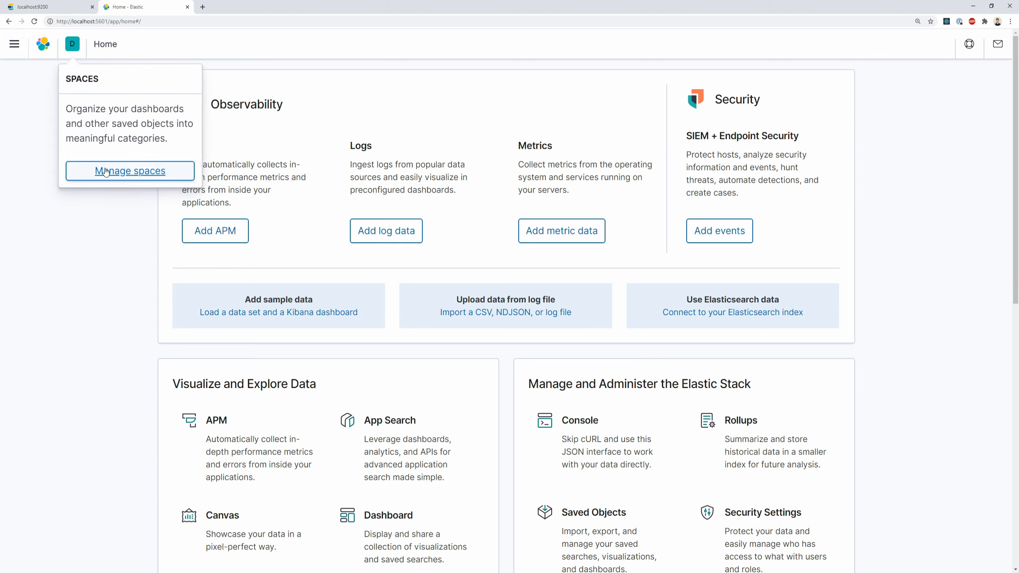
pyautogui.click(129, 170)
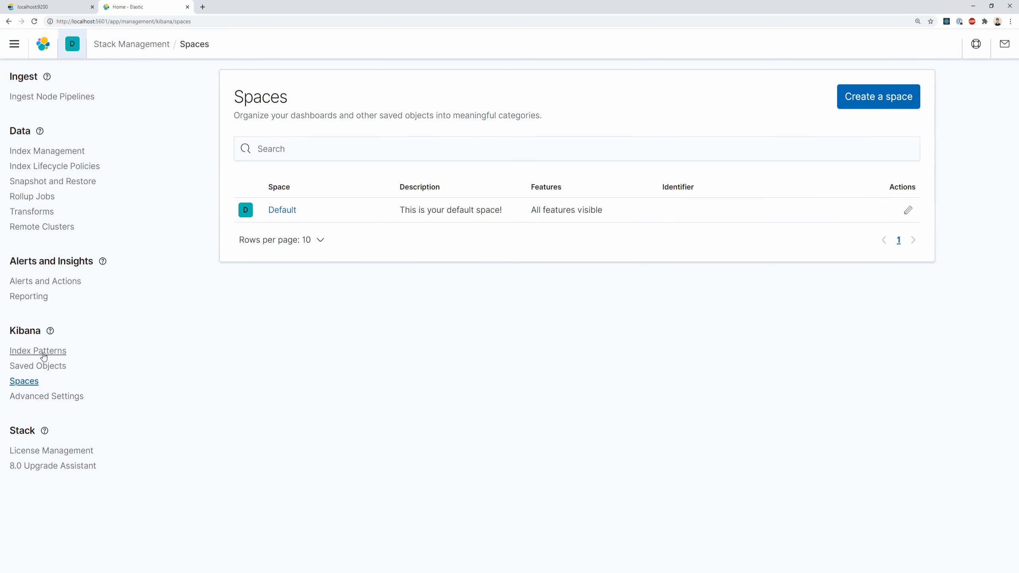
pyautogui.click(37, 350)
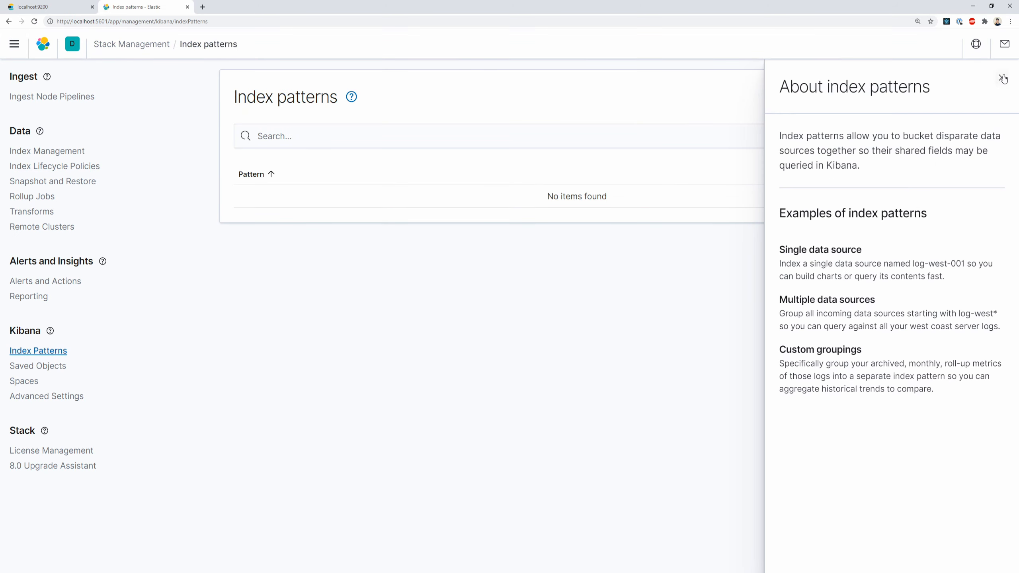
pyautogui.click(1003, 79)
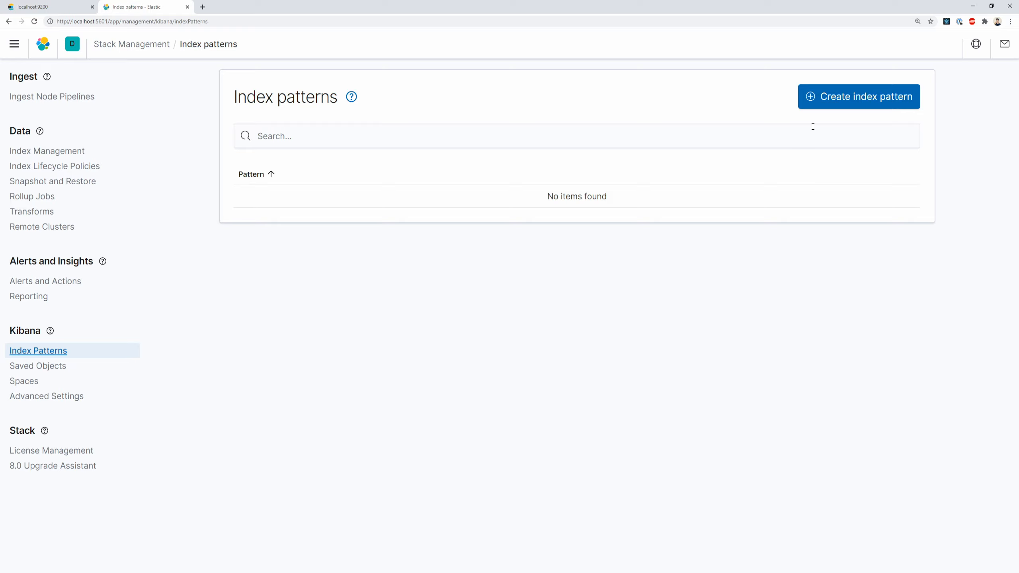
pyautogui.moveTo(811, 125)
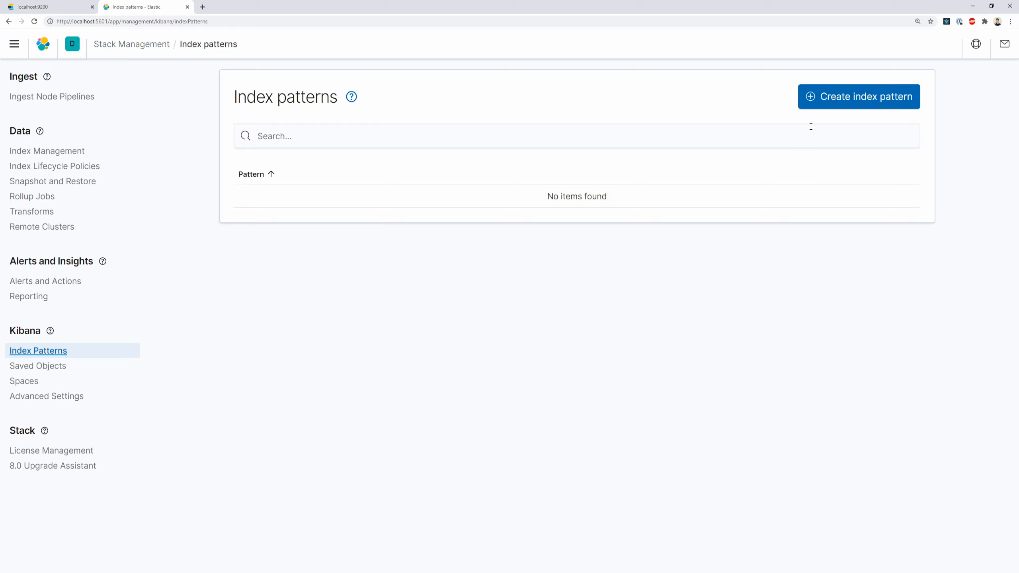
pyautogui.click(858, 97)
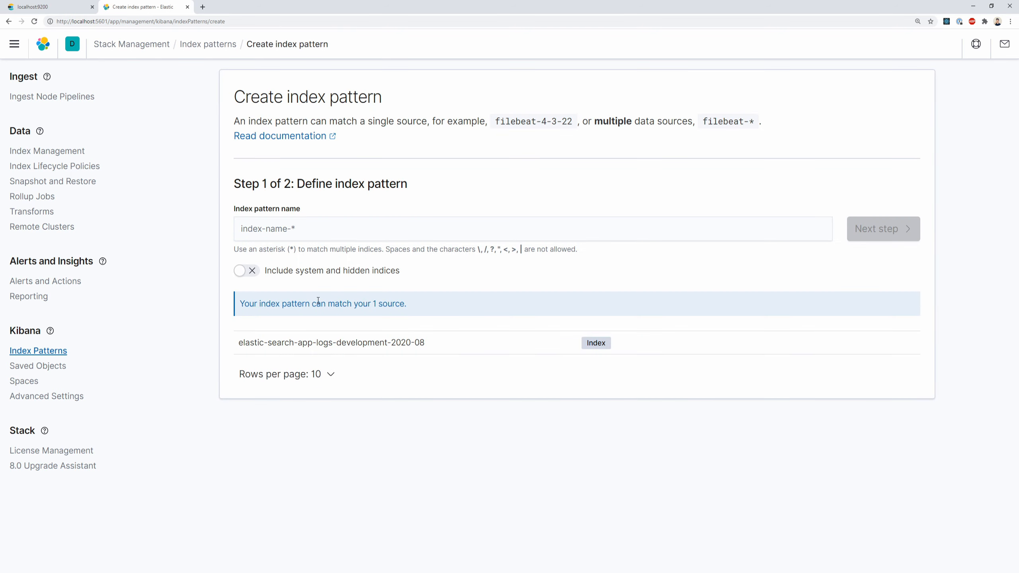
pyautogui.moveTo(301, 317)
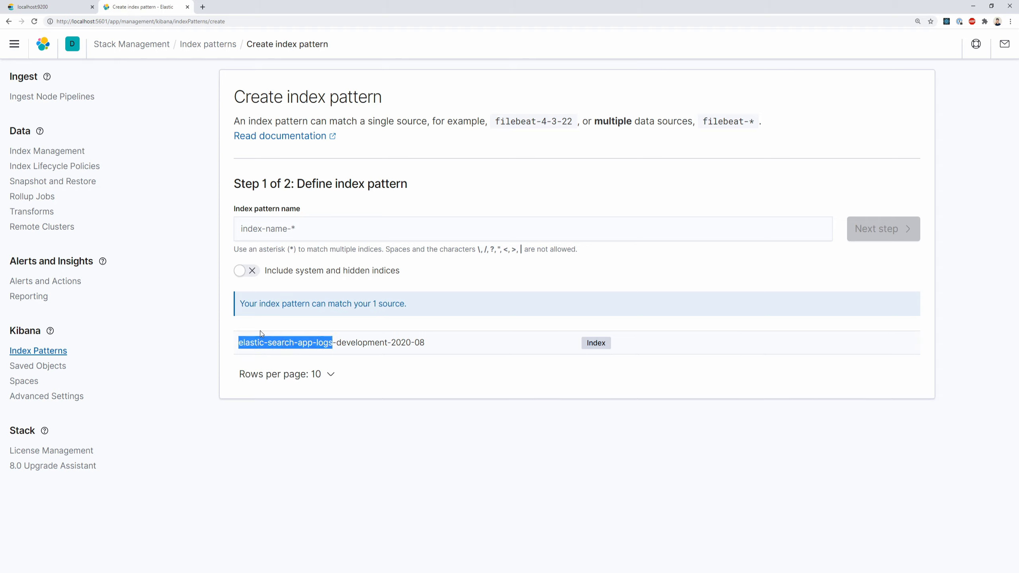
# Define a new index pattern named elastic-search-app-logs-* and proceed to its settings
pyautogui.write('elastic-search-app-logs')
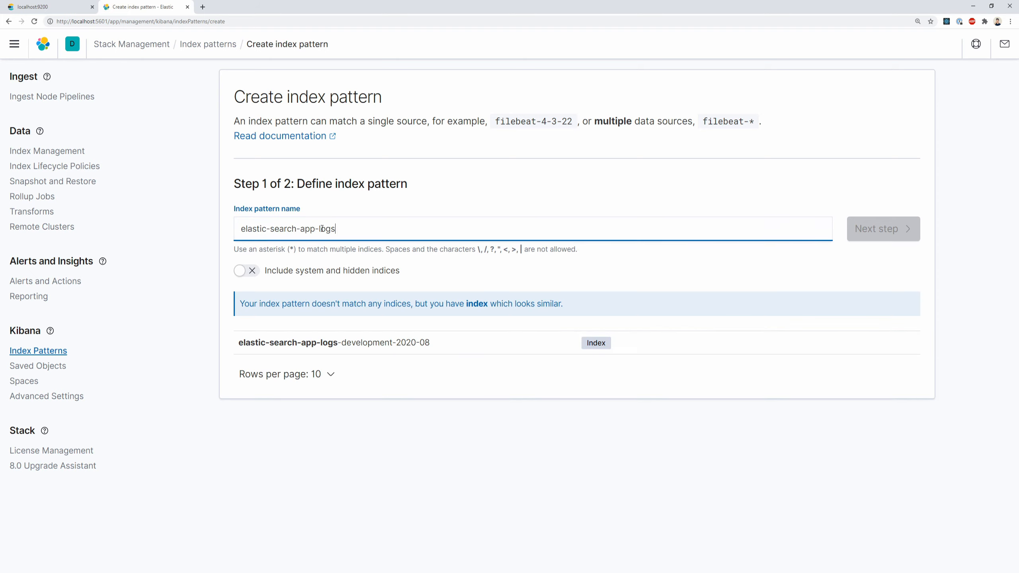
pyautogui.write('*')
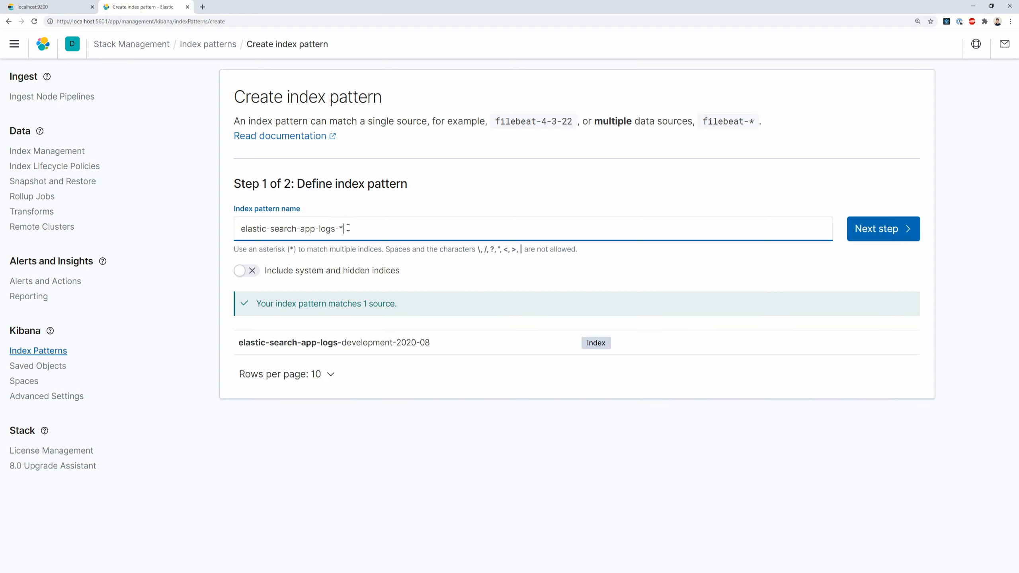
pyautogui.press('Backspace')
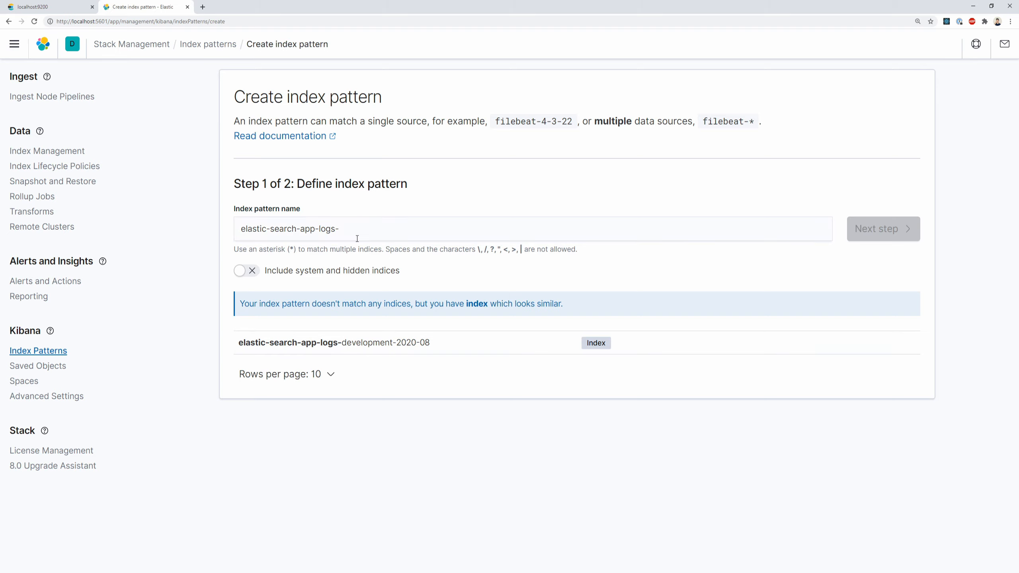
pyautogui.write('*')
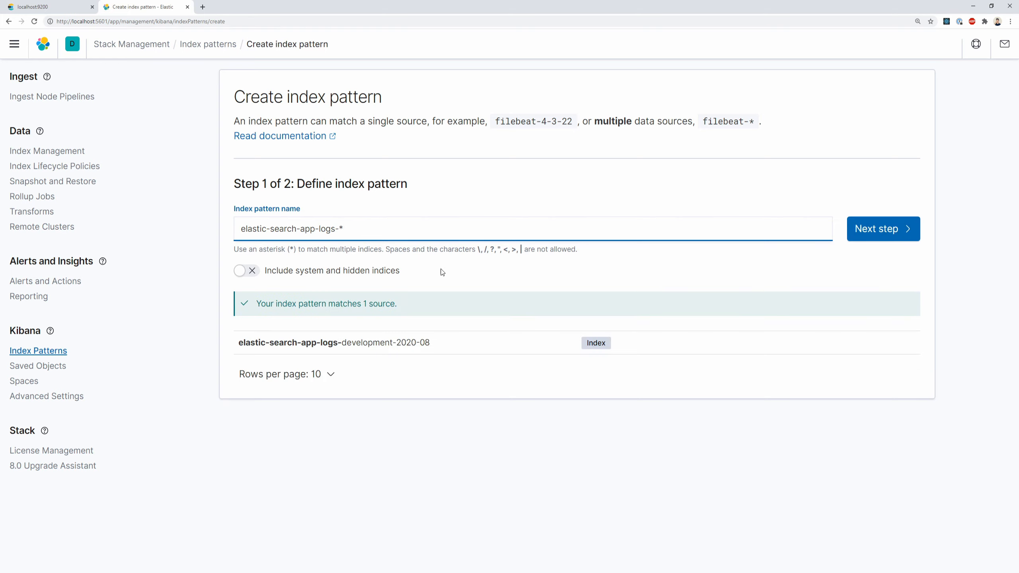
pyautogui.click(883, 228)
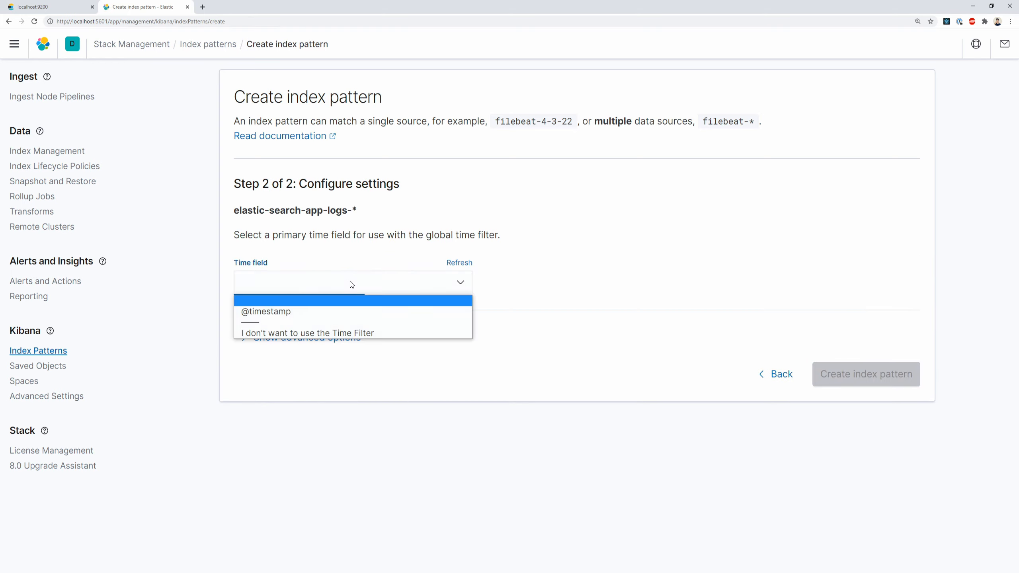
pyautogui.click(265, 311)
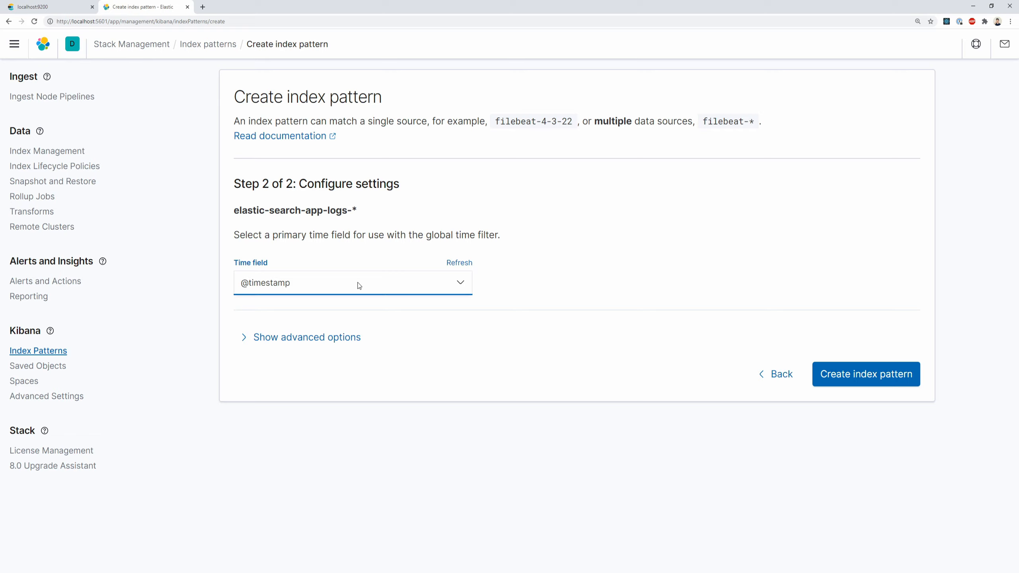
pyautogui.click(865, 373)
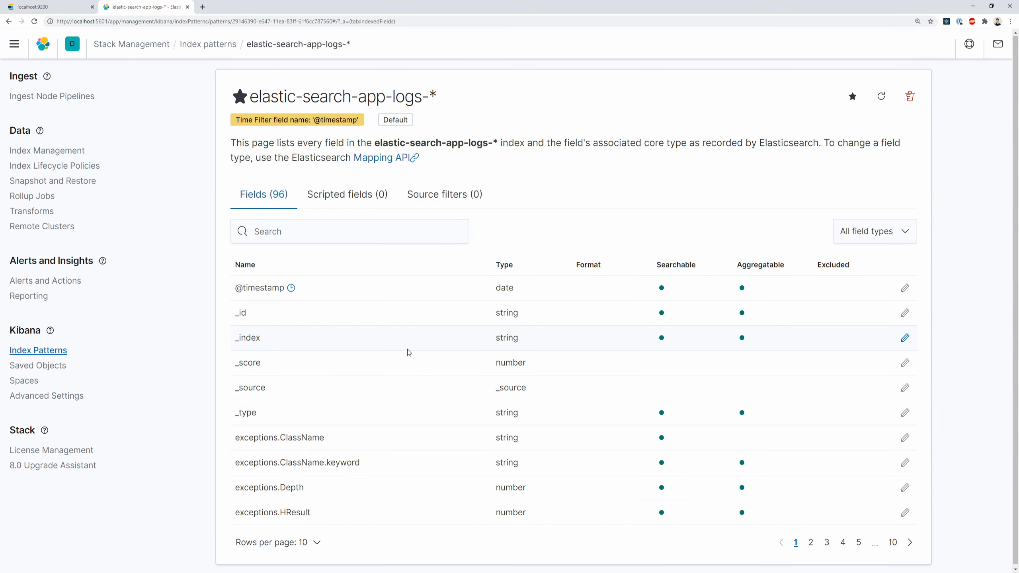
pyautogui.click(826, 540)
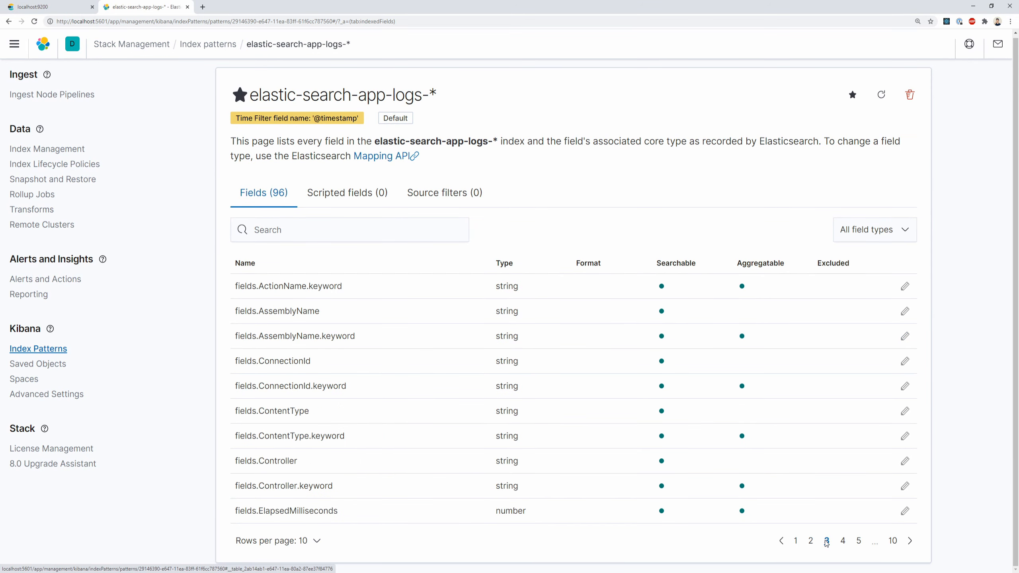
pyautogui.click(827, 540)
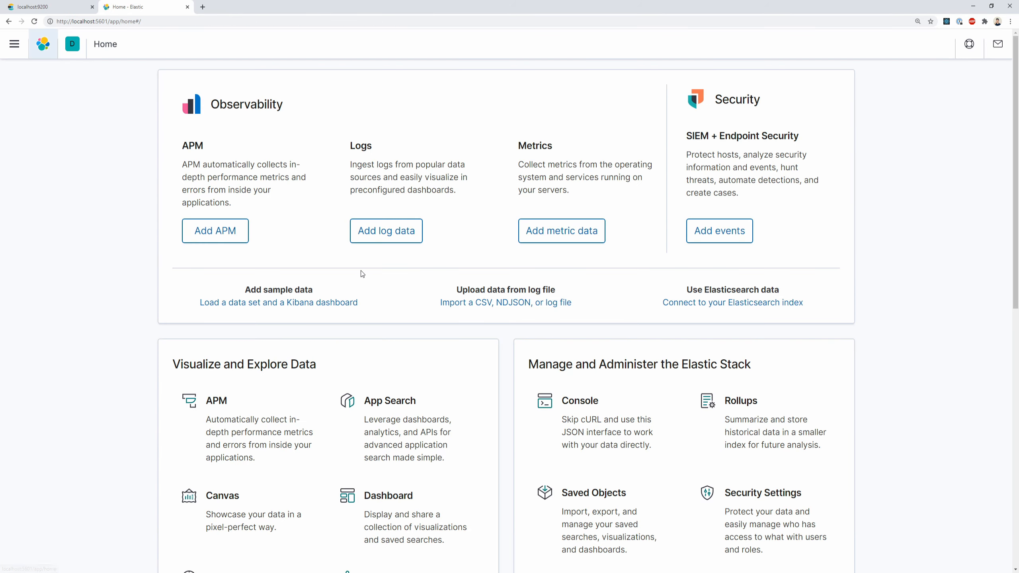
# In Discover, run the KQL query level:Error against the app logs
pyautogui.scroll(-3)
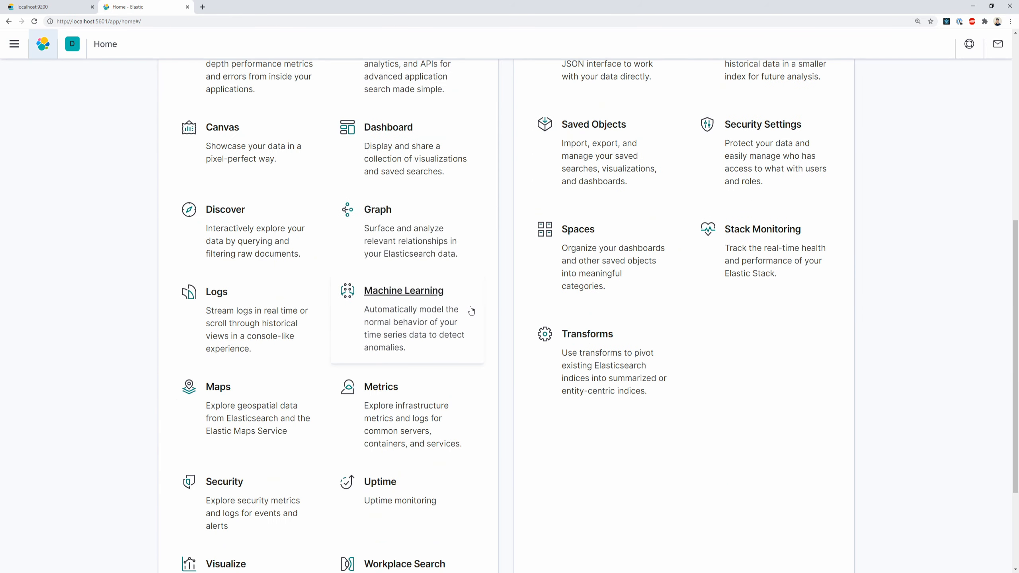
pyautogui.click(225, 209)
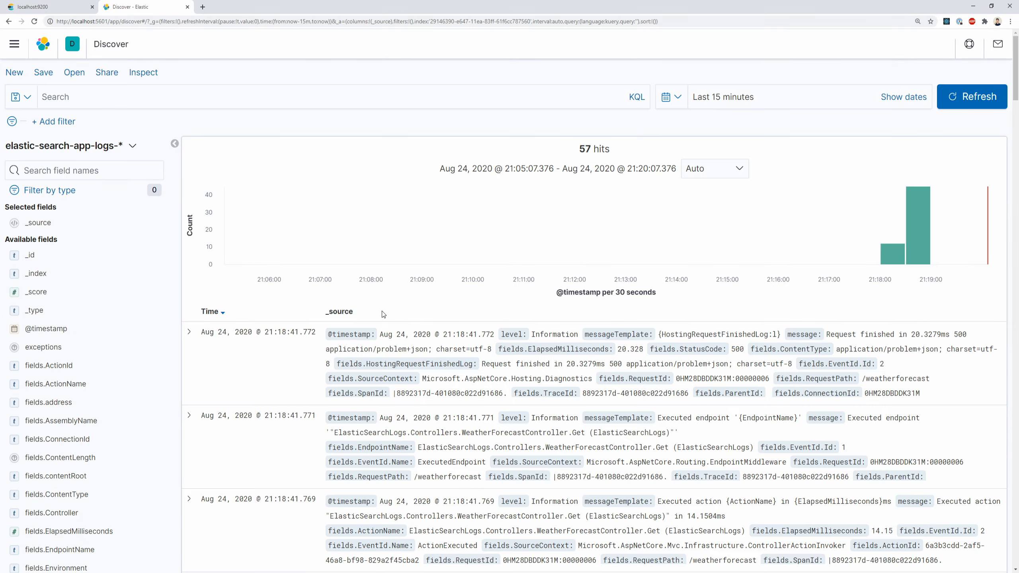
pyautogui.scroll(-3)
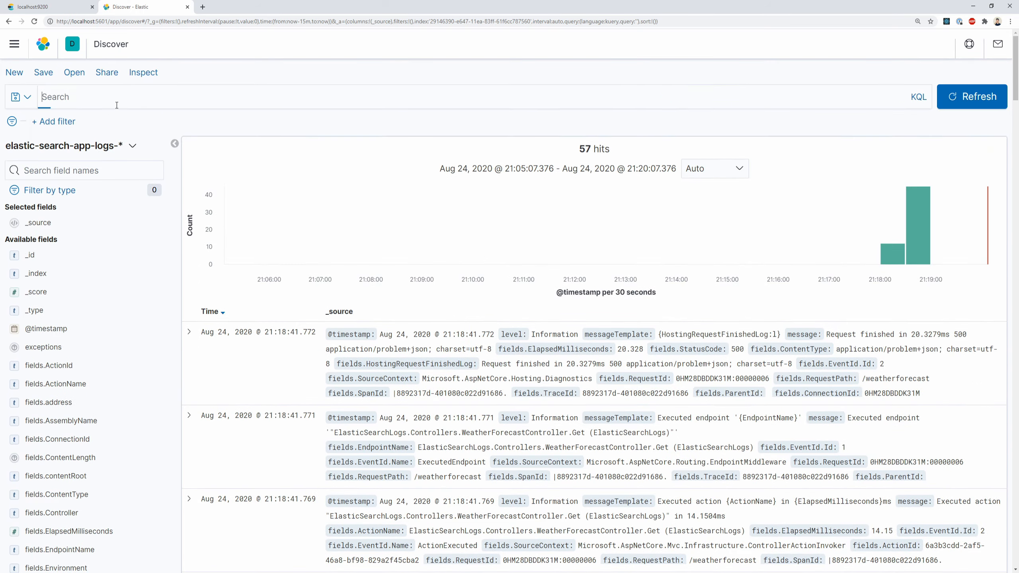
pyautogui.write('loeve')
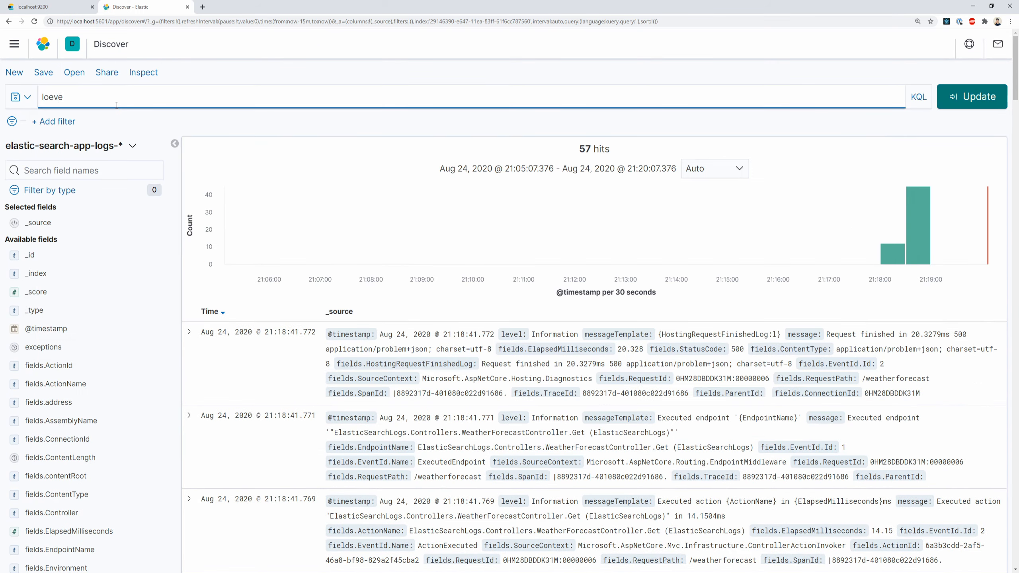
pyautogui.write('leve')
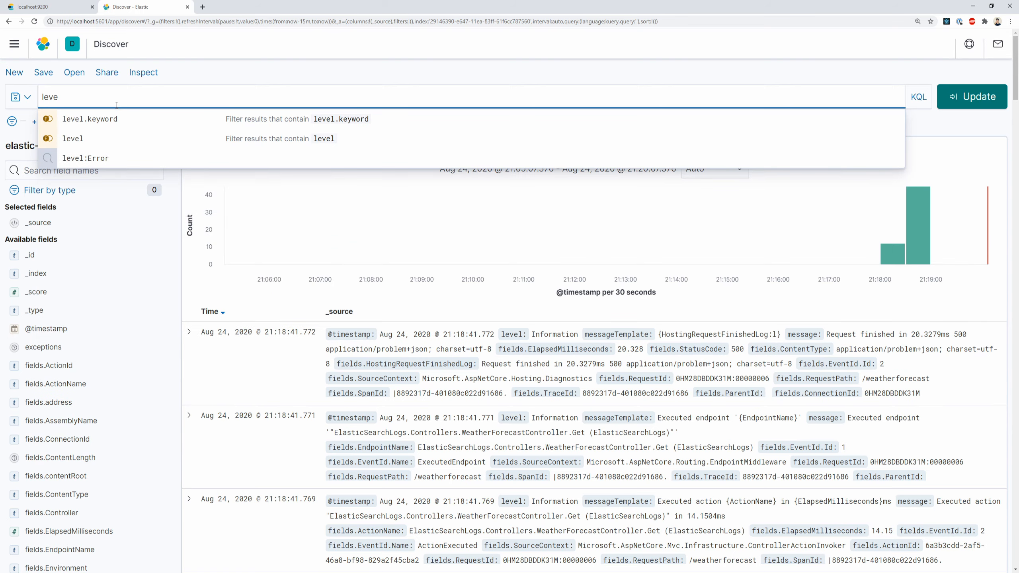
pyautogui.click(85, 157)
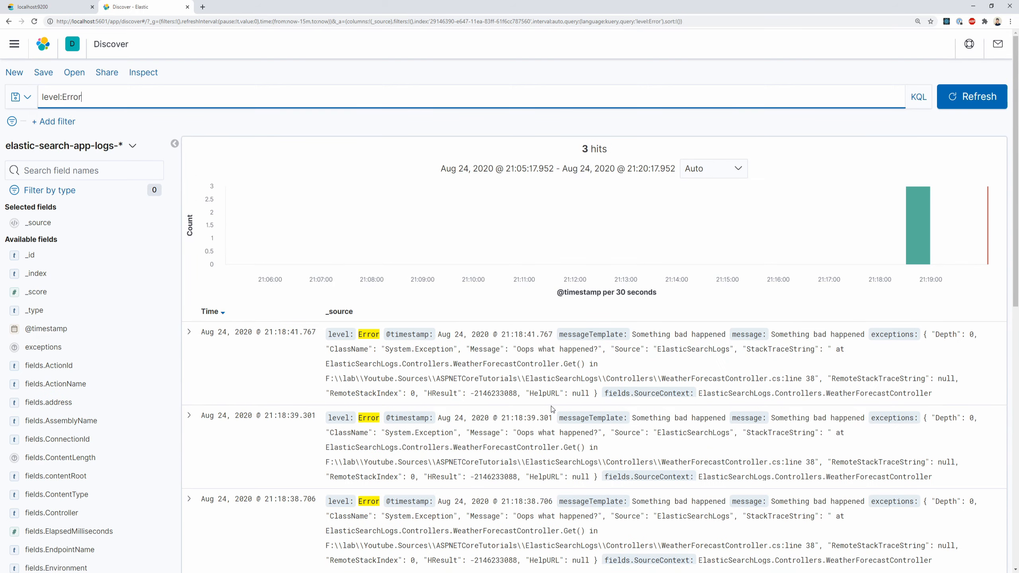
# Expand the first error hit and review its fields, including Environment Development
pyautogui.click(188, 331)
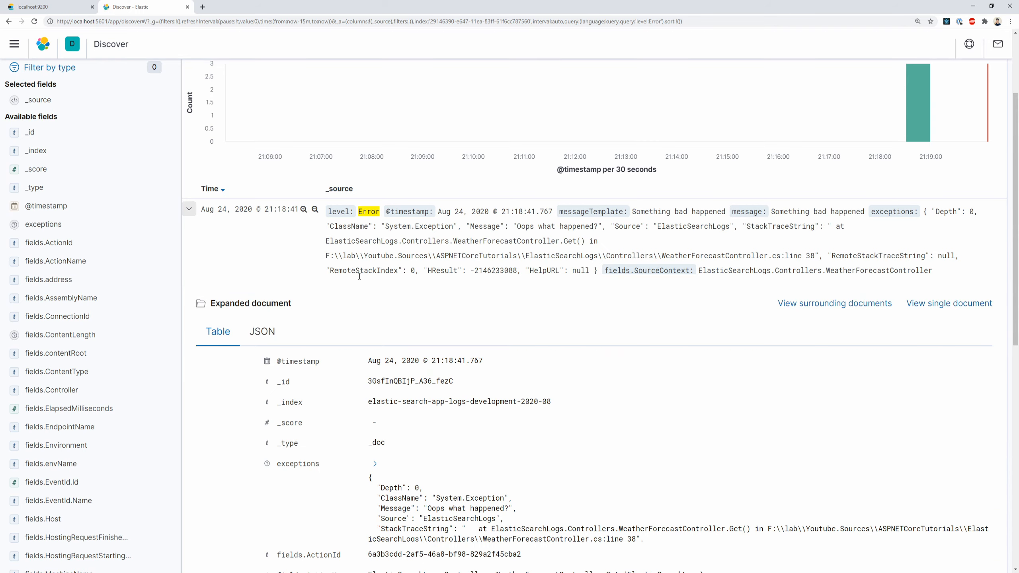
pyautogui.scroll(-3)
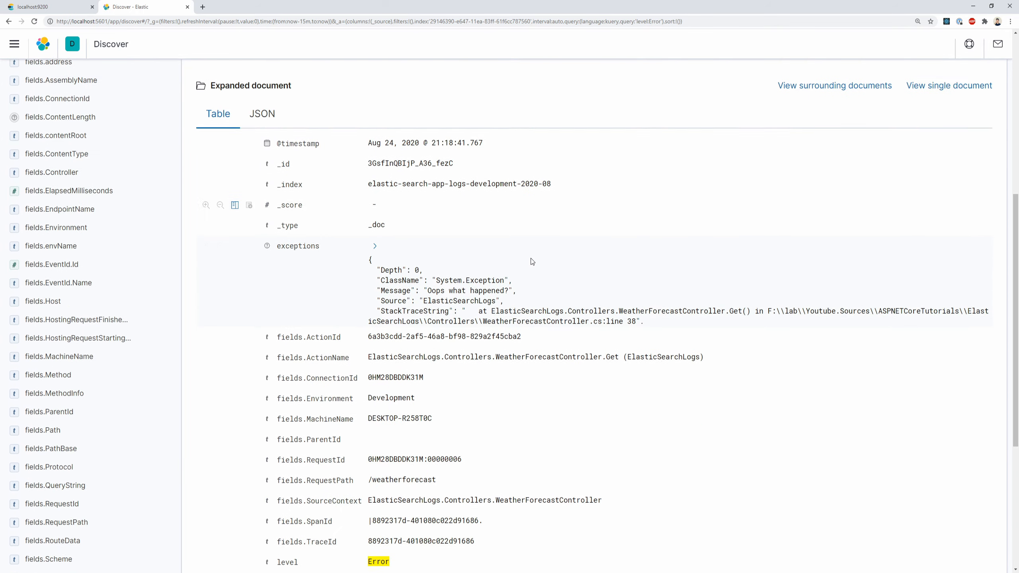
pyautogui.scroll(-3)
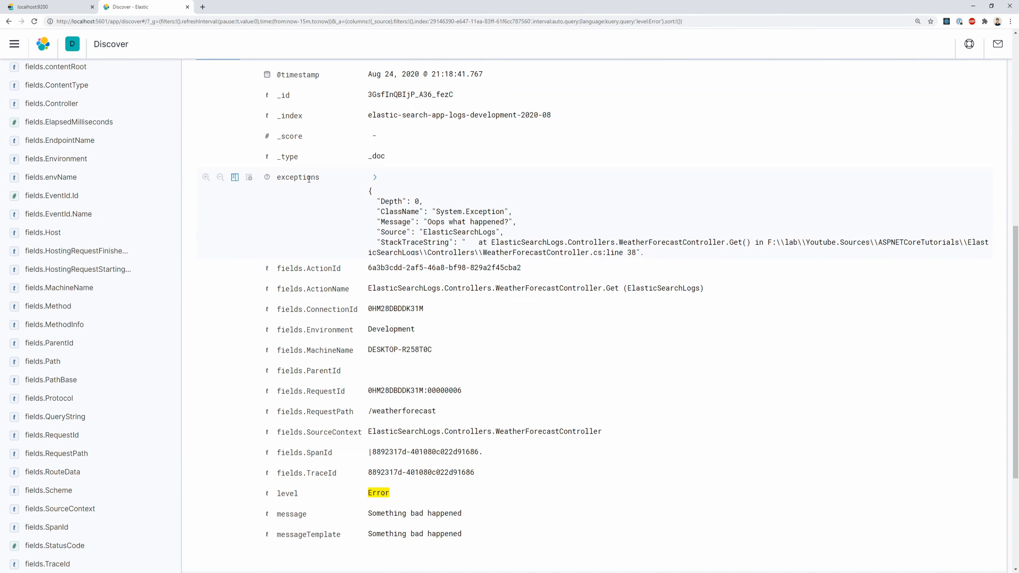
pyautogui.doubleClick(460, 232)
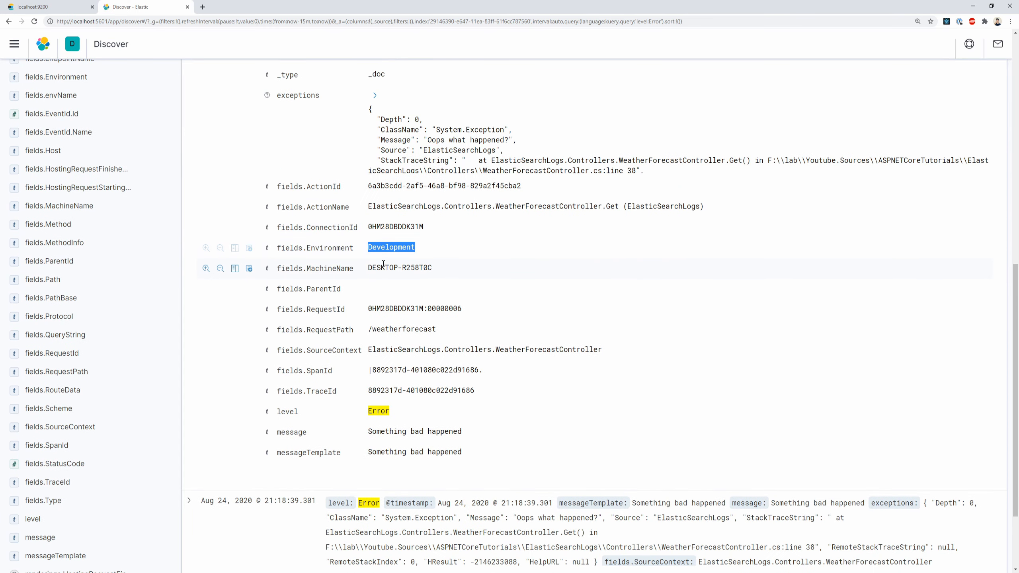
pyautogui.scroll(-3)
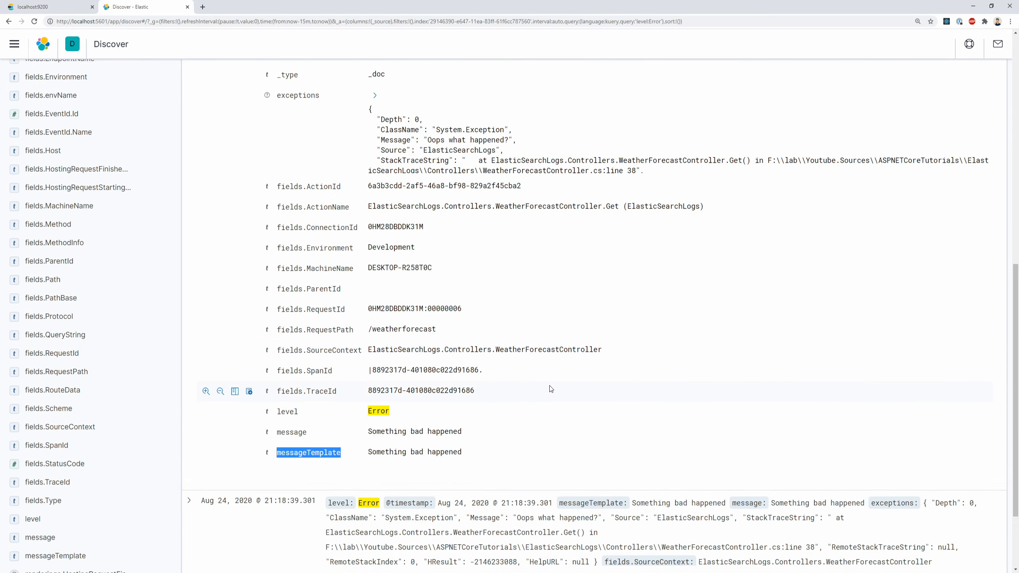
pyautogui.scroll(-3)
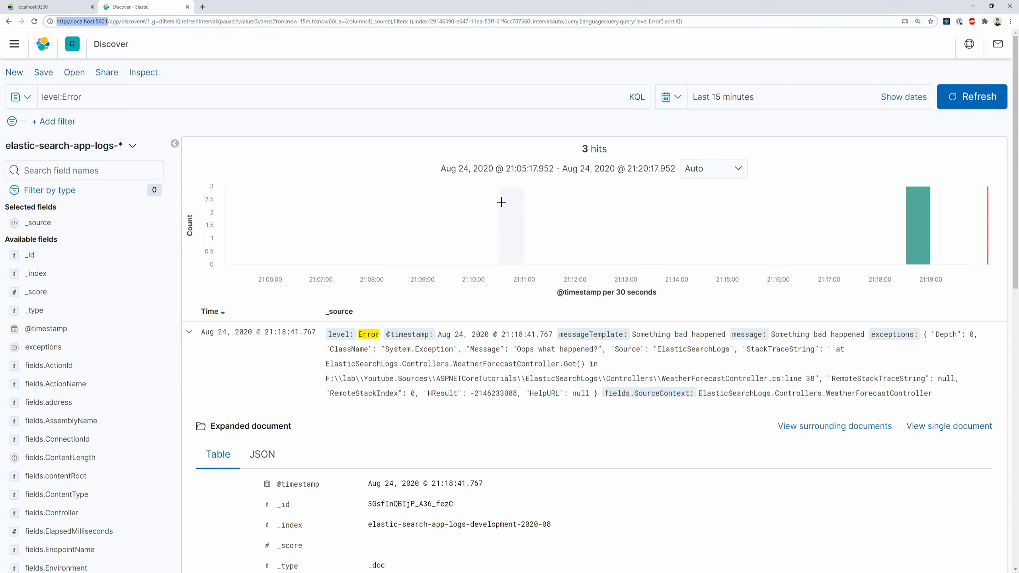
pyautogui.click(43, 45)
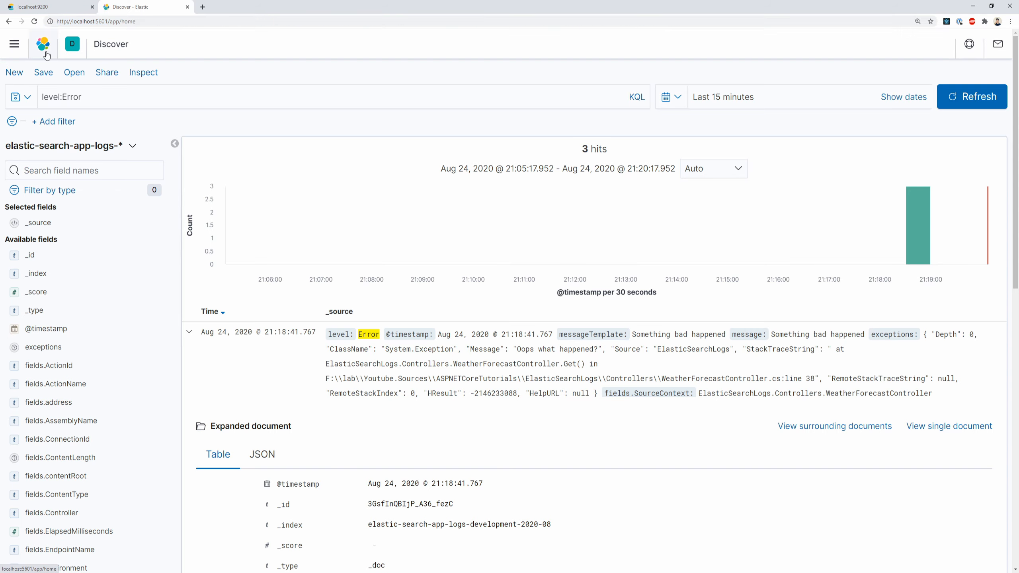
# Add elastic-search-app-logs to the Logs source configuration, apply it and view the stream
pyautogui.click(43, 44)
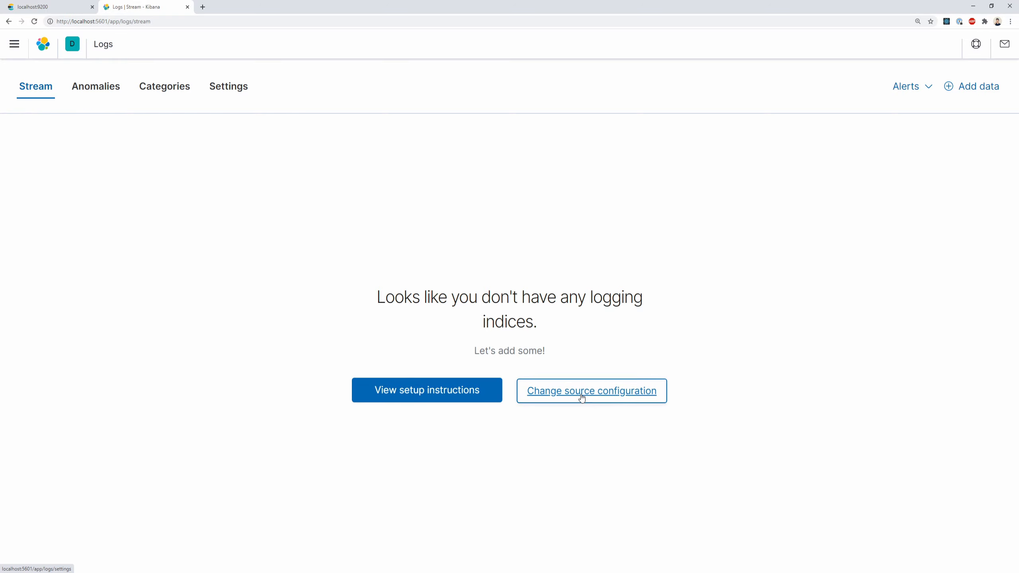
pyautogui.click(590, 391)
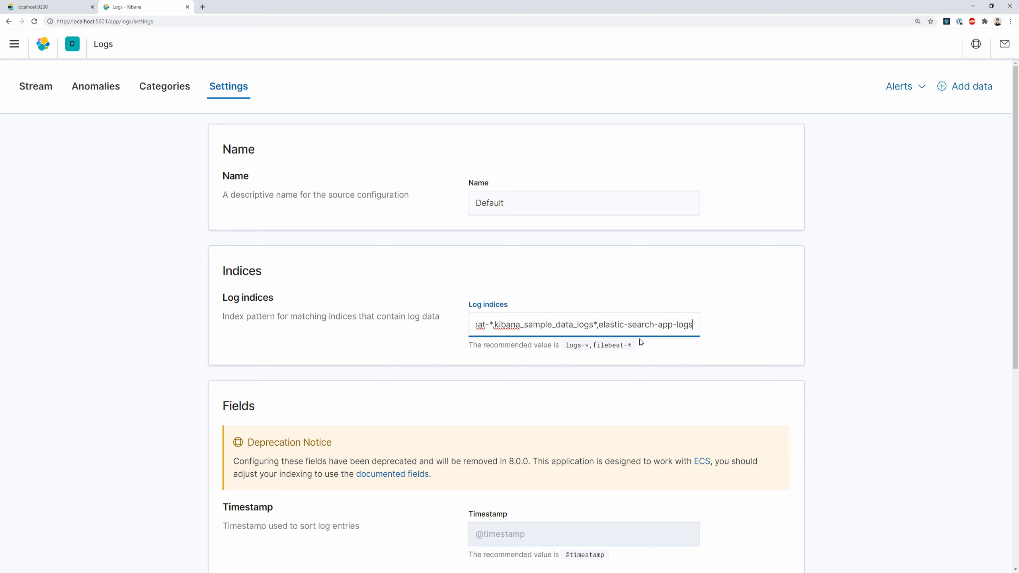
pyautogui.scroll(-3)
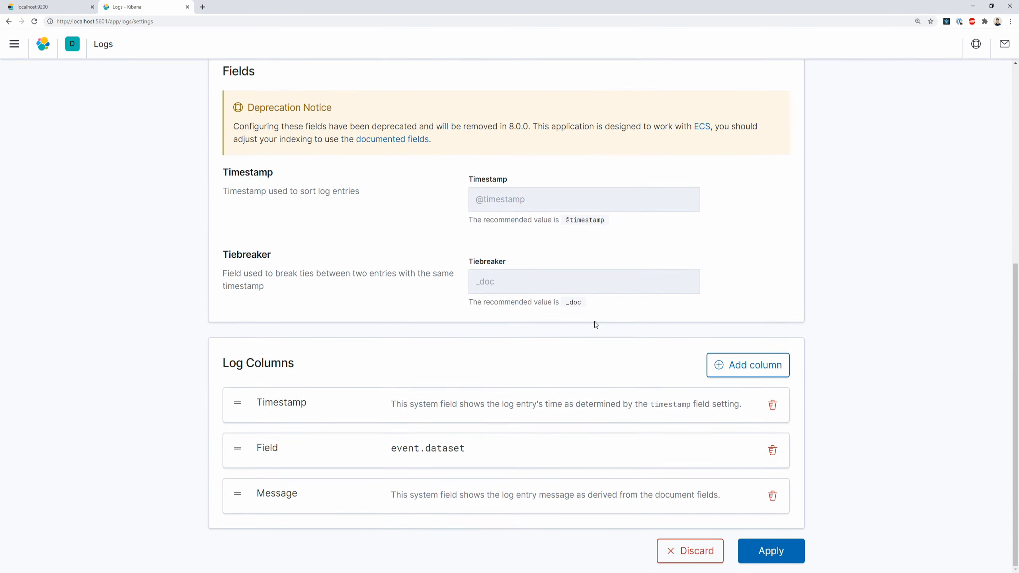
pyautogui.click(770, 550)
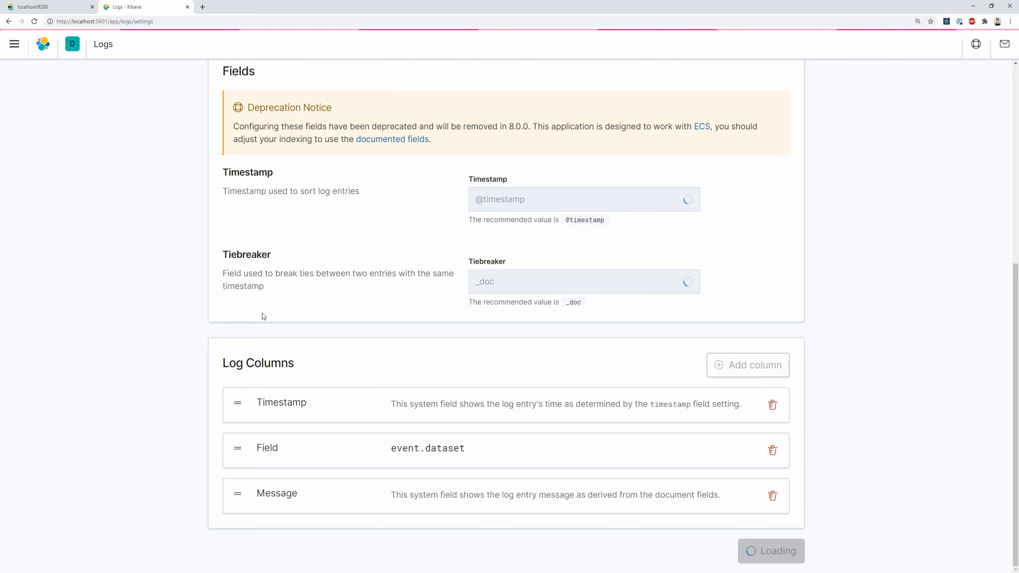
pyautogui.scroll(3)
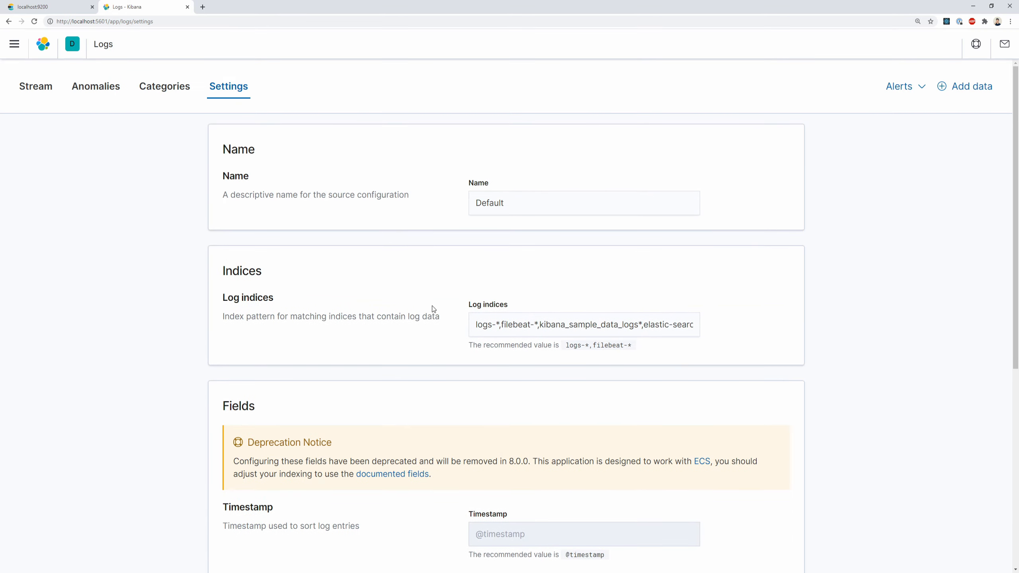
pyautogui.click(35, 86)
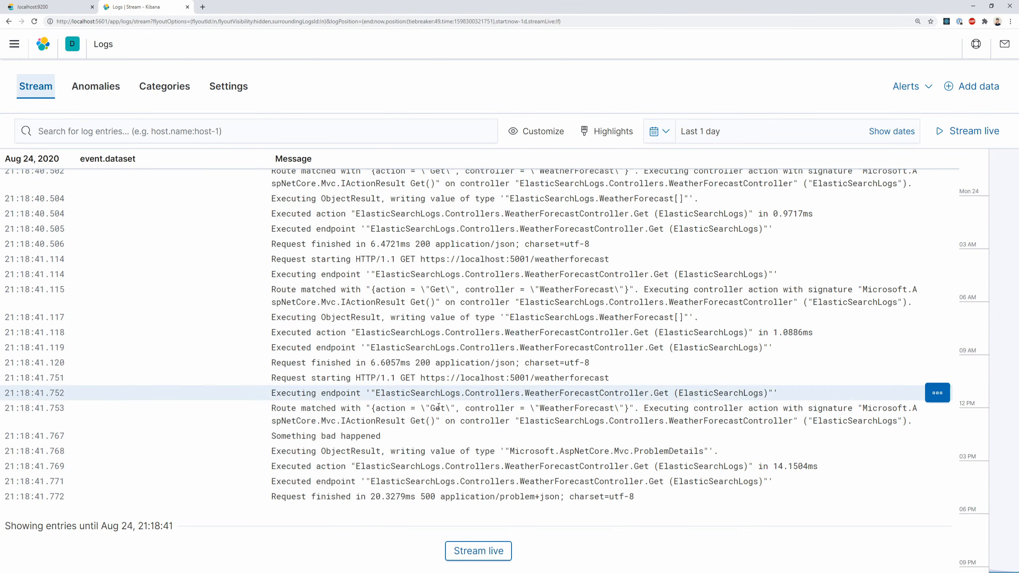
# Send weatherforecast requests from Postman and watch the 500 'Something bad happened' entries stream in
pyautogui.click(765, 208)
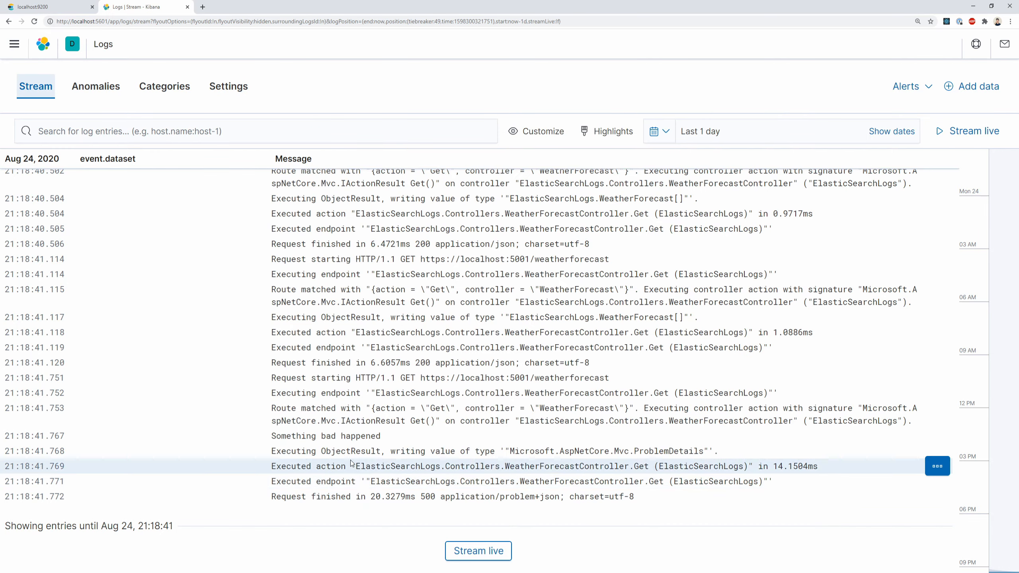
pyautogui.click(973, 130)
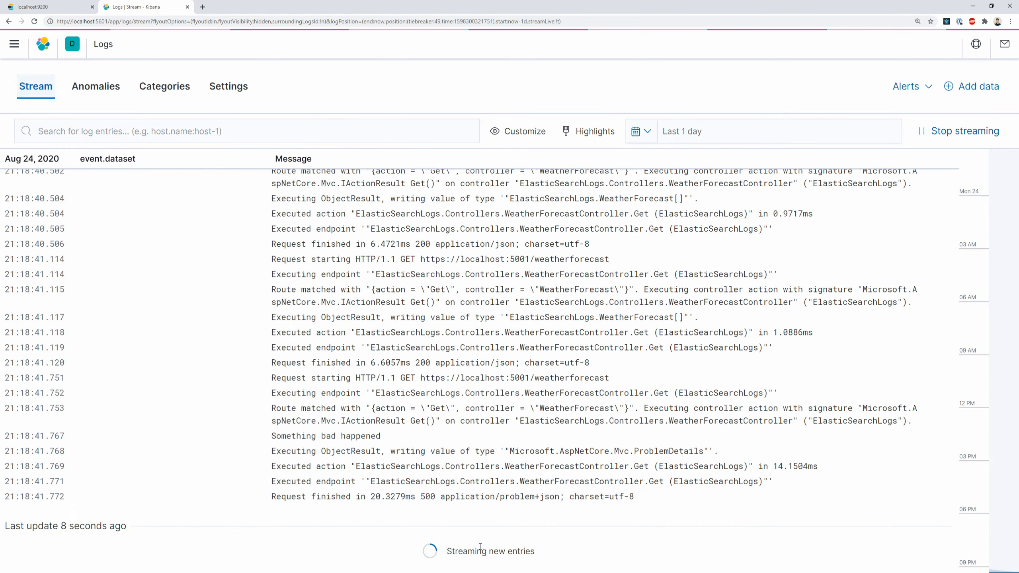
pyautogui.click(763, 209)
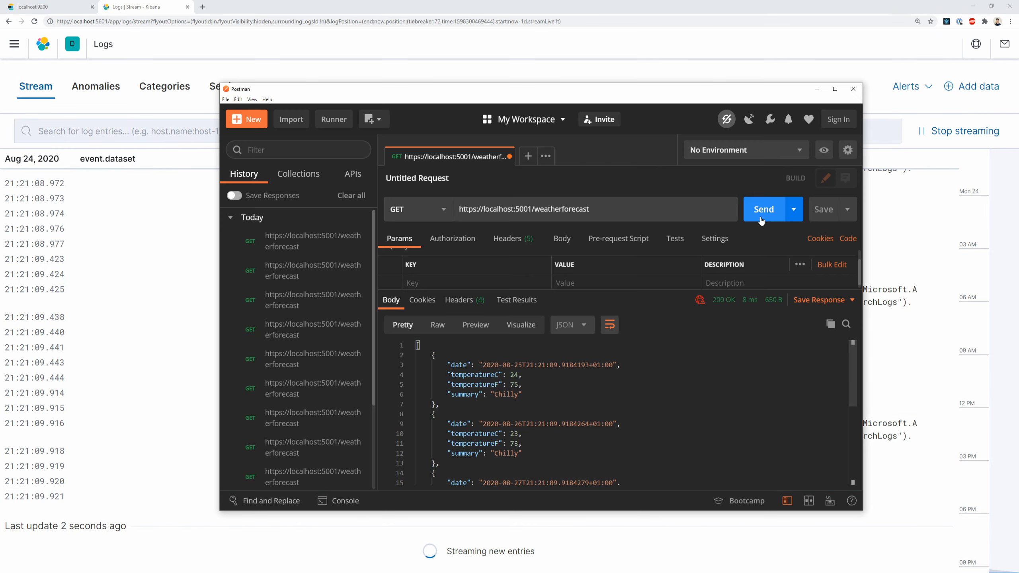
pyautogui.click(763, 209)
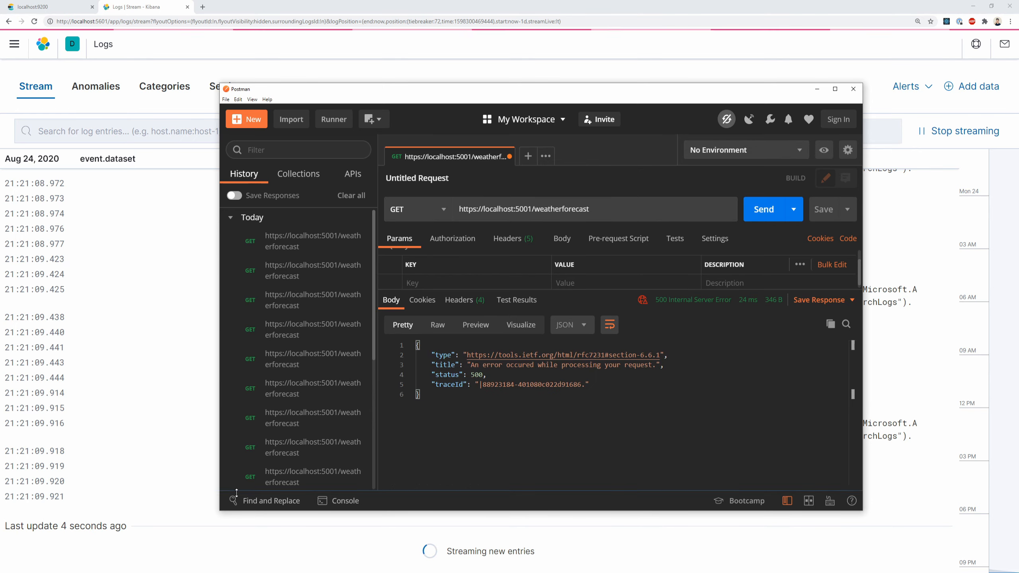
pyautogui.click(853, 89)
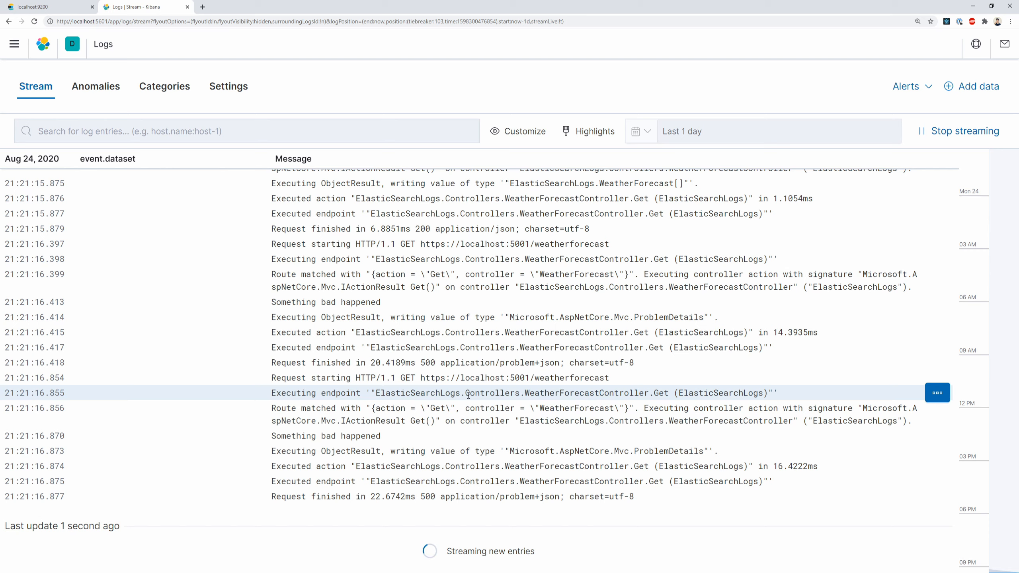
pyautogui.click(49, 6)
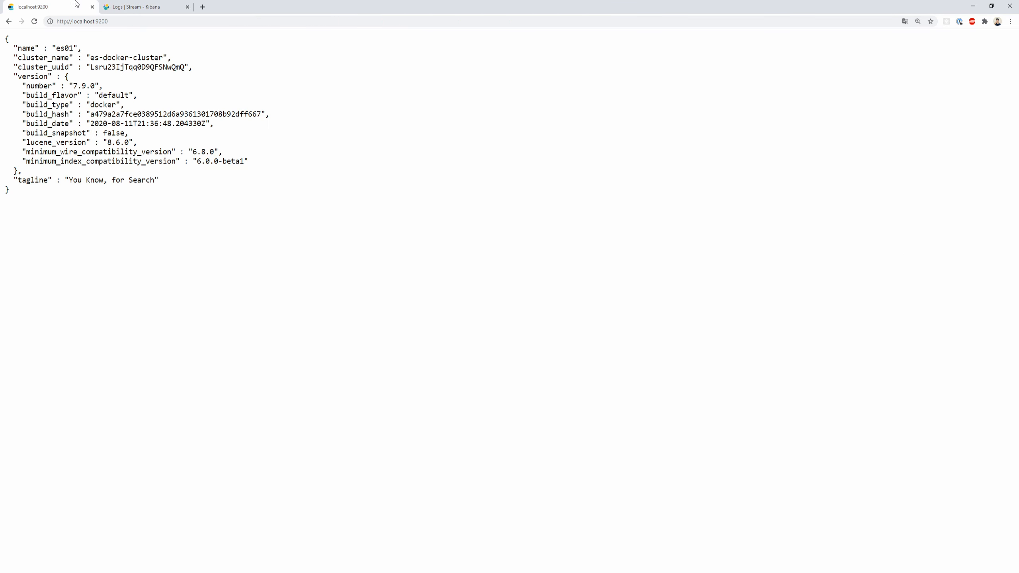
# In Discover, query fields.ElapsedMilliseconds > 100 to list the 3 slow requests
pyautogui.click(144, 7)
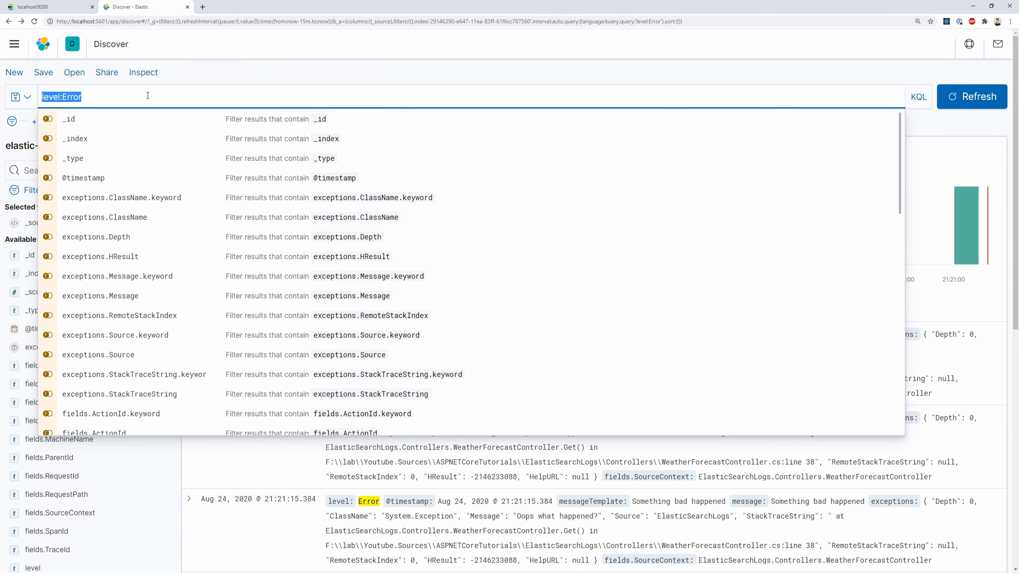
pyautogui.scroll(-3)
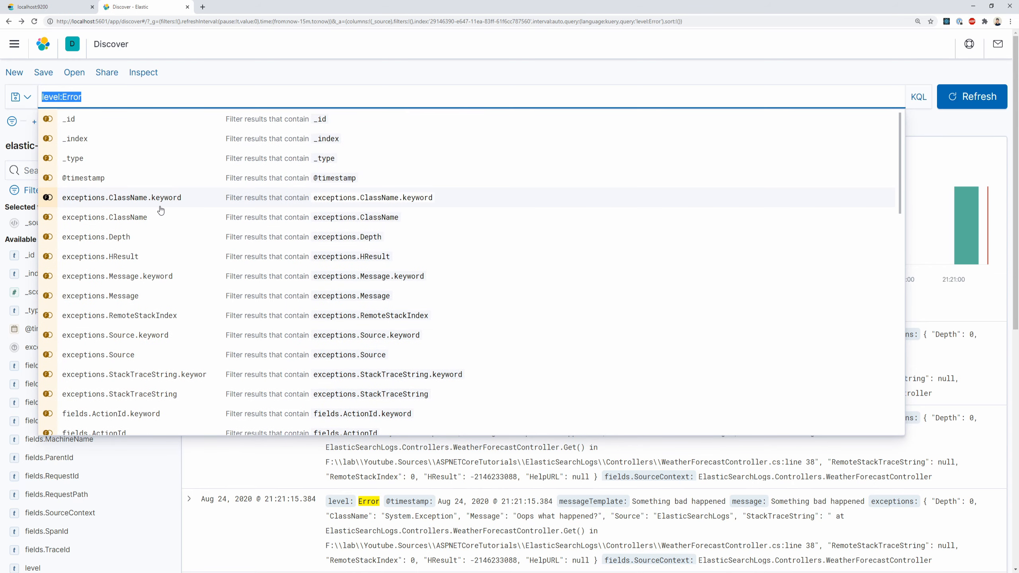
pyautogui.write('field.MI')
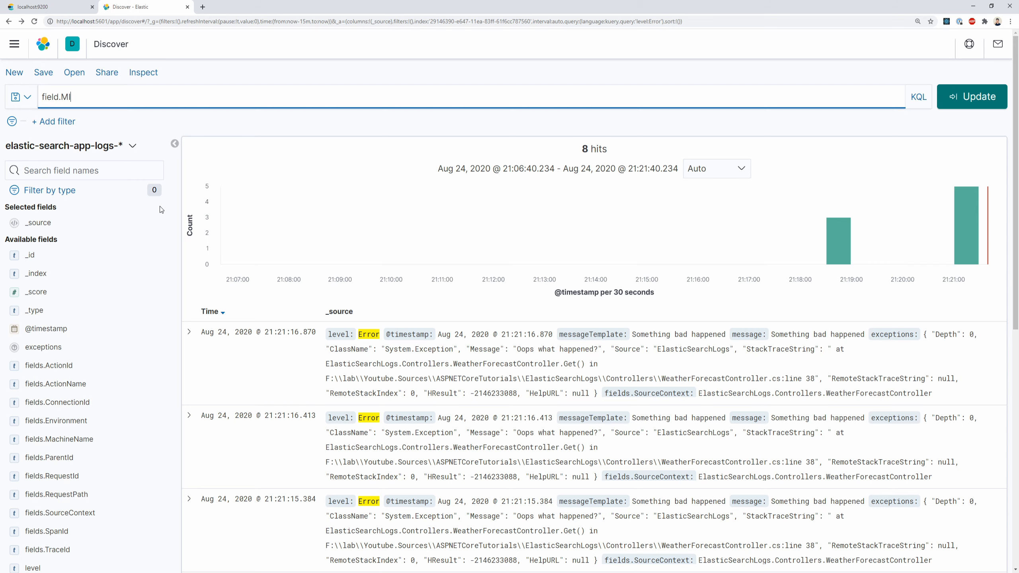
pyautogui.write('Ela')
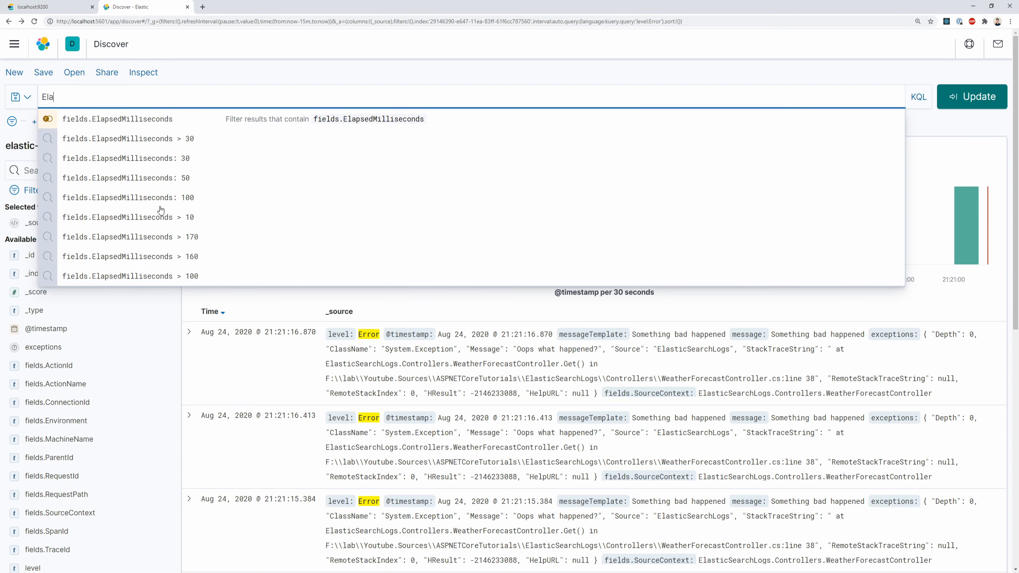
pyautogui.click(118, 119)
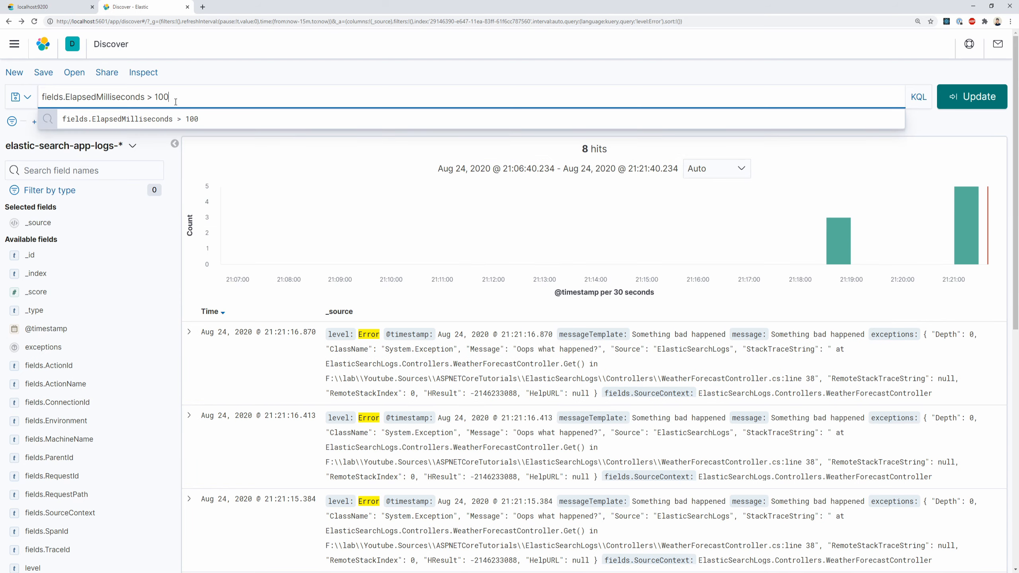
pyautogui.click(971, 96)
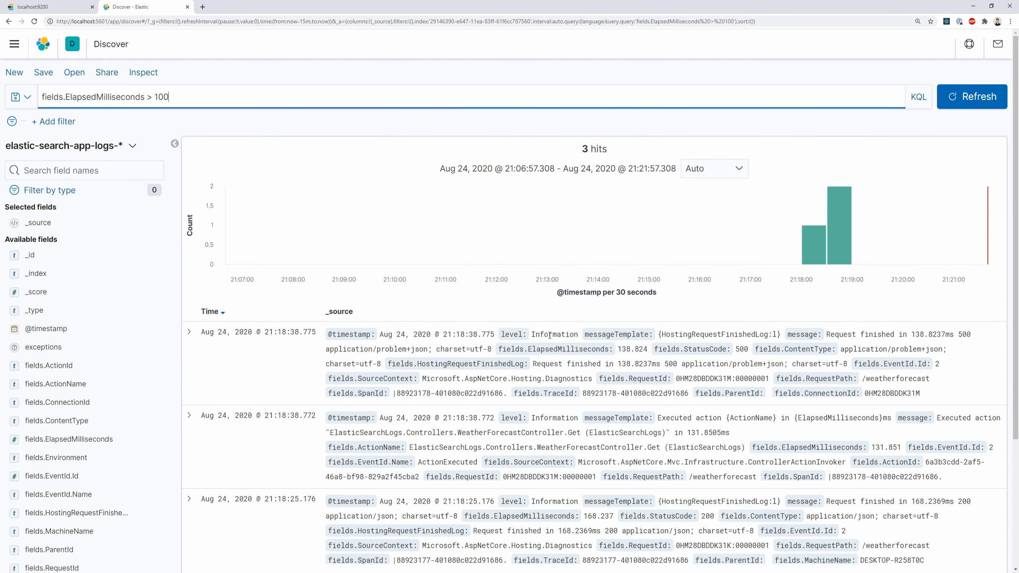
pyautogui.moveTo(873, 347)
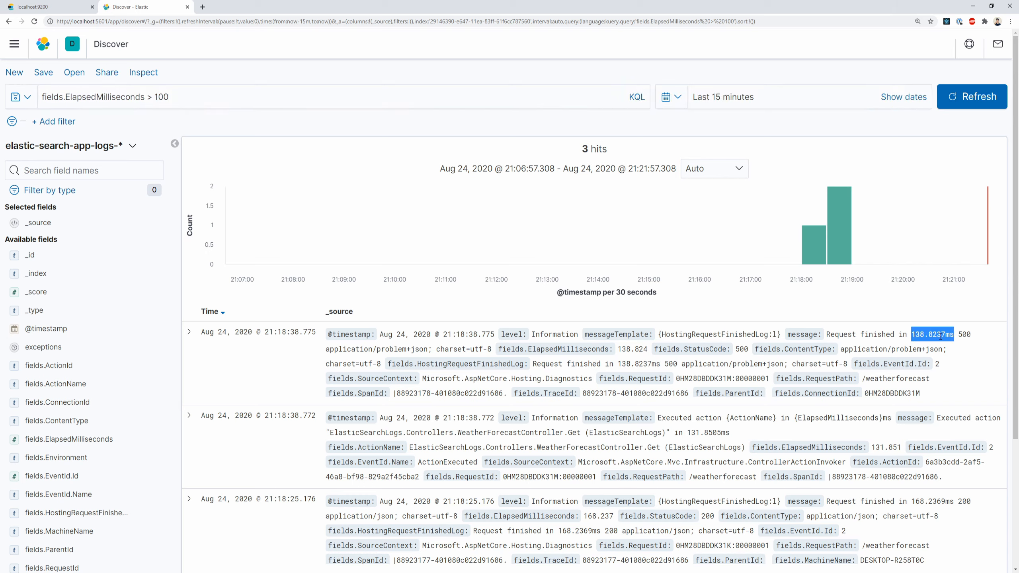
pyautogui.moveTo(957, 328)
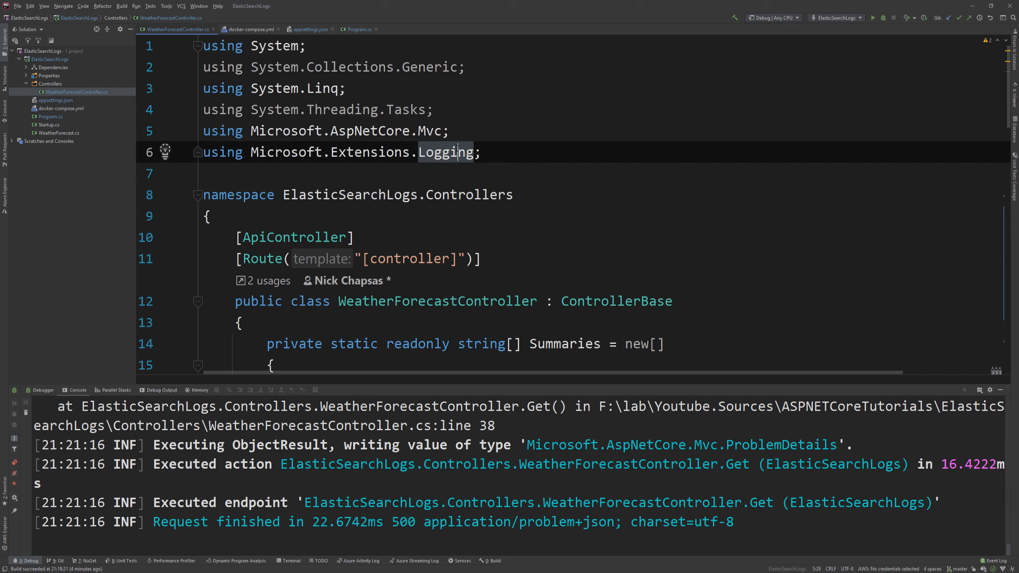
# Change the catch block to _logger.Error with template 'Something bad happened {CustomProperty}' and value 50
pyautogui.scroll(-3)
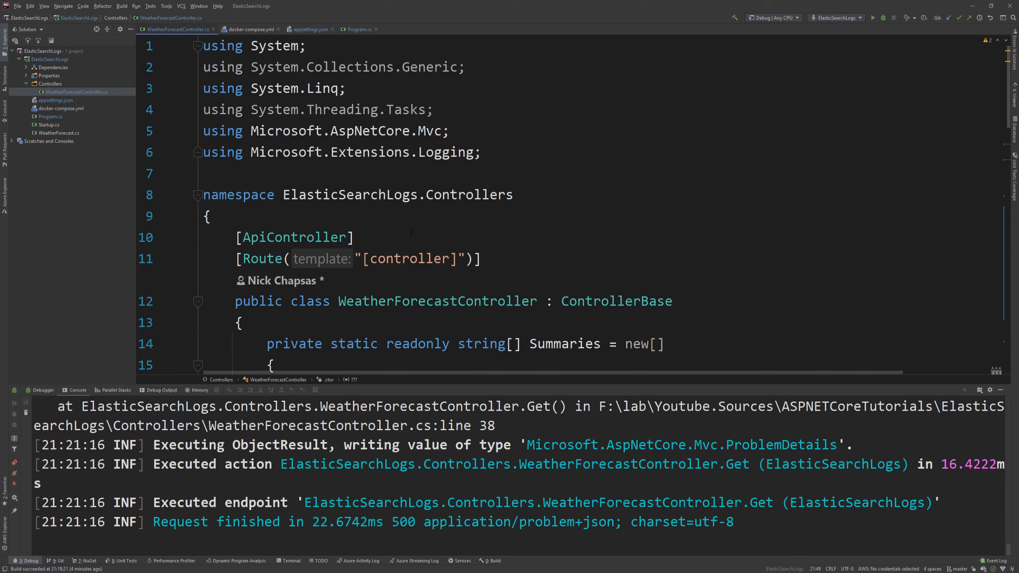
pyautogui.scroll(-3)
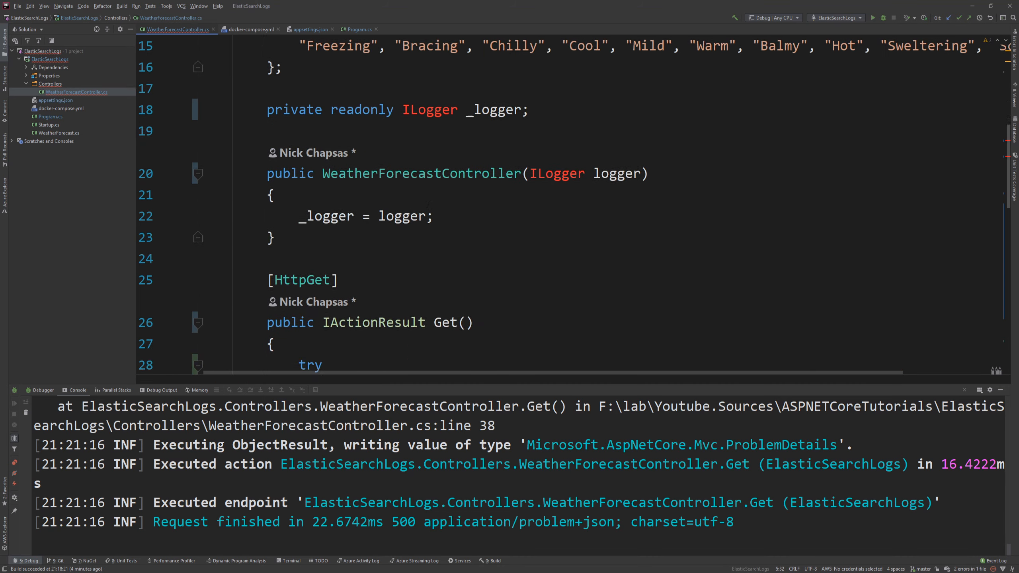
pyautogui.click(429, 109)
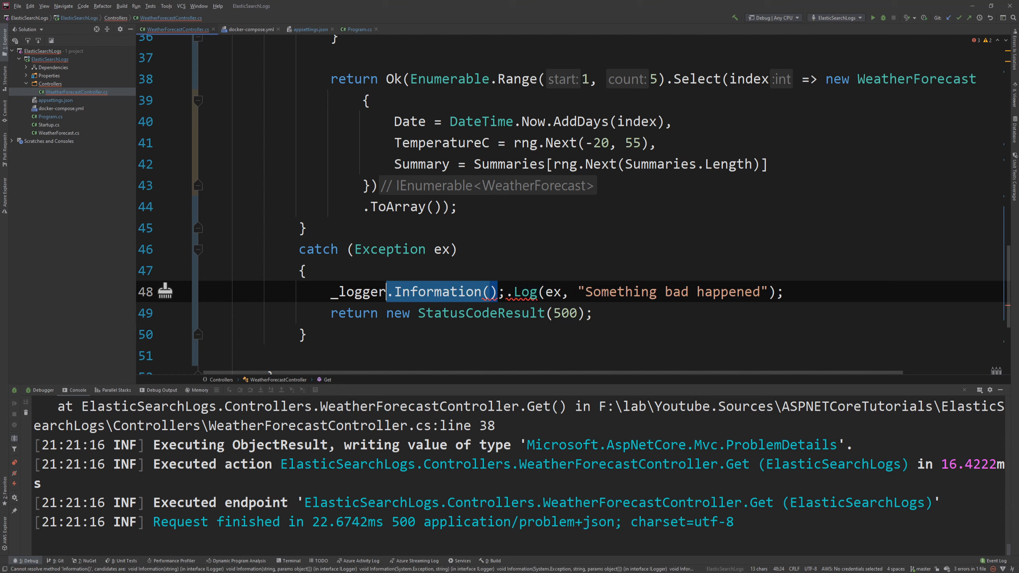
pyautogui.write('Error')
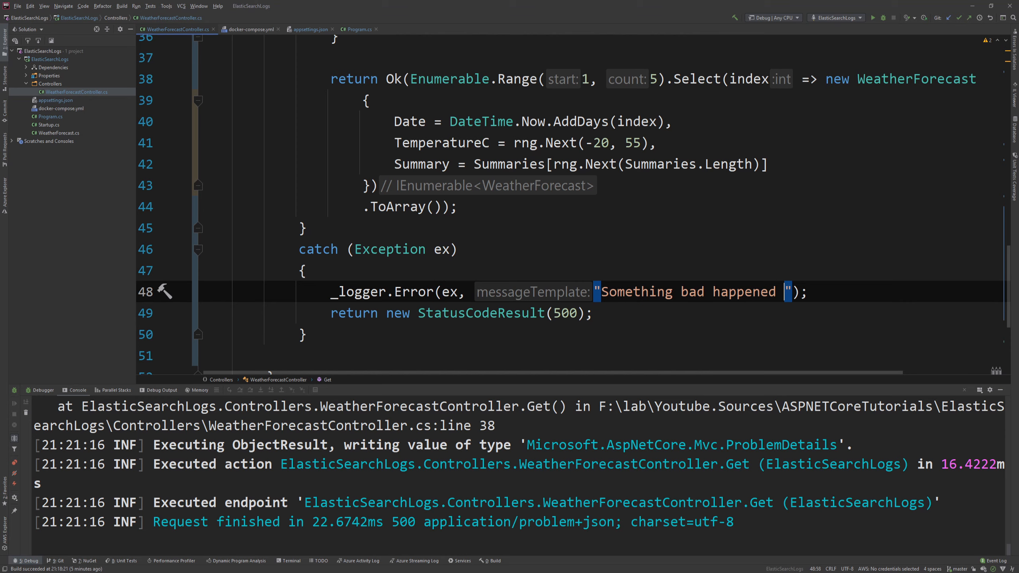
pyautogui.write('{CustomPero}')
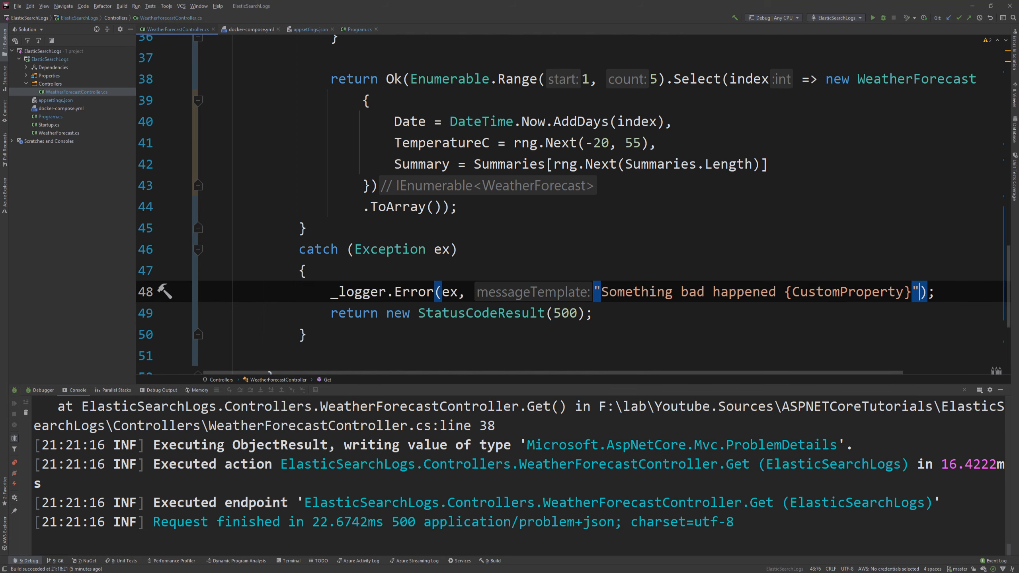
pyautogui.write(', propertyValue:50')
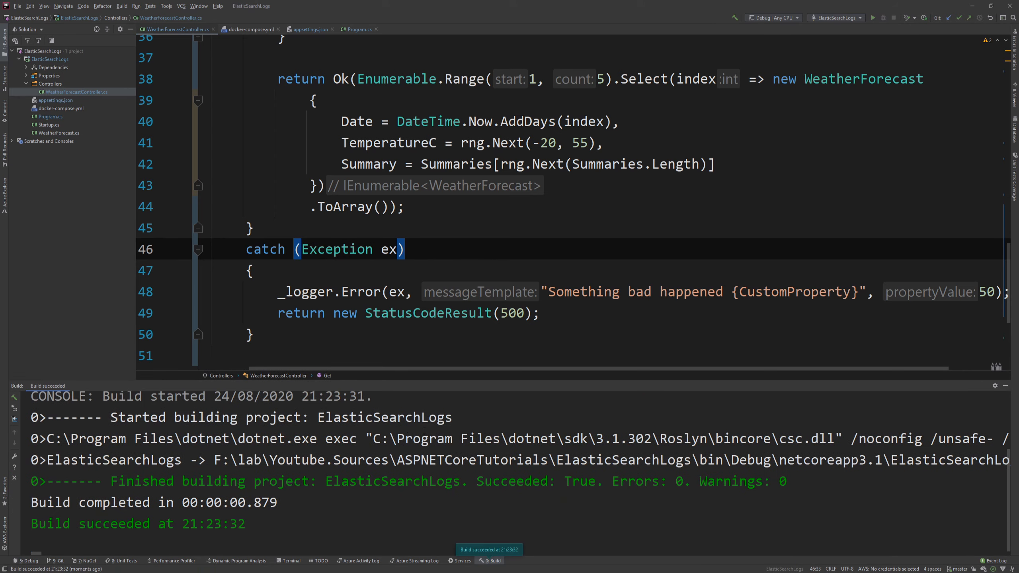
# Send the GET weatherforecast request to the rebuilt API, getting a 500 response
pyautogui.click(763, 209)
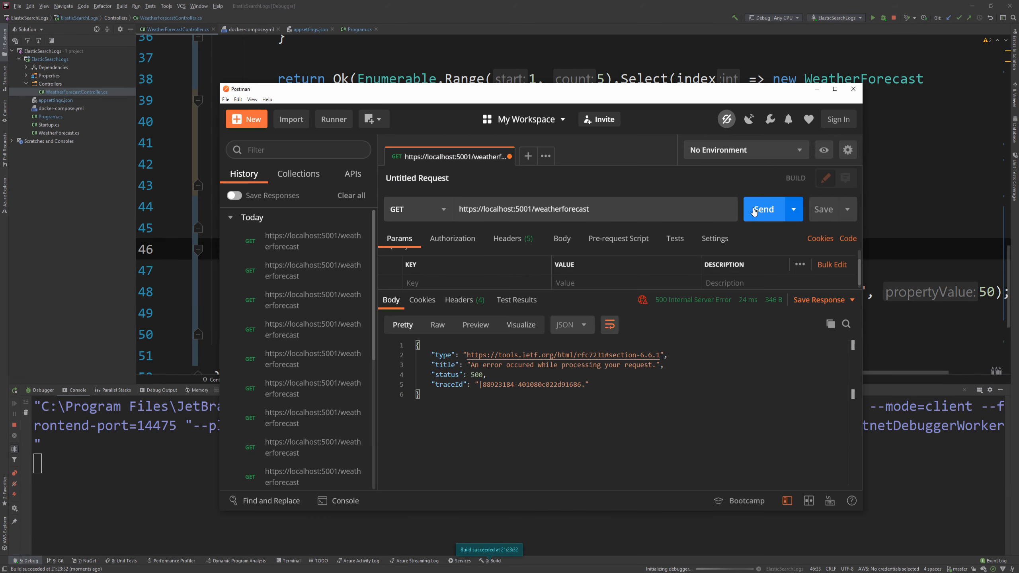
pyautogui.click(762, 209)
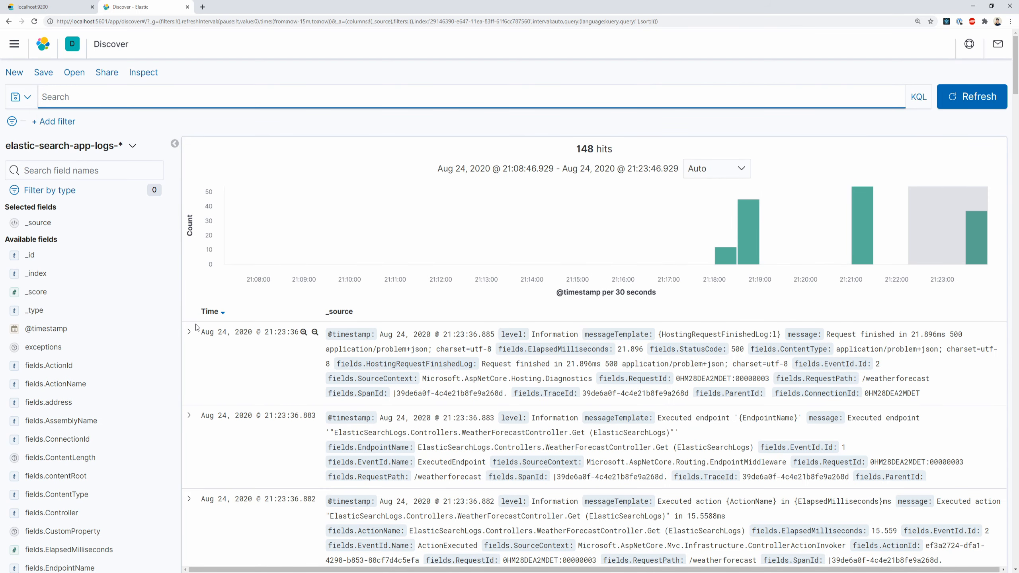
# Inspect fields.CustomProperty on the newest entry and filter Discover on fields.CustomProperty: 50
pyautogui.click(189, 338)
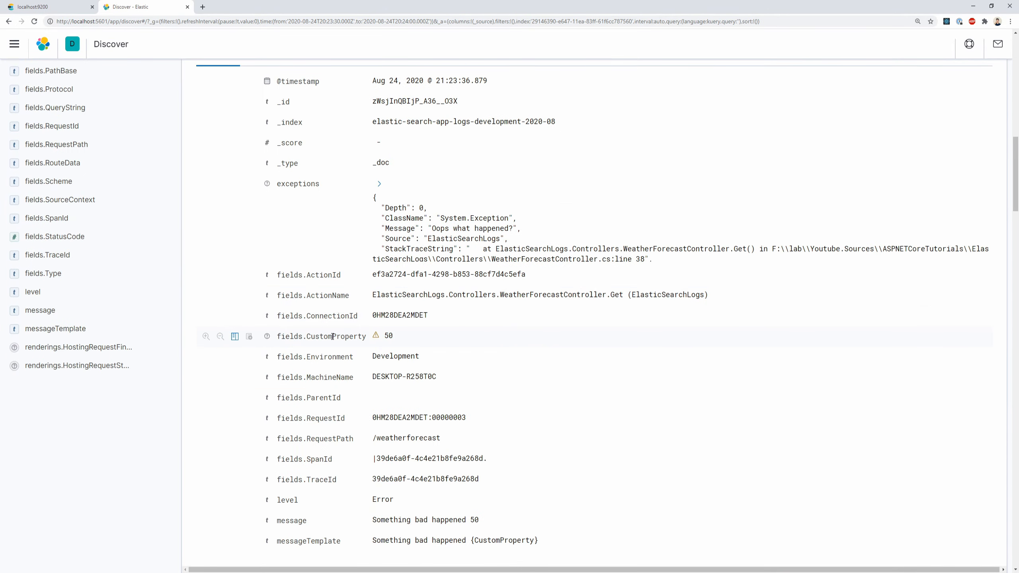
pyautogui.doubleClick(387, 336)
pyautogui.write('fields.CustomProperty:')
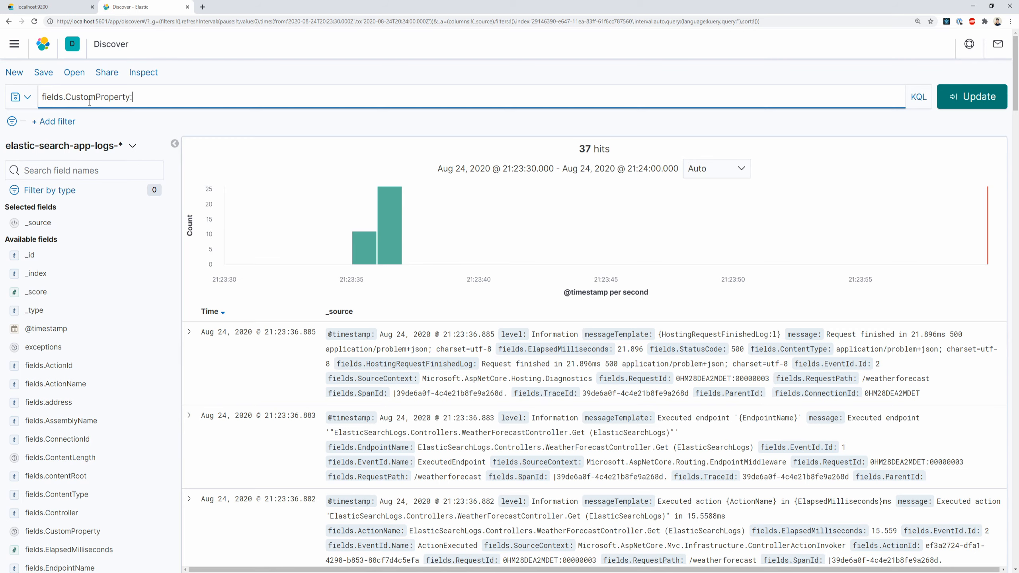
pyautogui.write('50')
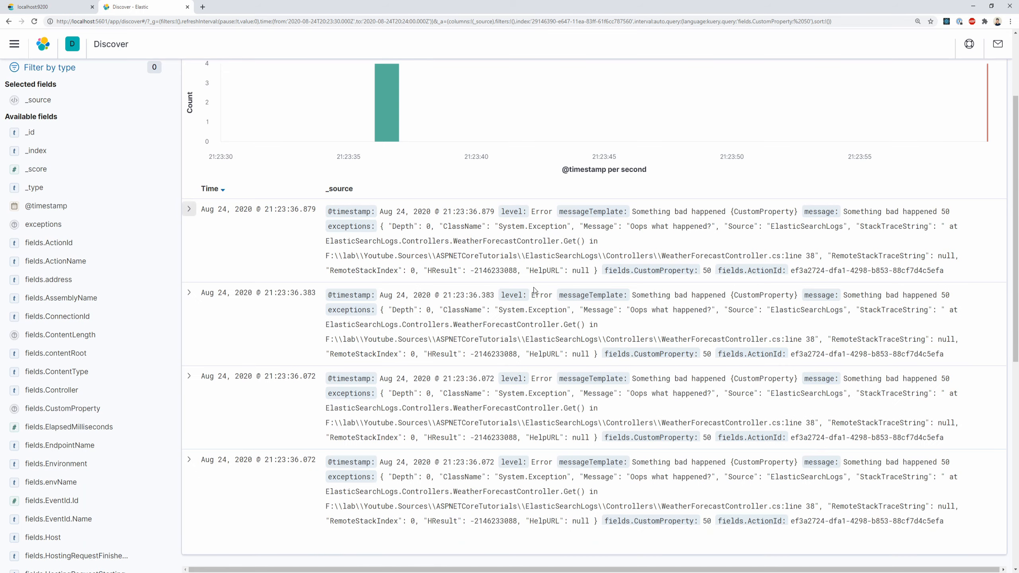
pyautogui.moveTo(756, 373)
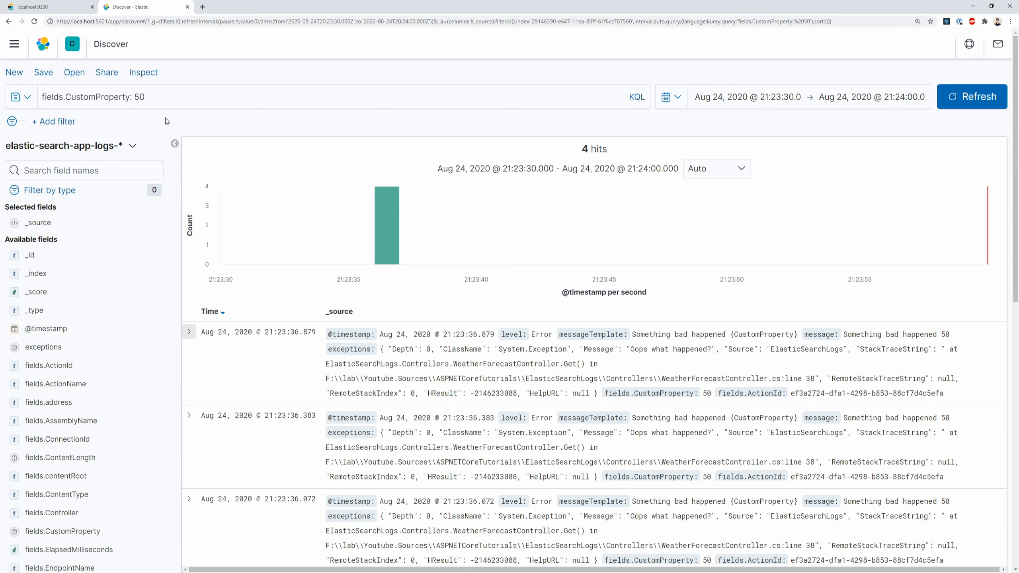
pyautogui.moveTo(179, 117)
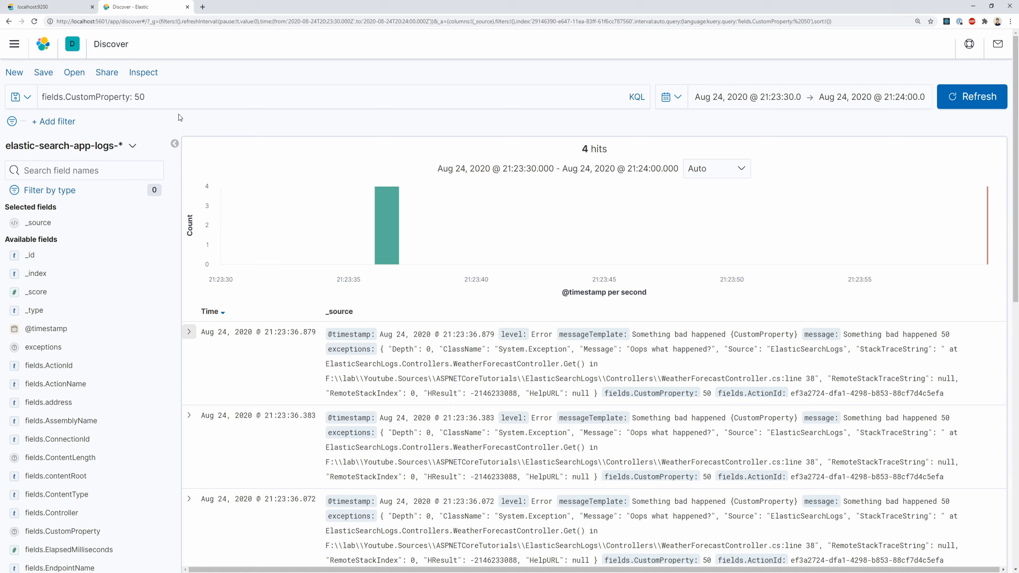
pyautogui.moveTo(45, 328)
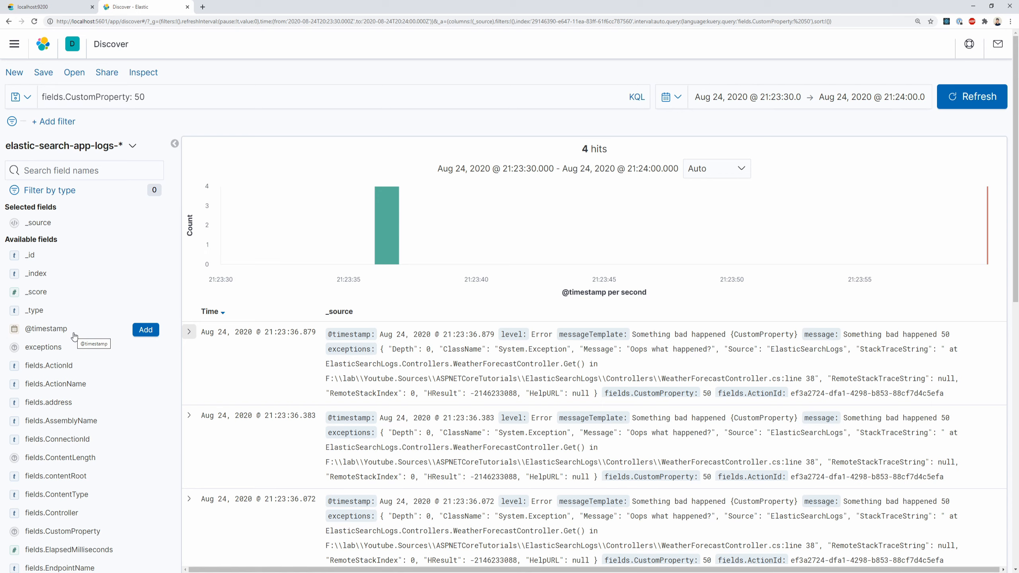
pyautogui.moveTo(380, 383)
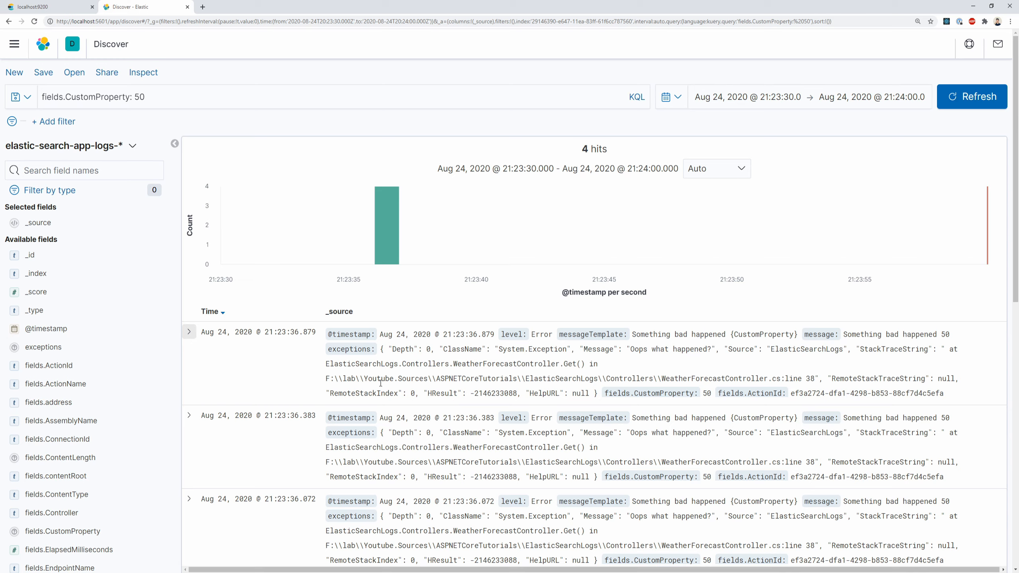